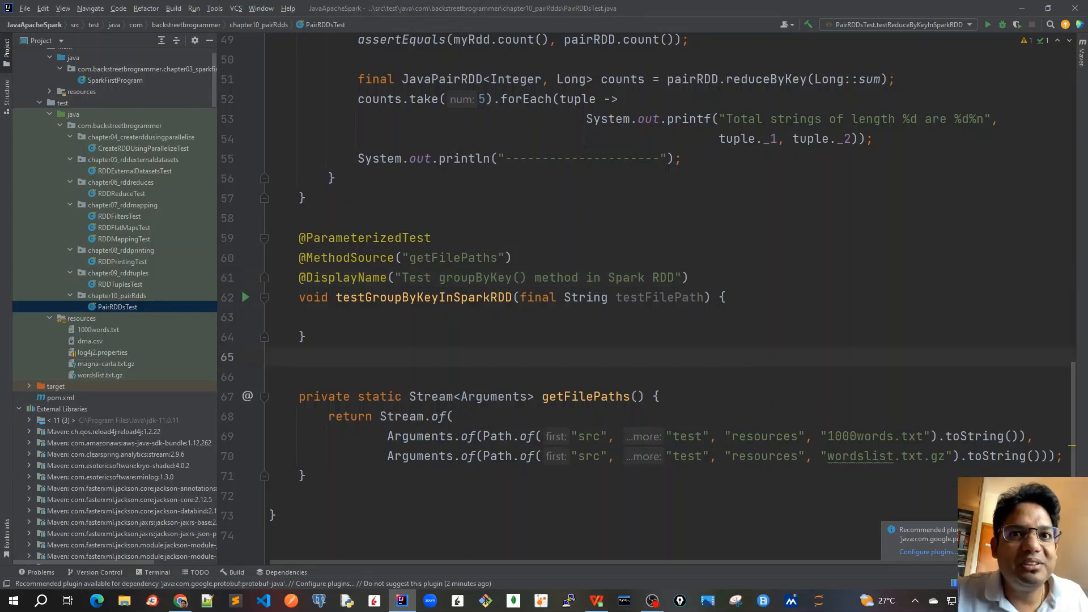
Copy the reduceByKey test's try block into the empty testGroupByKeyInSparkRDD body
scroll("up", 3)
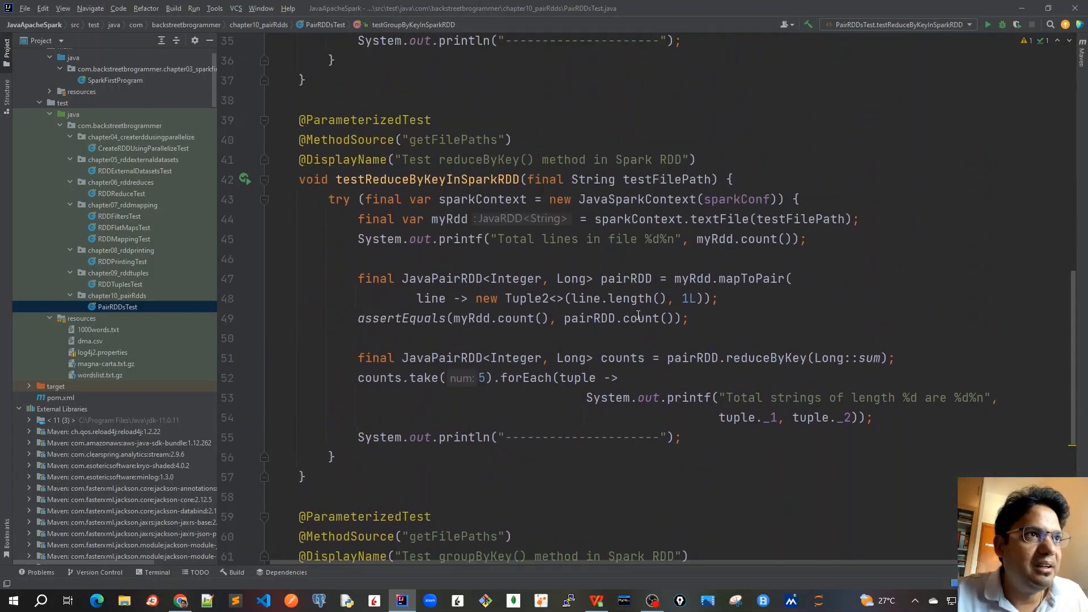
scroll("up", 3)
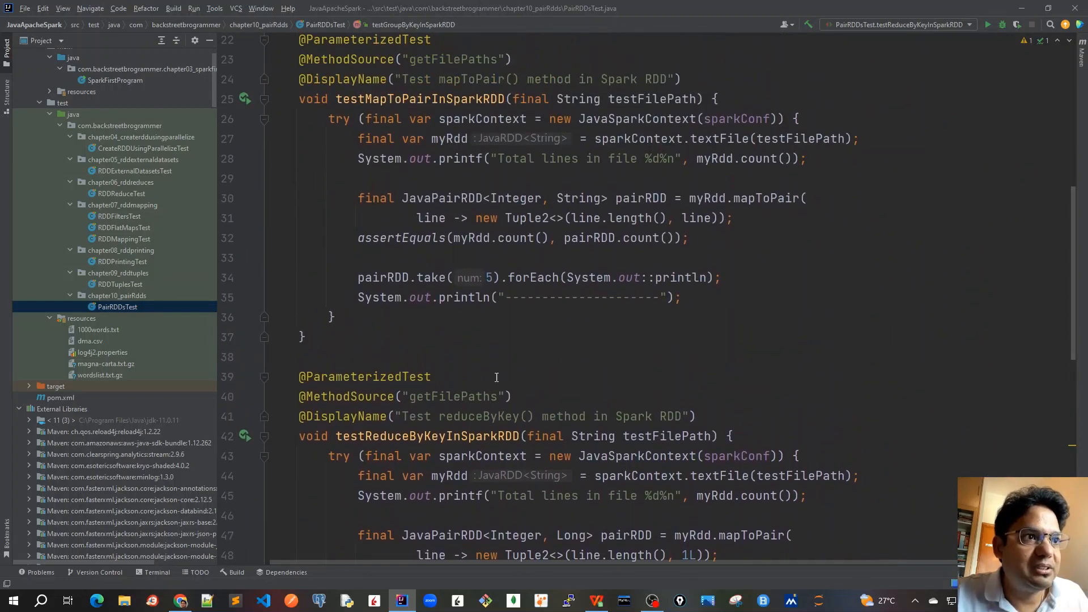
mouse_move(587, 288)
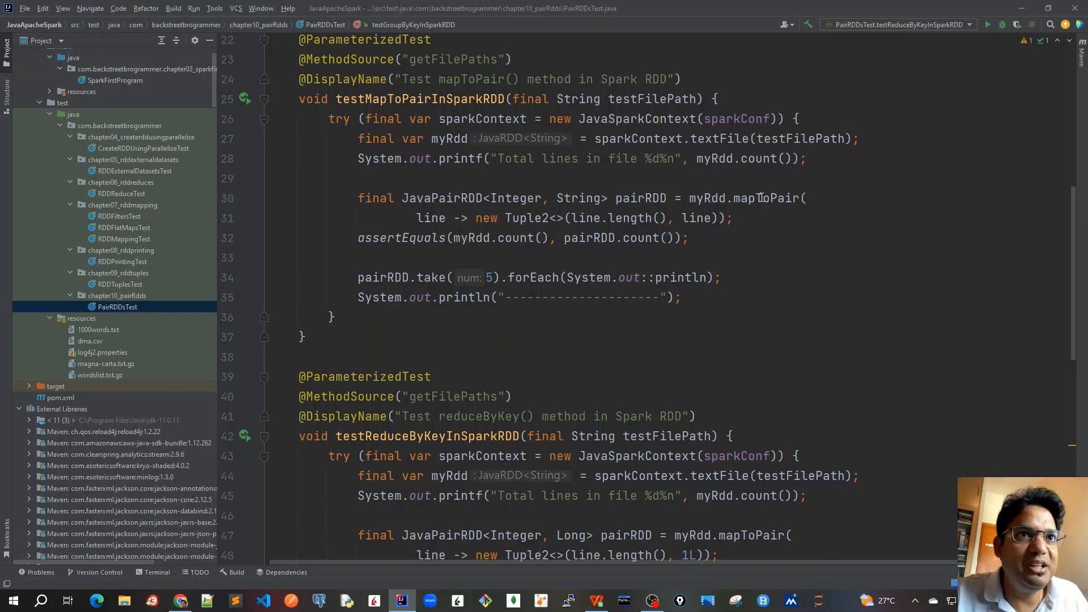
scroll("down", 3)
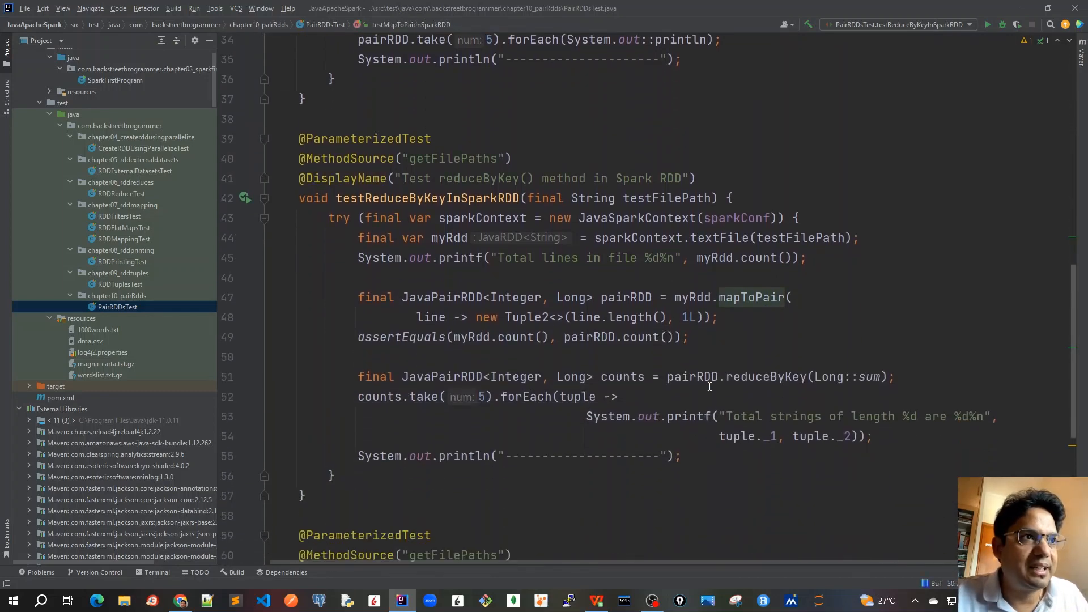
mouse_move(463, 258)
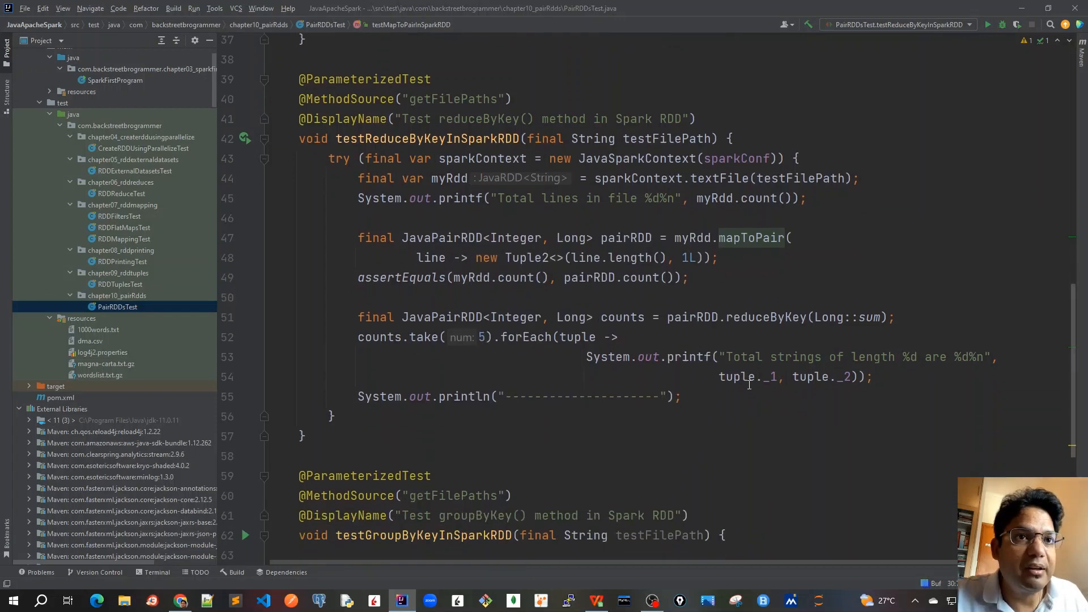
mouse_move(749, 377)
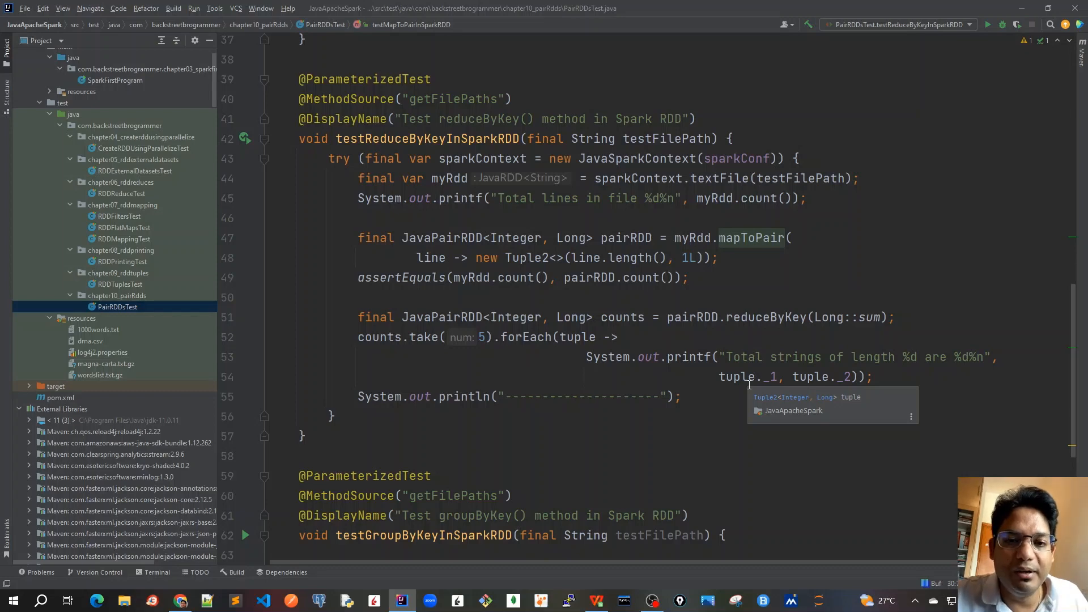
scroll("down", 3)
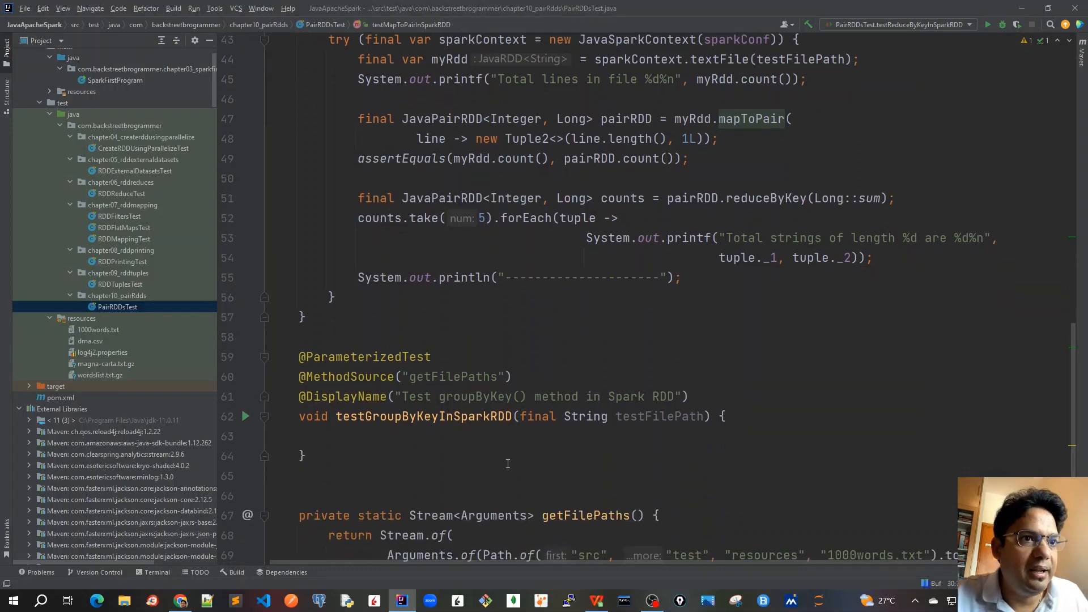
scroll("down", 3)
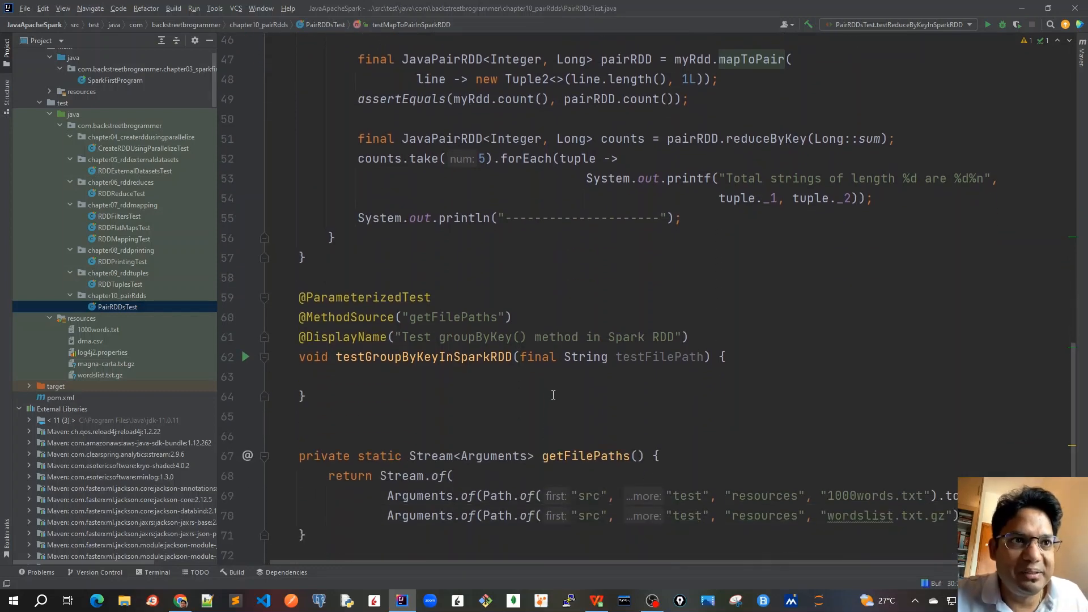
key("Tab")
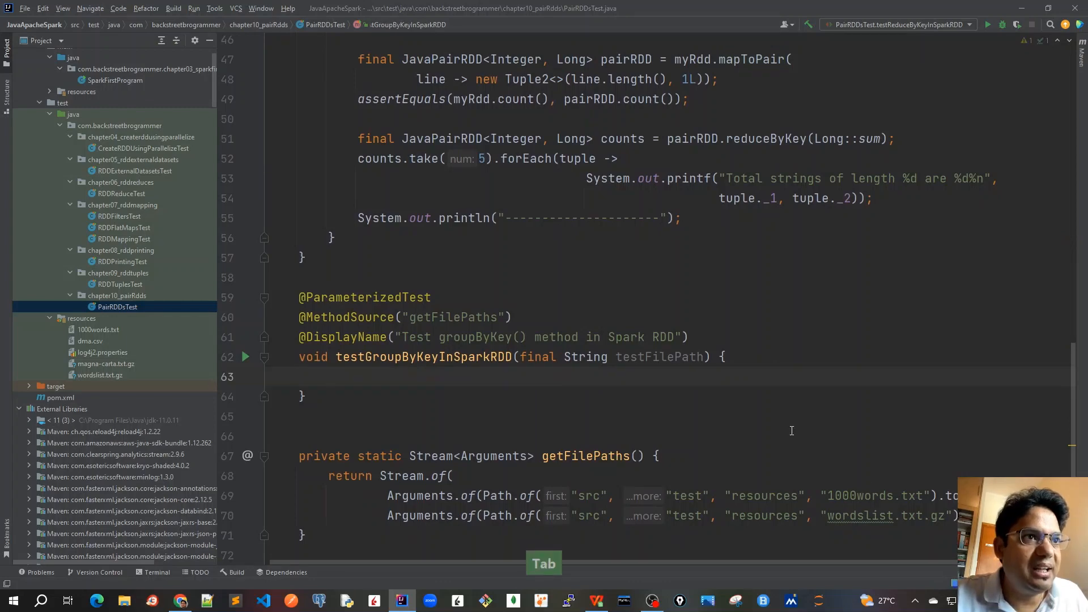
scroll("up", 3)
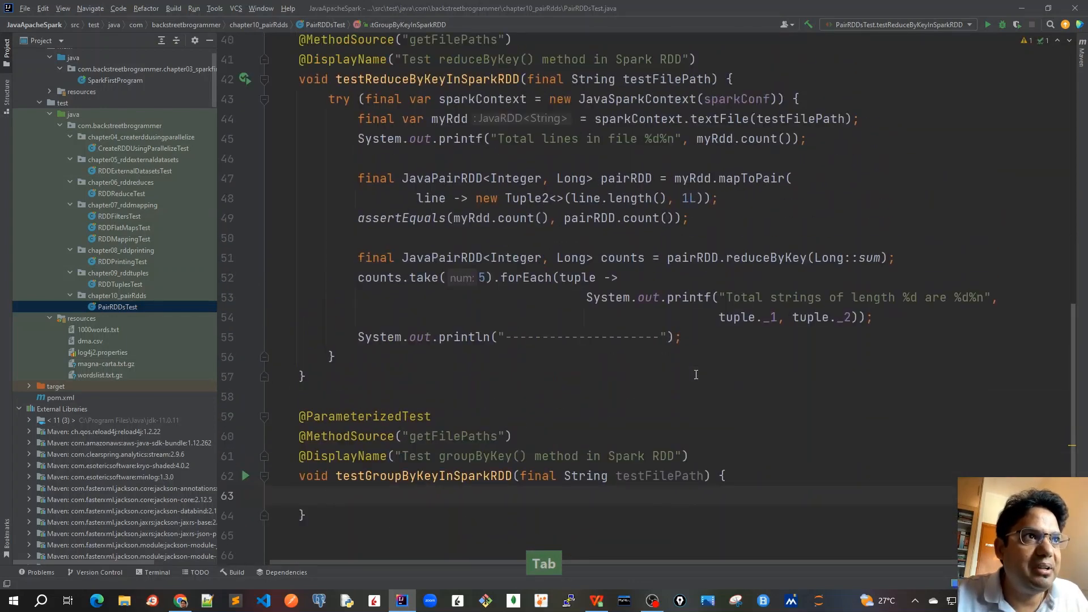
scroll("up", 3)
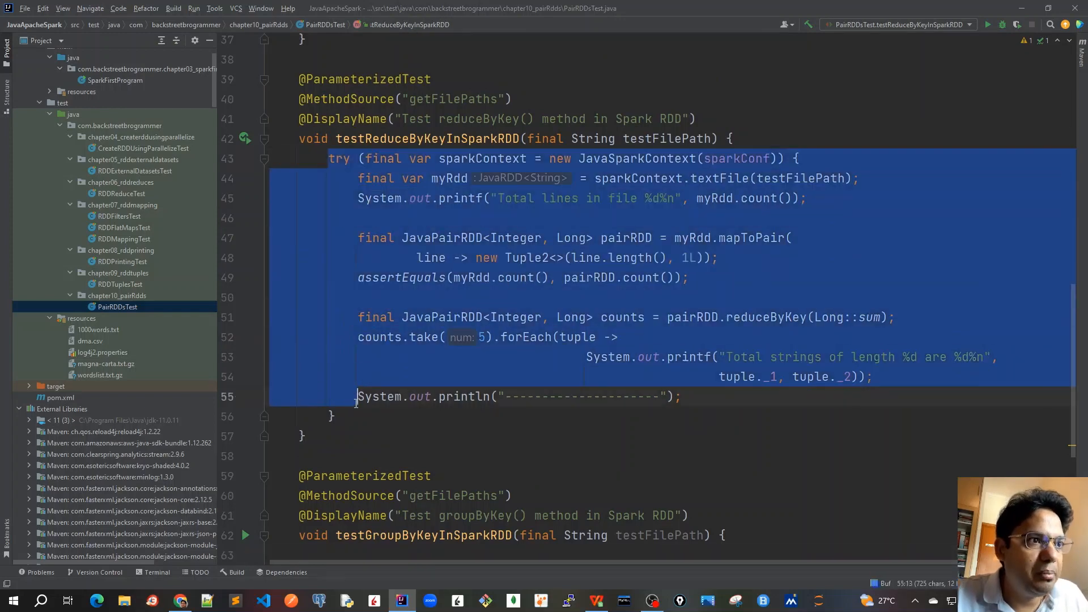
key("ctrl+c")
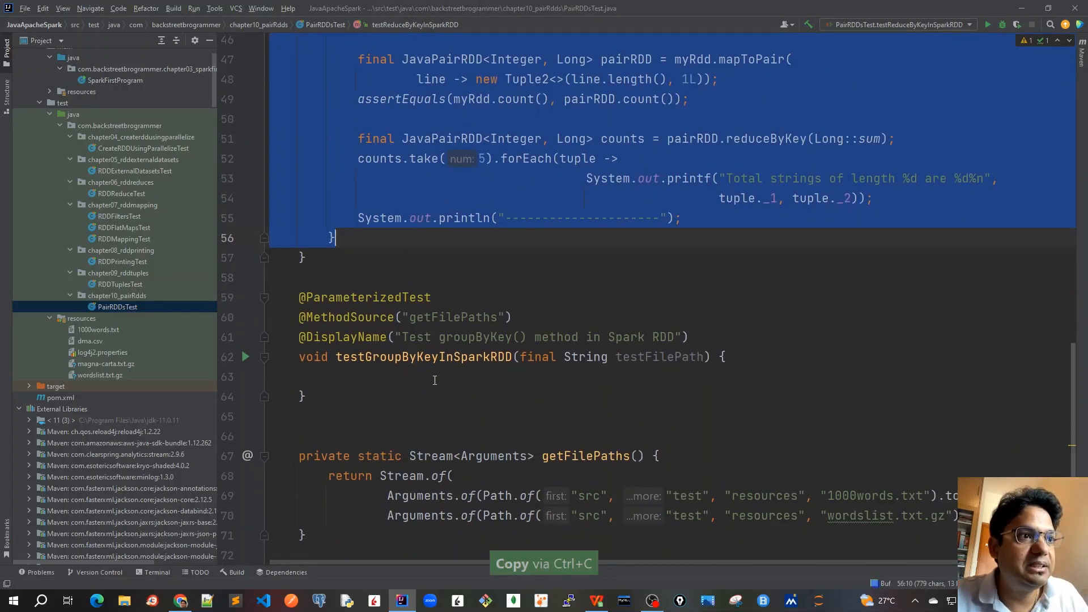
key("ctrl+v")
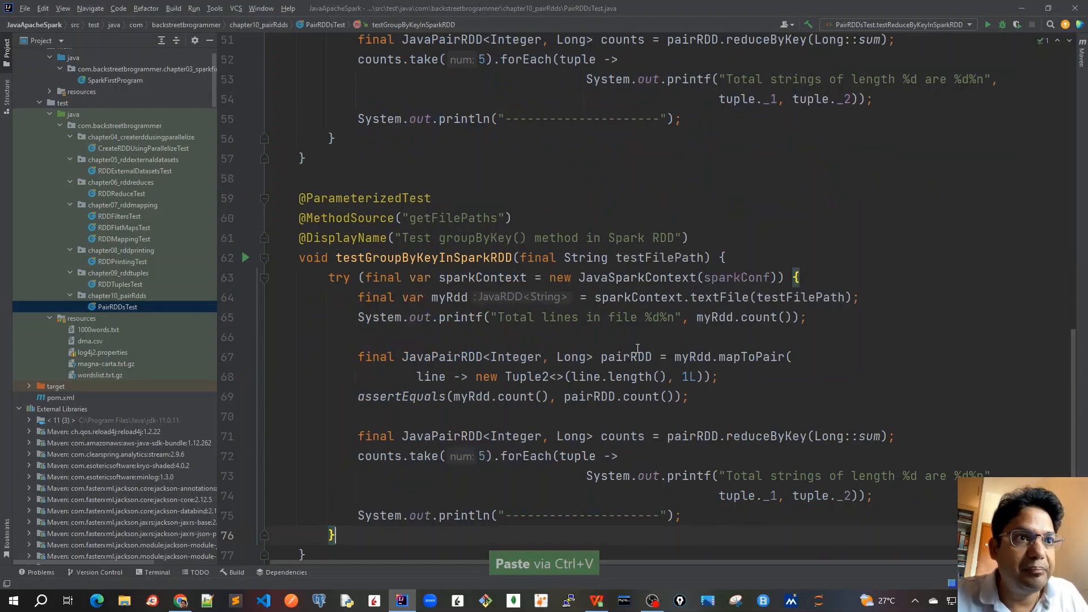
mouse_move(760, 408)
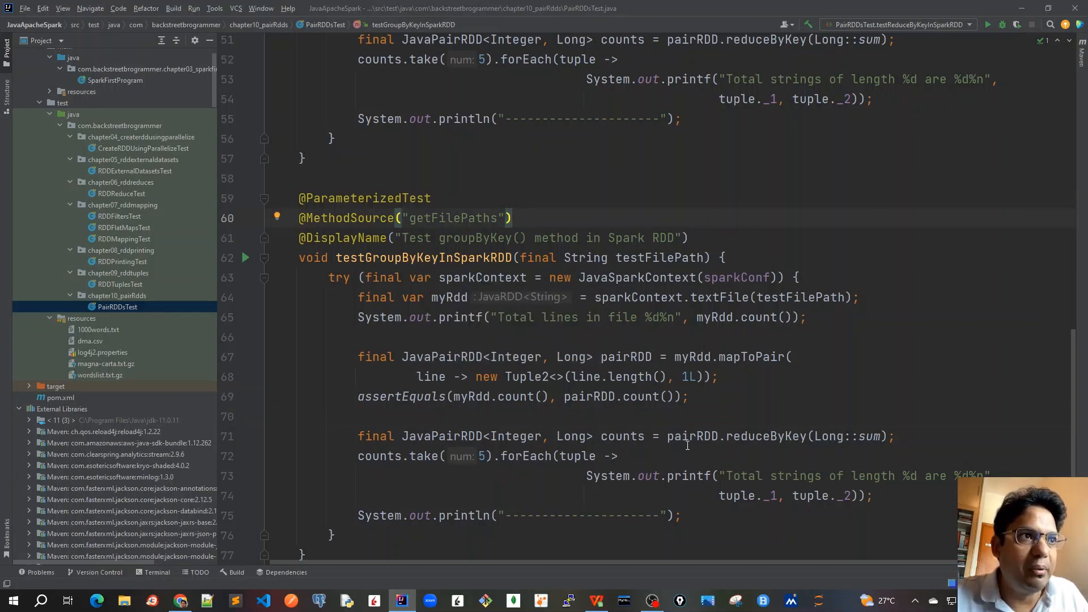
scroll("down", 3)
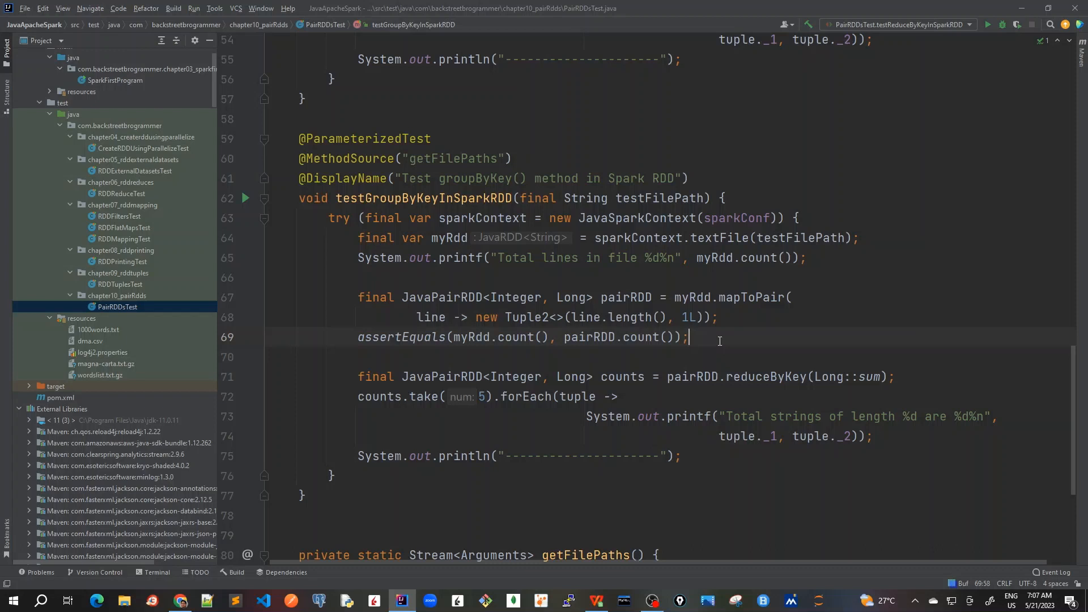
mouse_move(708, 242)
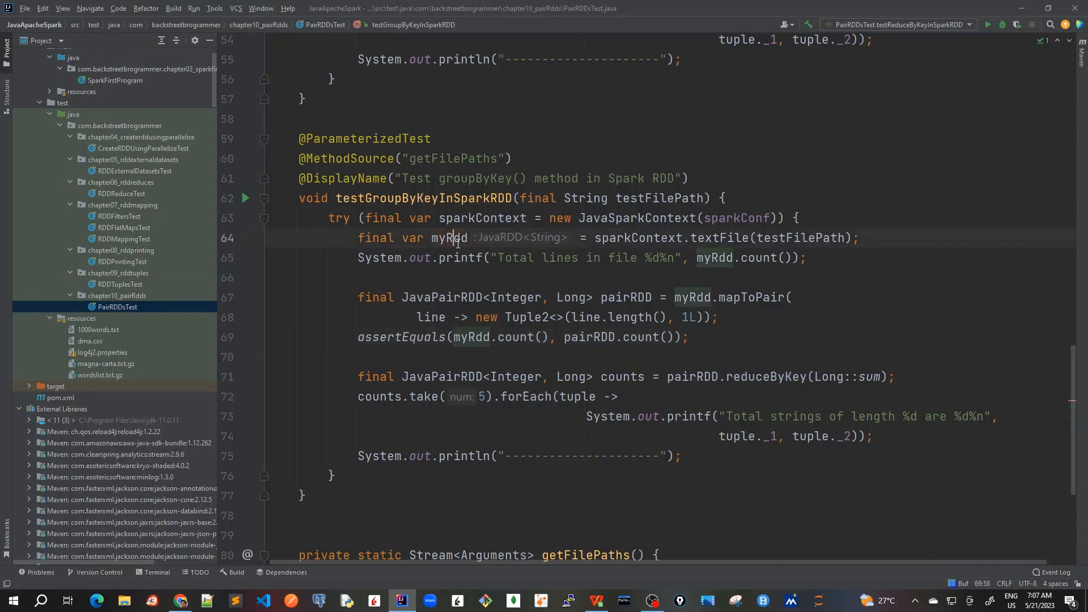
double_click(448, 238)
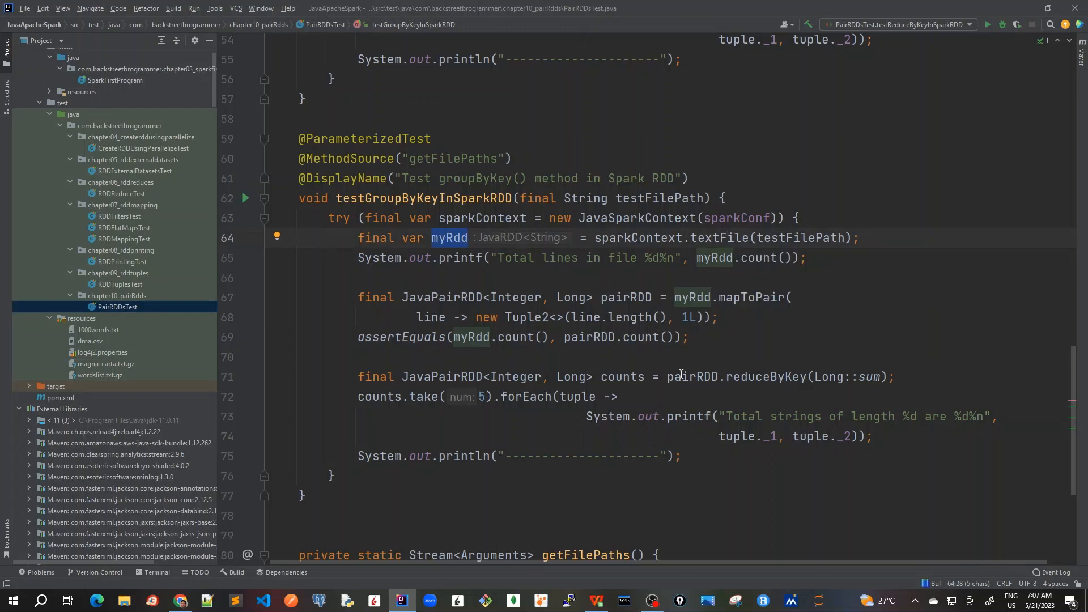
left_click(760, 297)
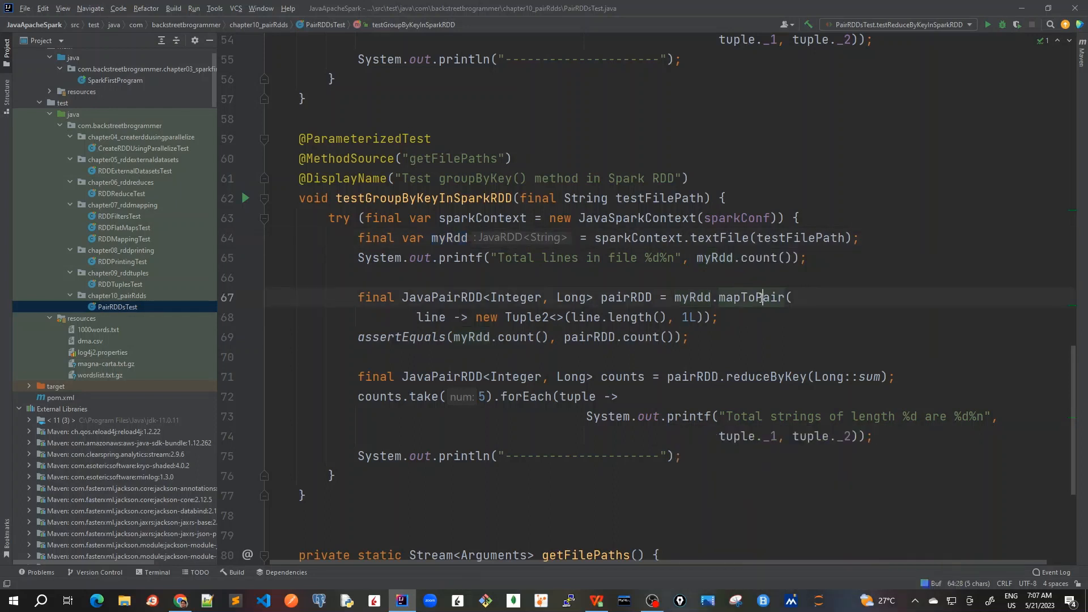
double_click(751, 297)
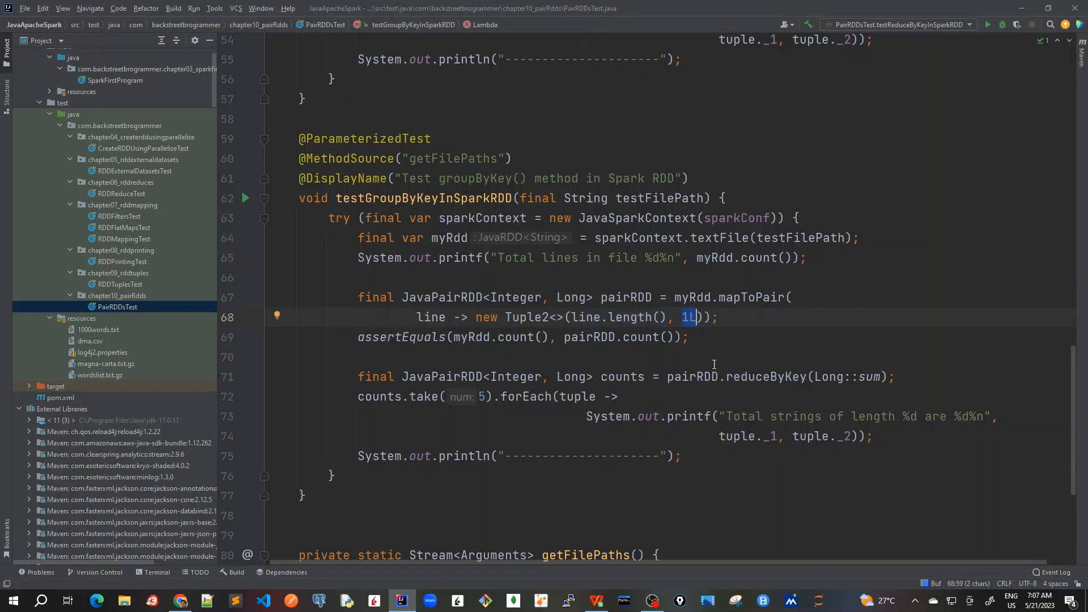
mouse_move(715, 335)
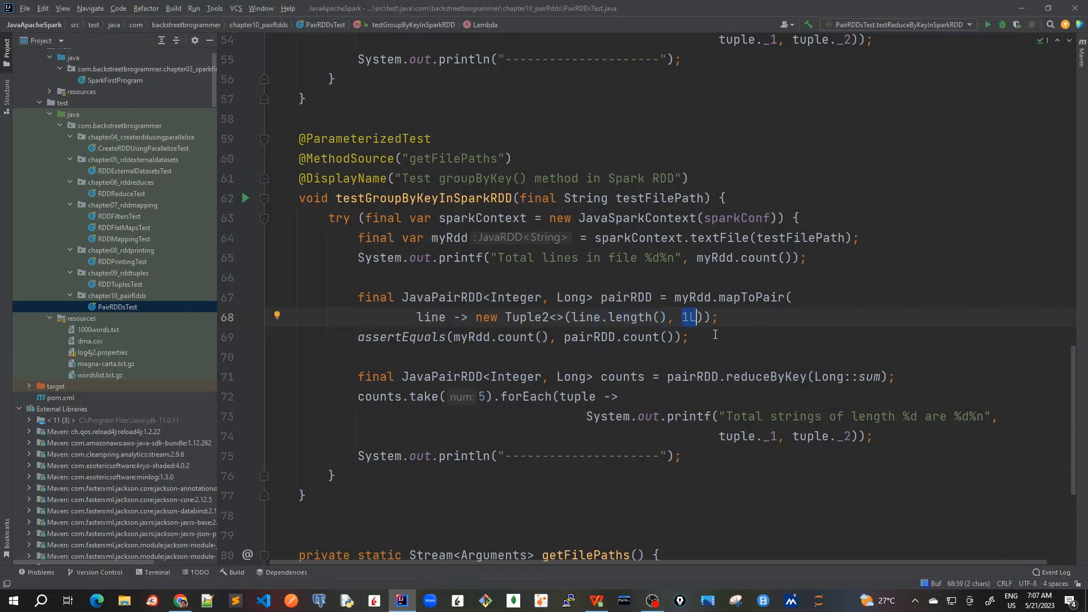
mouse_move(760, 382)
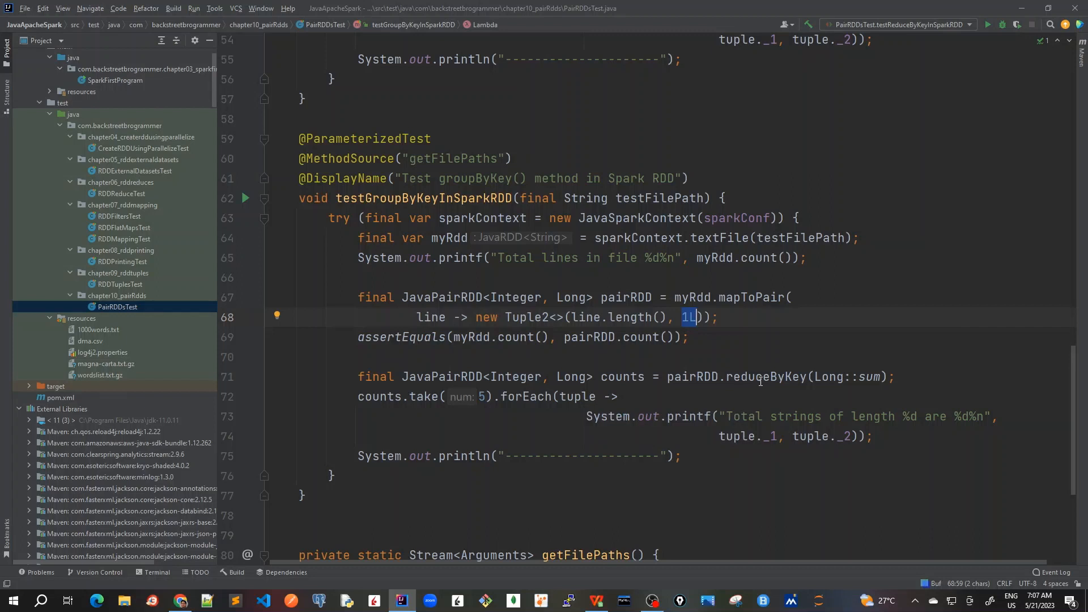
Replace reduceByKey with groupByKey and migrate counts to a var holding Iterable values
double_click(766, 376)
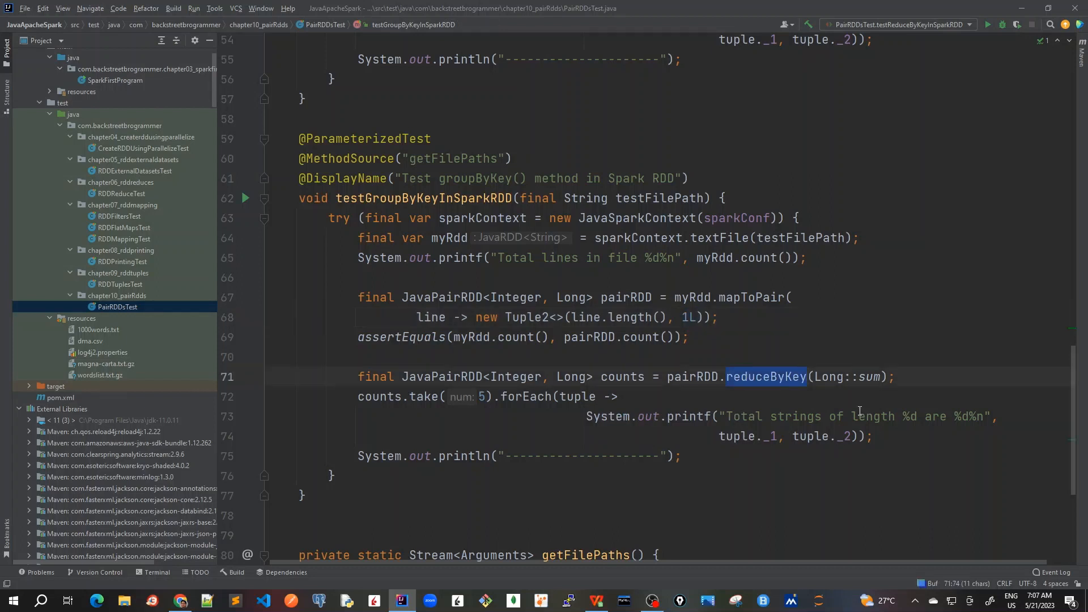
type("group")
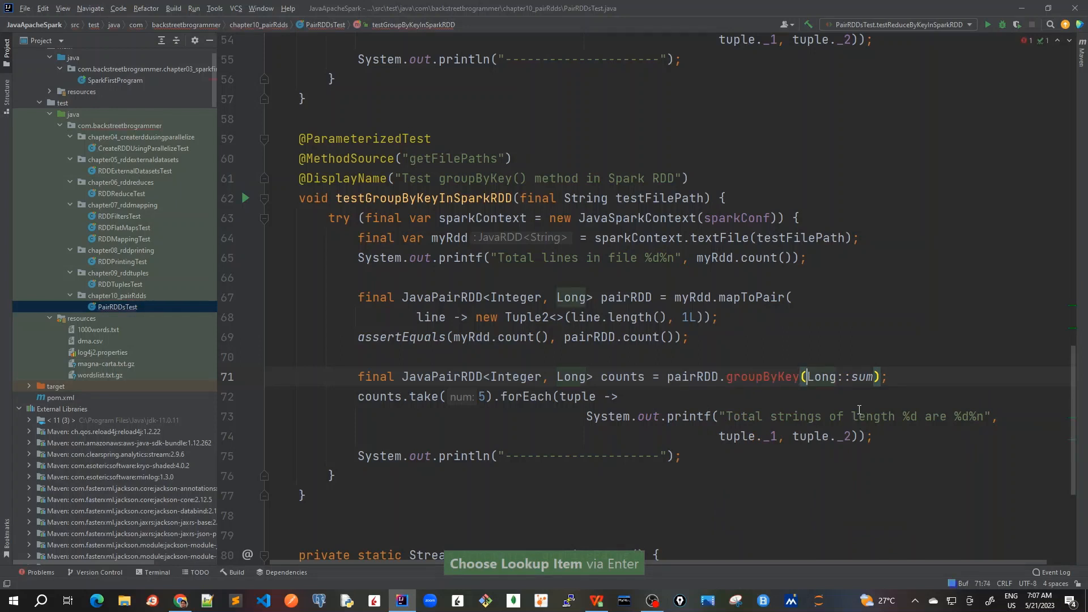
key("Delete")
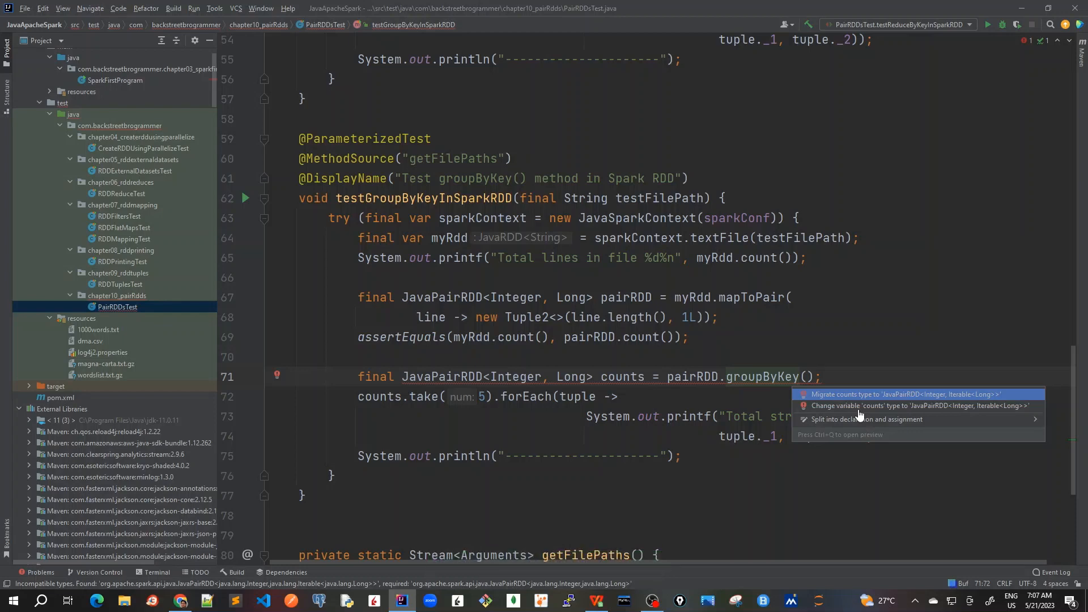
left_click(896, 406)
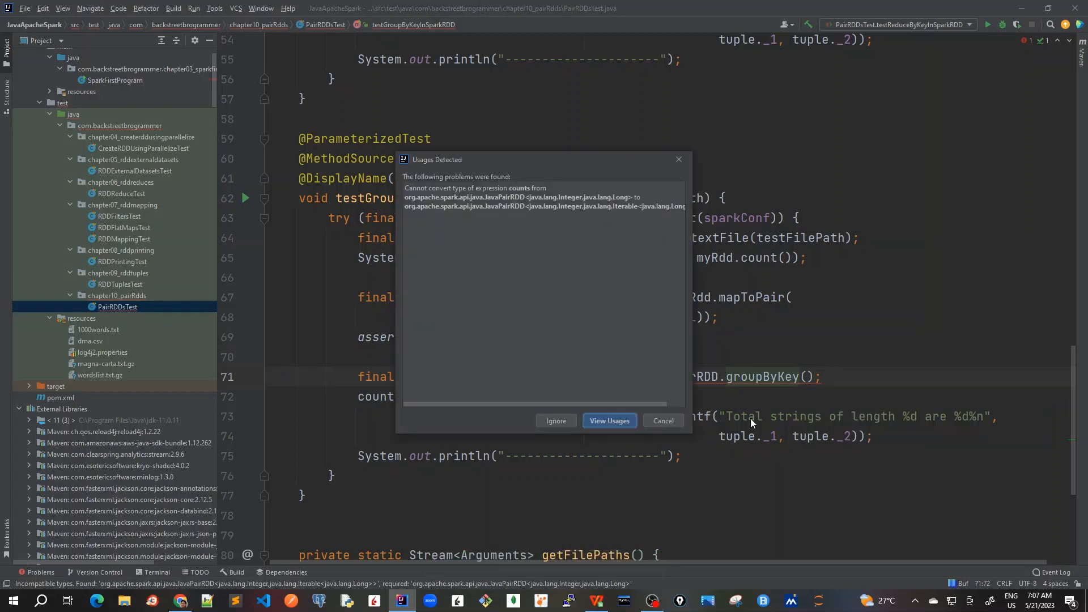
left_click(661, 420)
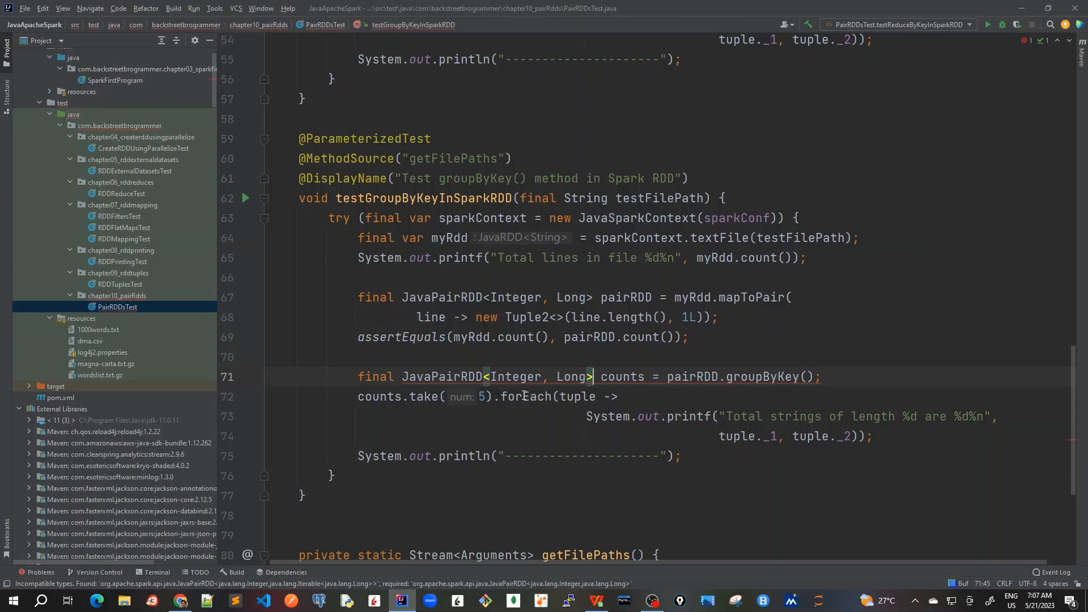
type("var")
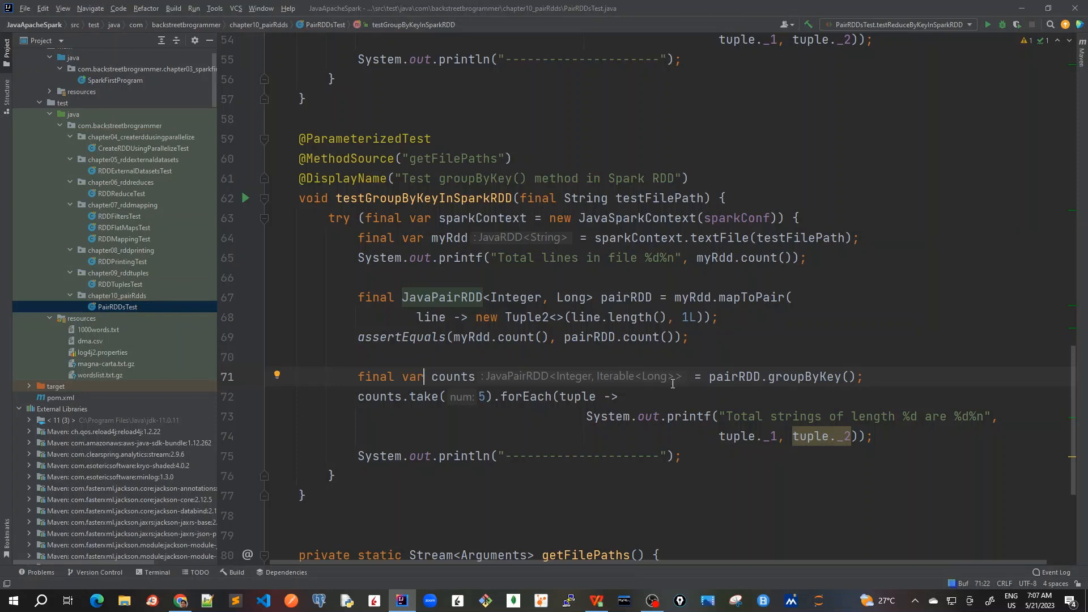
mouse_move(582, 379)
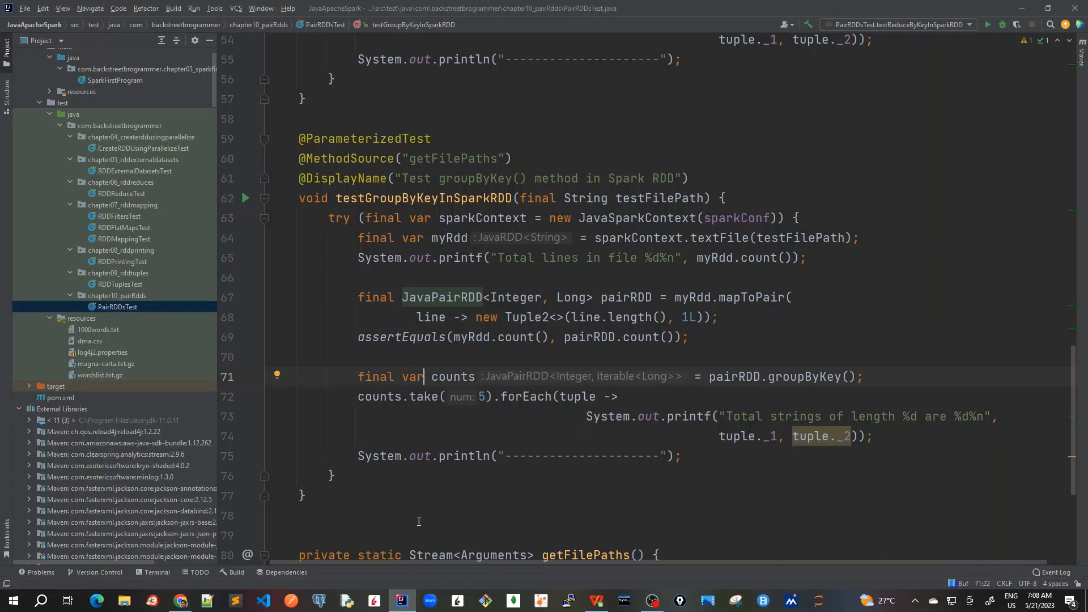
Open the Spark RDD guide and highlight groupByKey's Iterable<V> result and reduceByKey's func
left_click(180, 601)
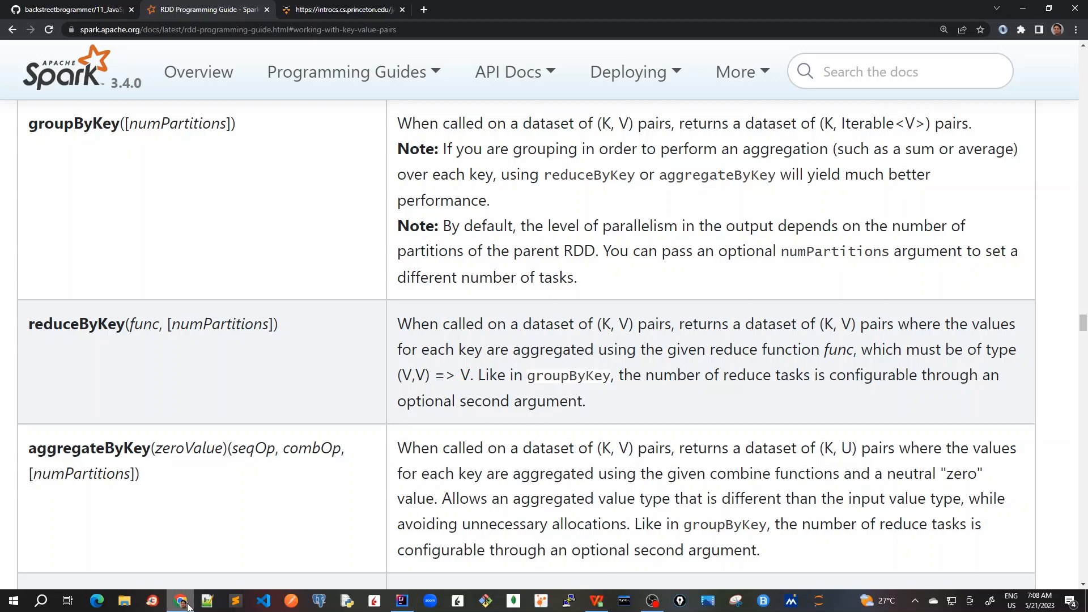
mouse_move(347, 129)
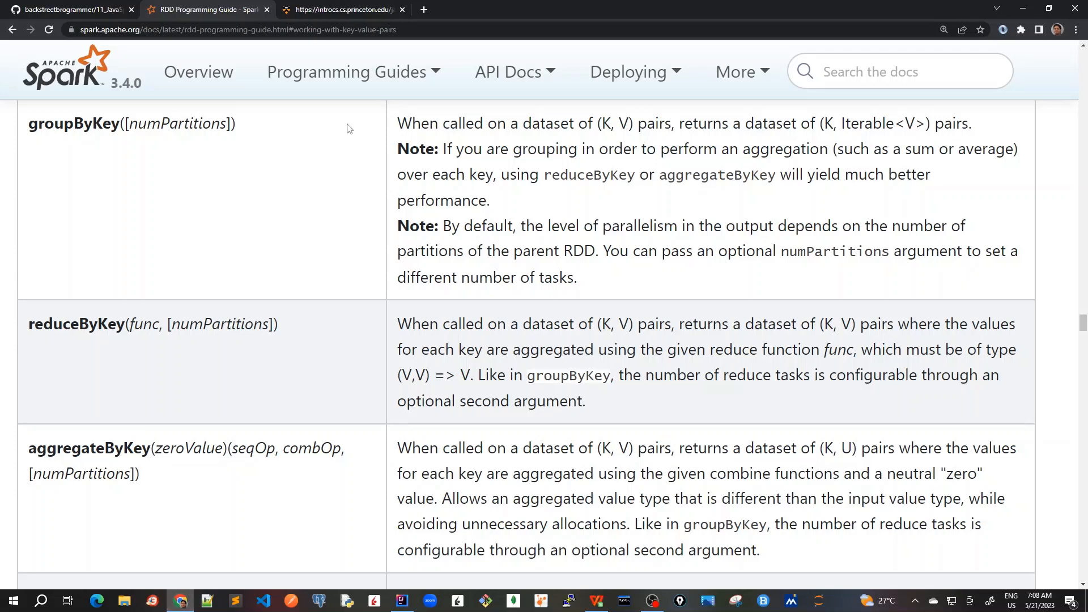
mouse_move(168, 131)
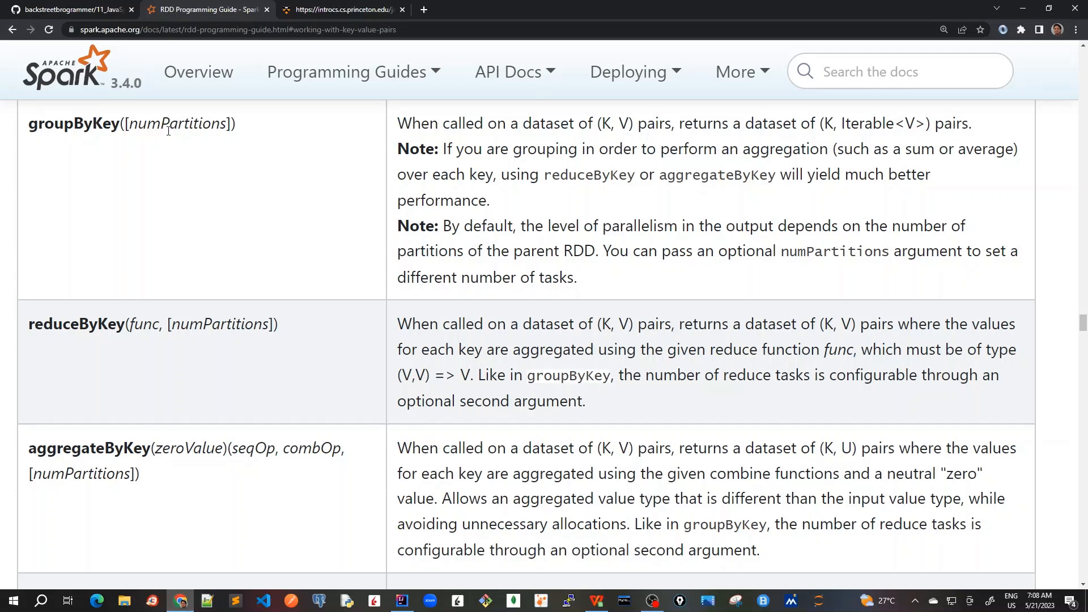
mouse_move(537, 125)
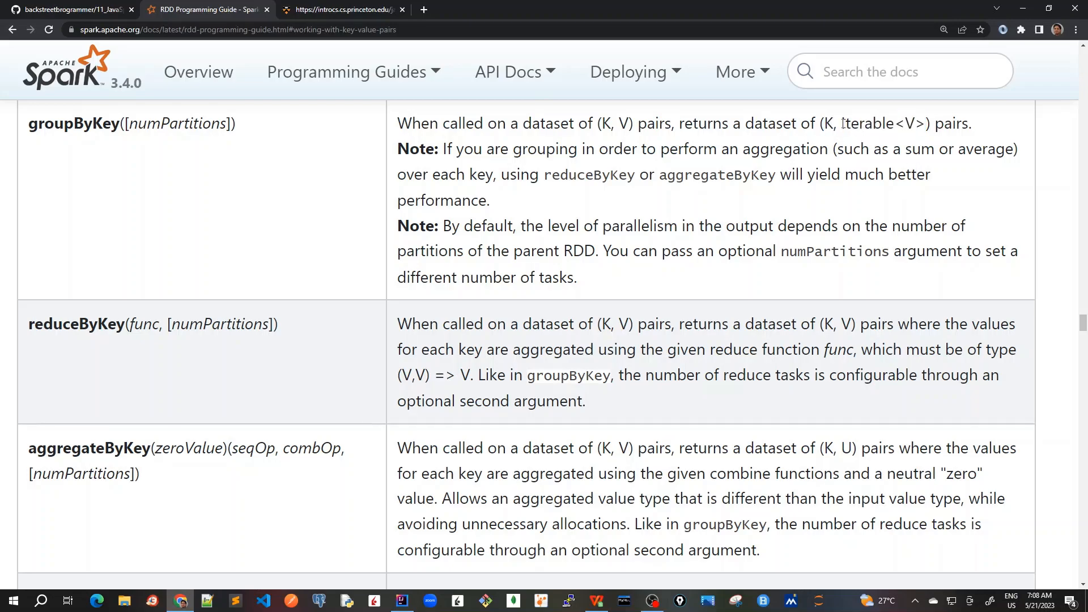
double_click(882, 124)
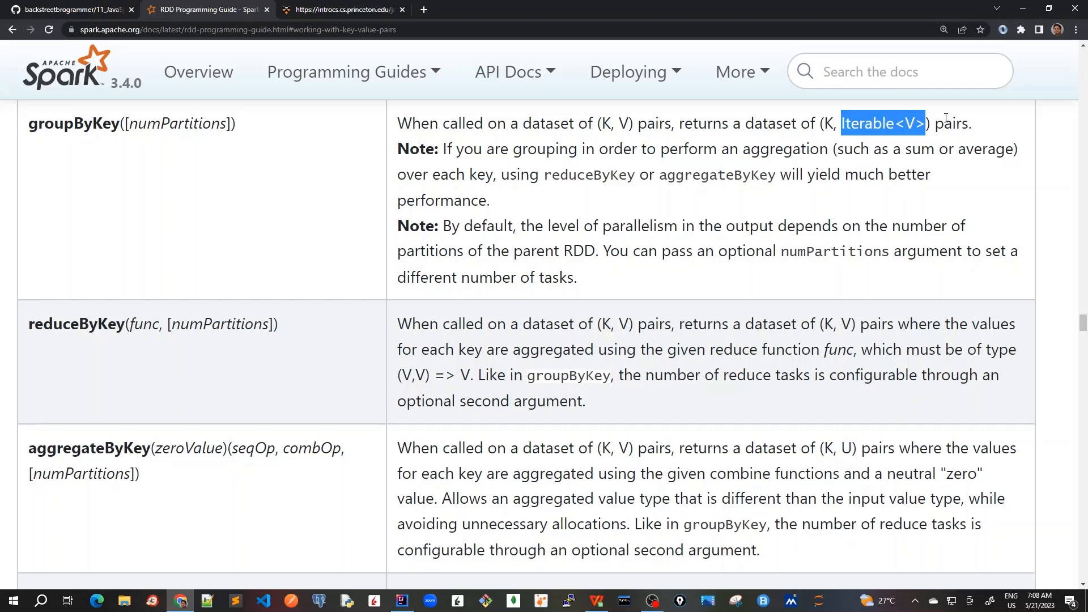
mouse_move(470, 149)
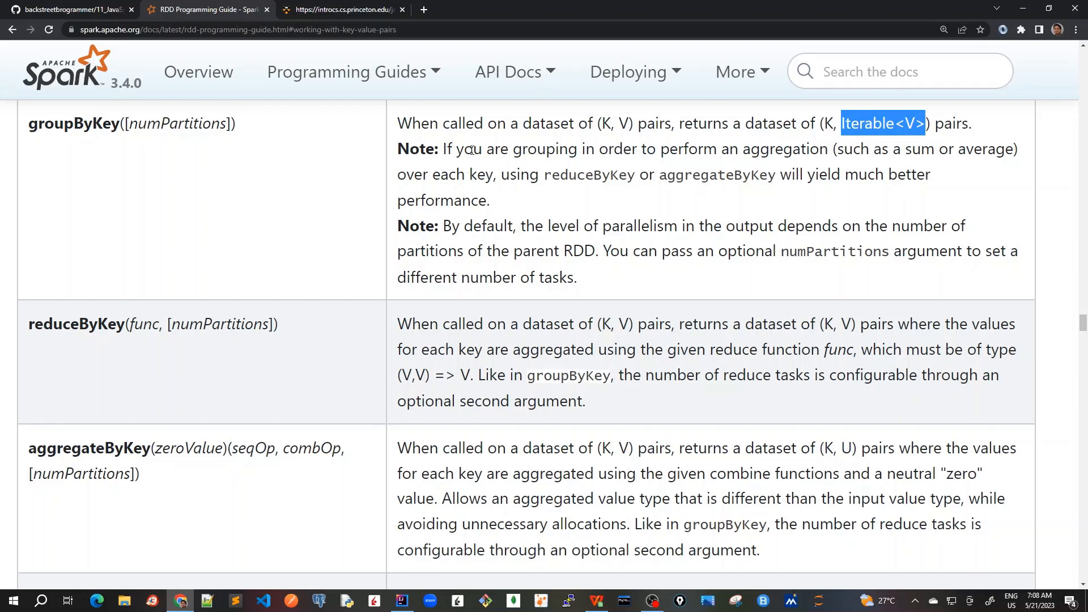
mouse_move(717, 167)
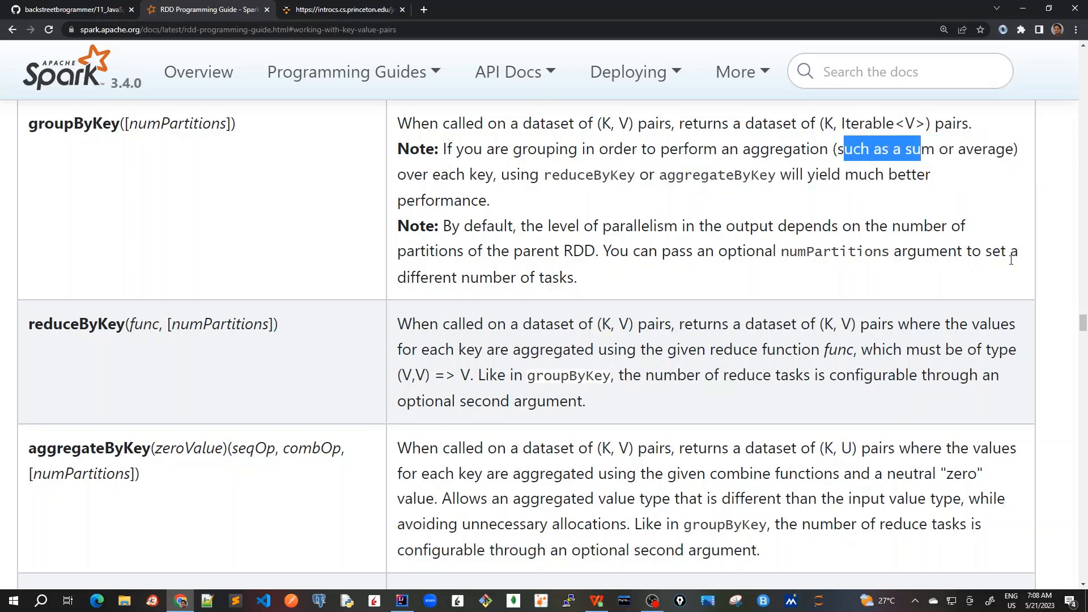
left_click(503, 182)
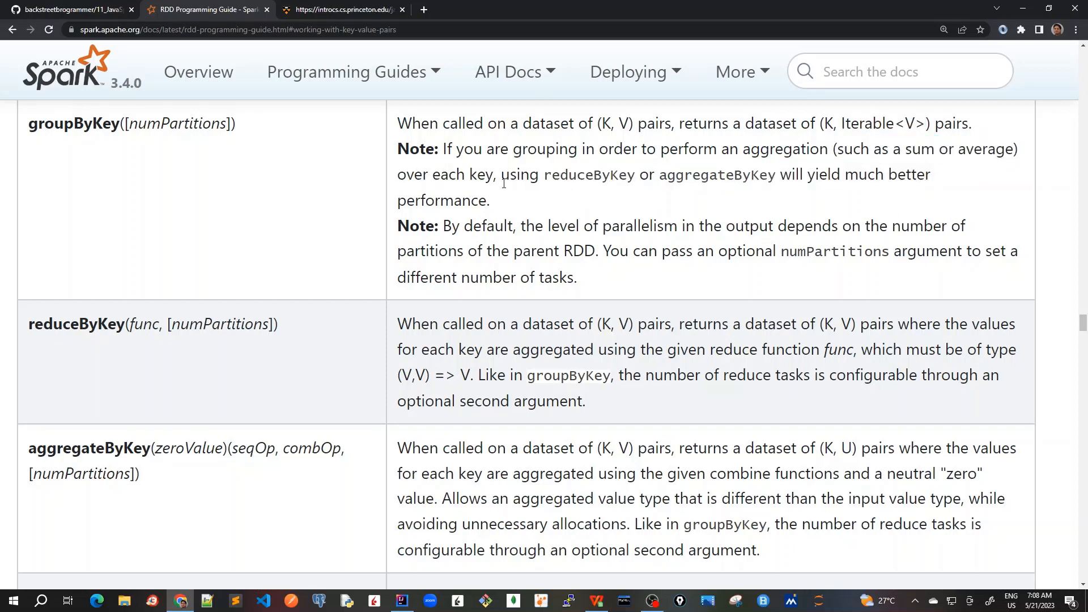
double_click(588, 174)
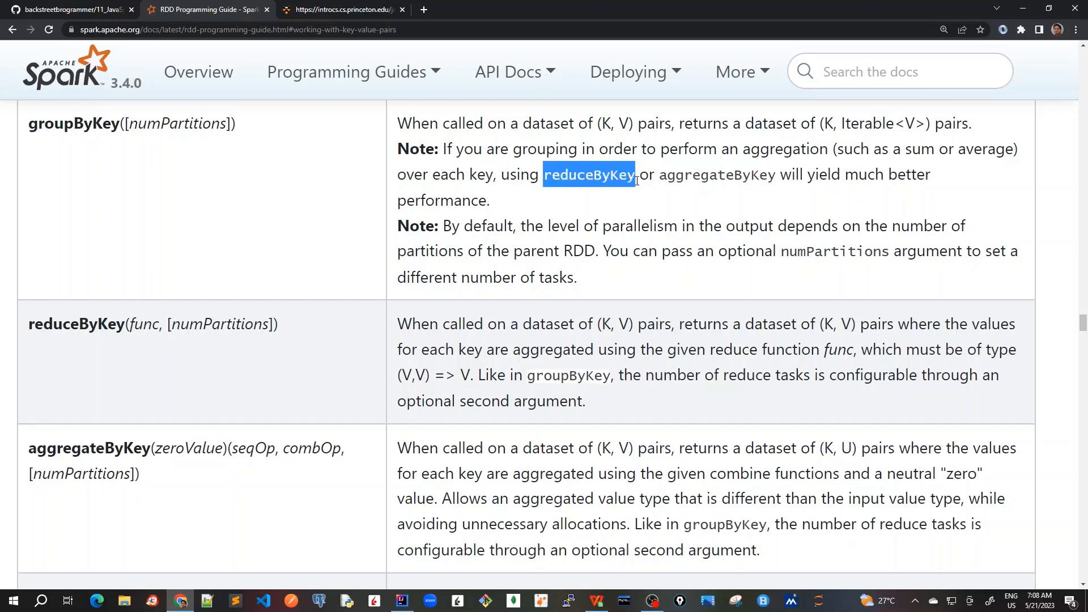
mouse_move(696, 209)
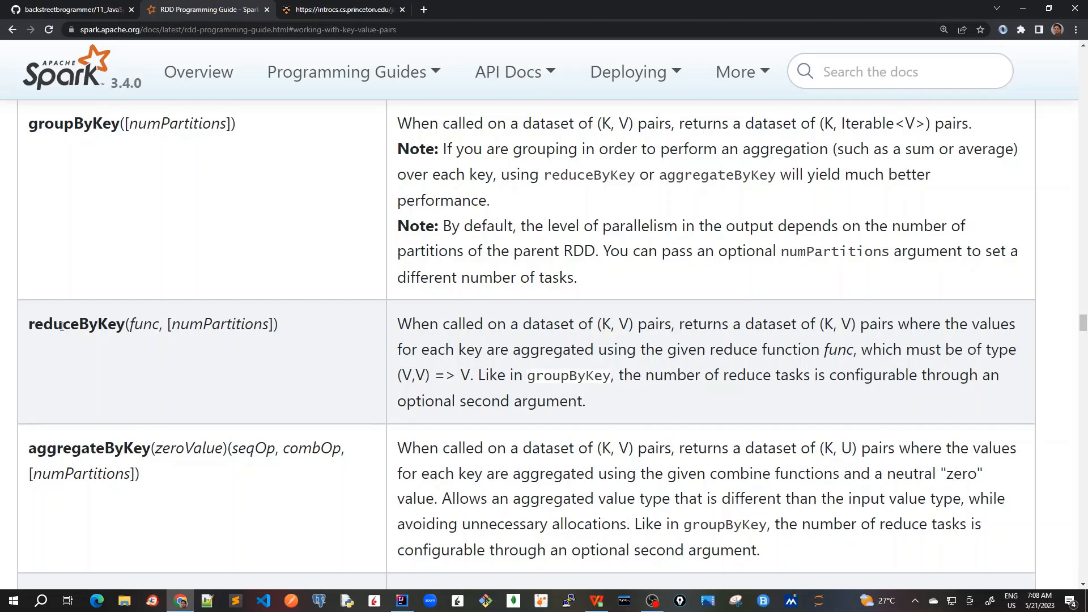
double_click(141, 325)
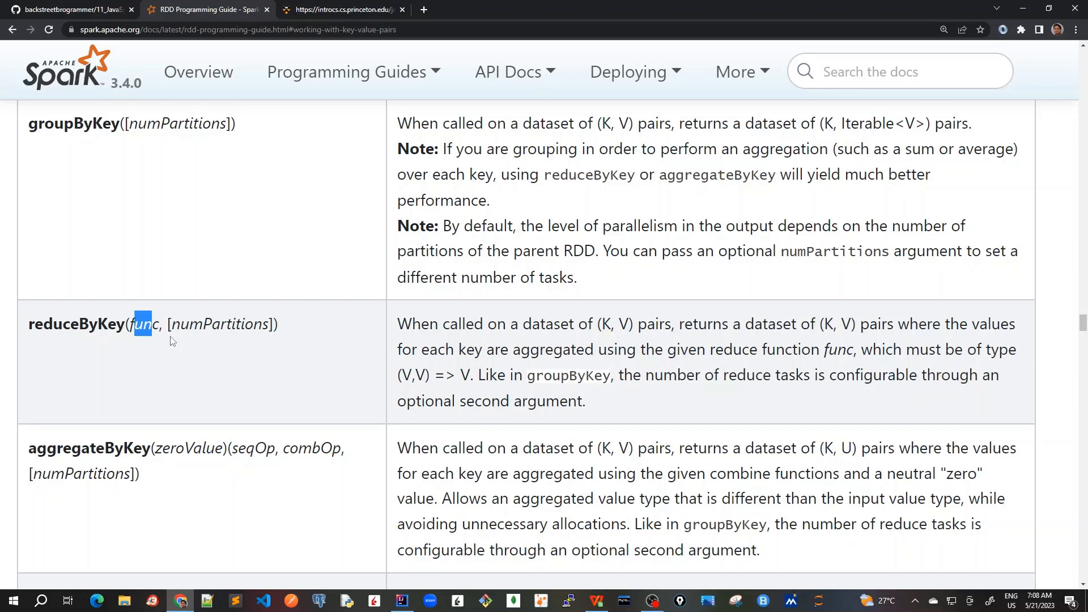
mouse_move(89, 129)
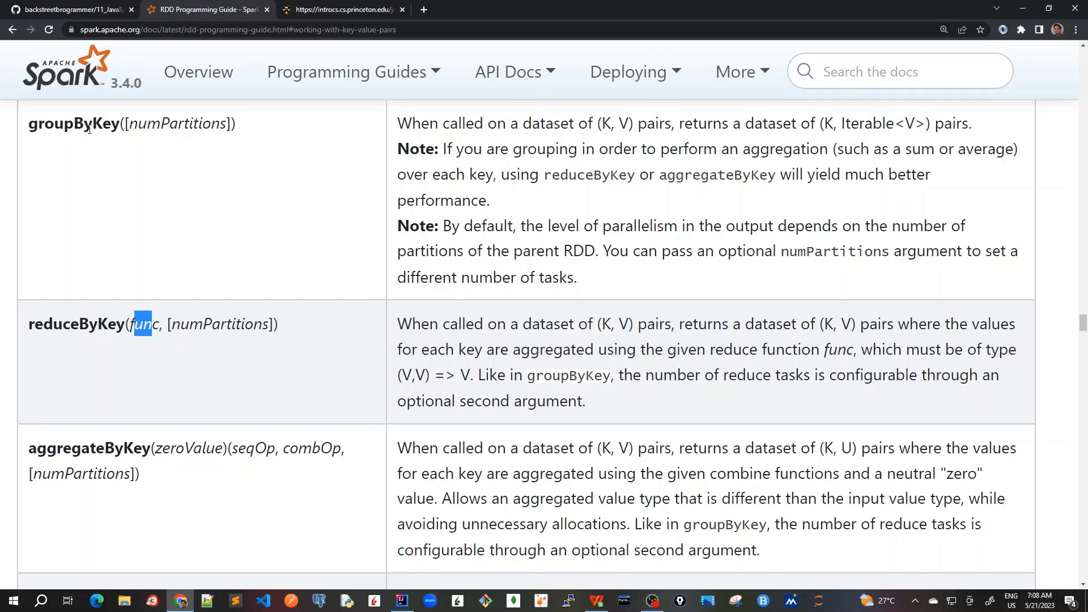
double_click(851, 123)
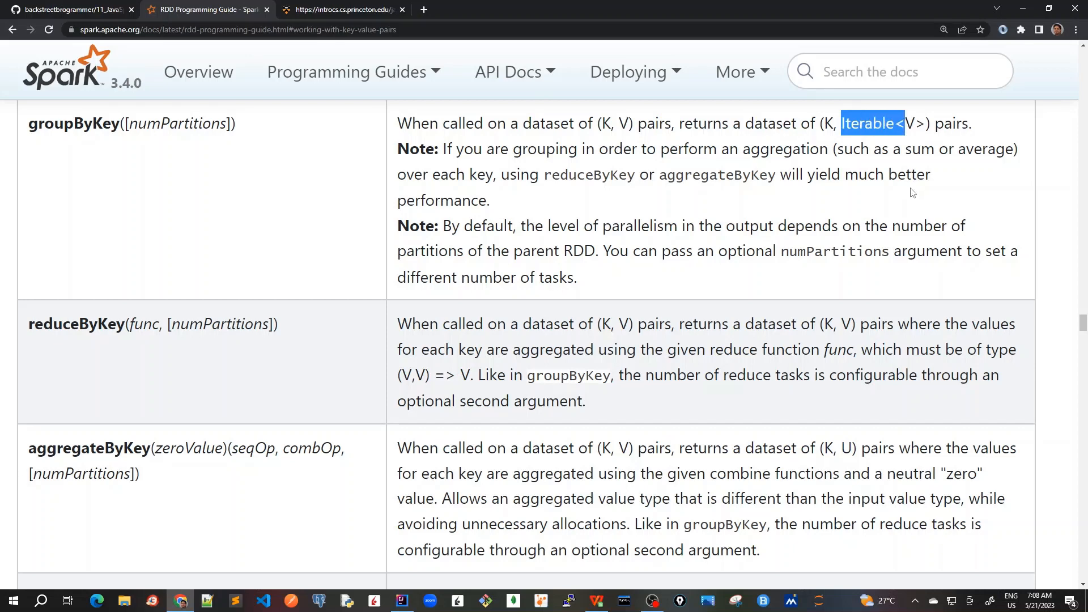
mouse_move(891, 197)
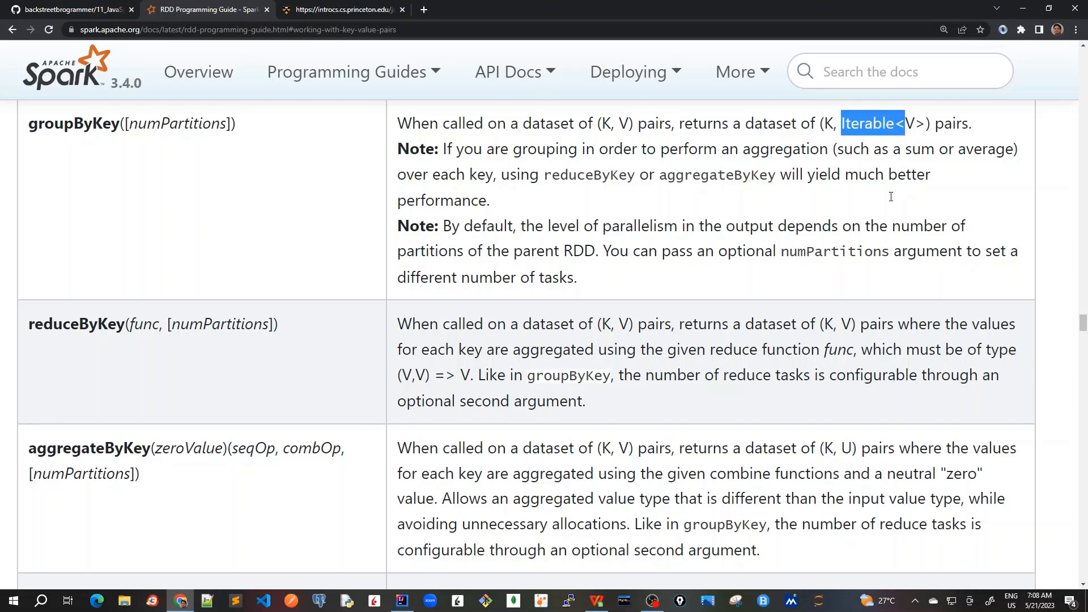
mouse_move(876, 253)
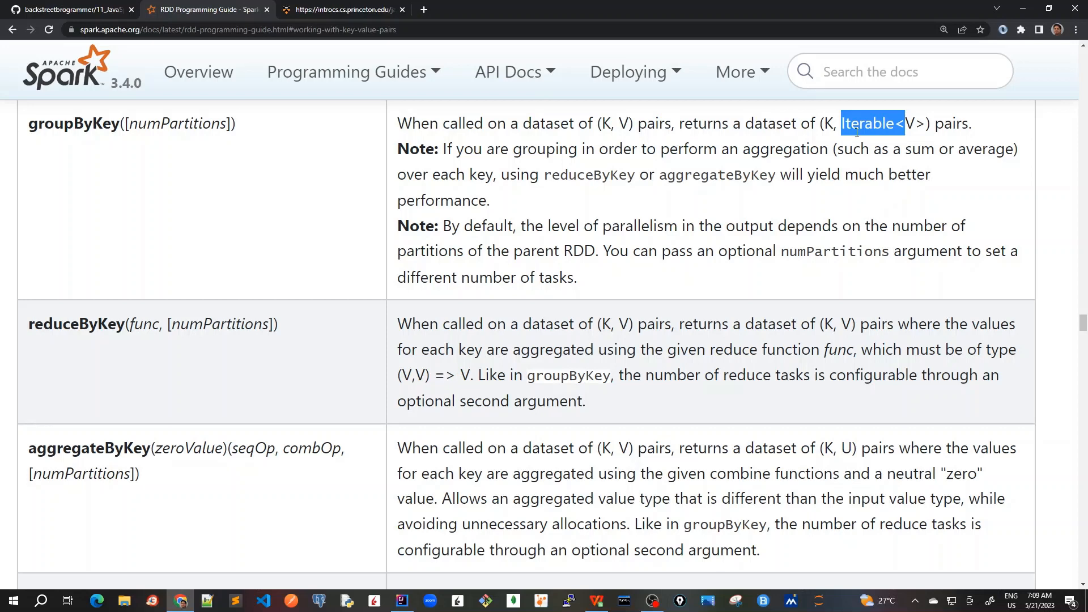
left_click(871, 124)
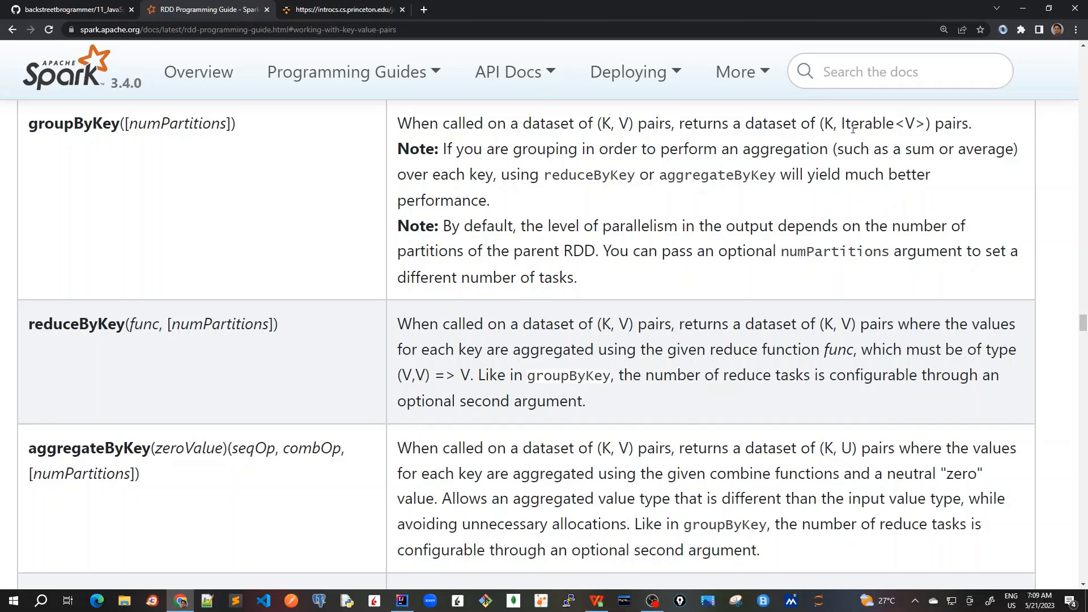
mouse_move(894, 130)
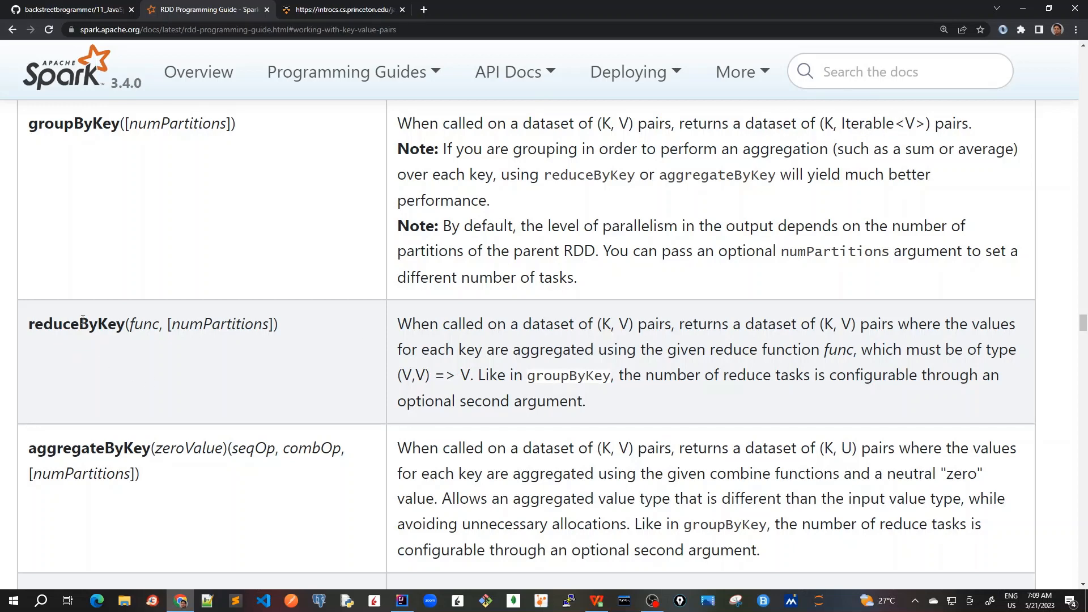
Highlight aggregateByKey's seqOp and combOp, plus groupByKey's Iterable<V> and numPartitions
double_click(88, 448)
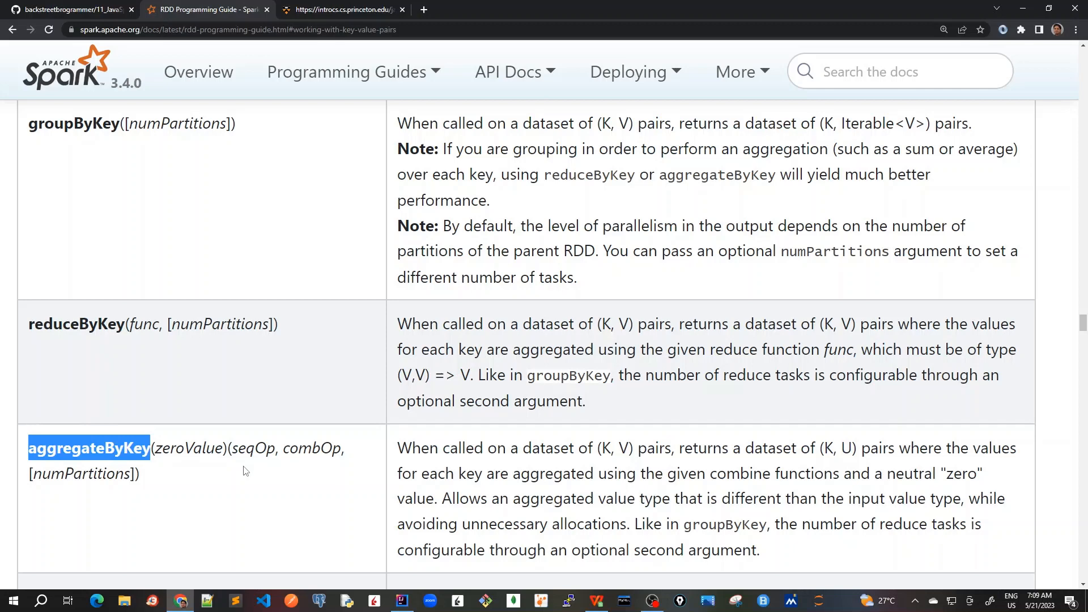
double_click(253, 448)
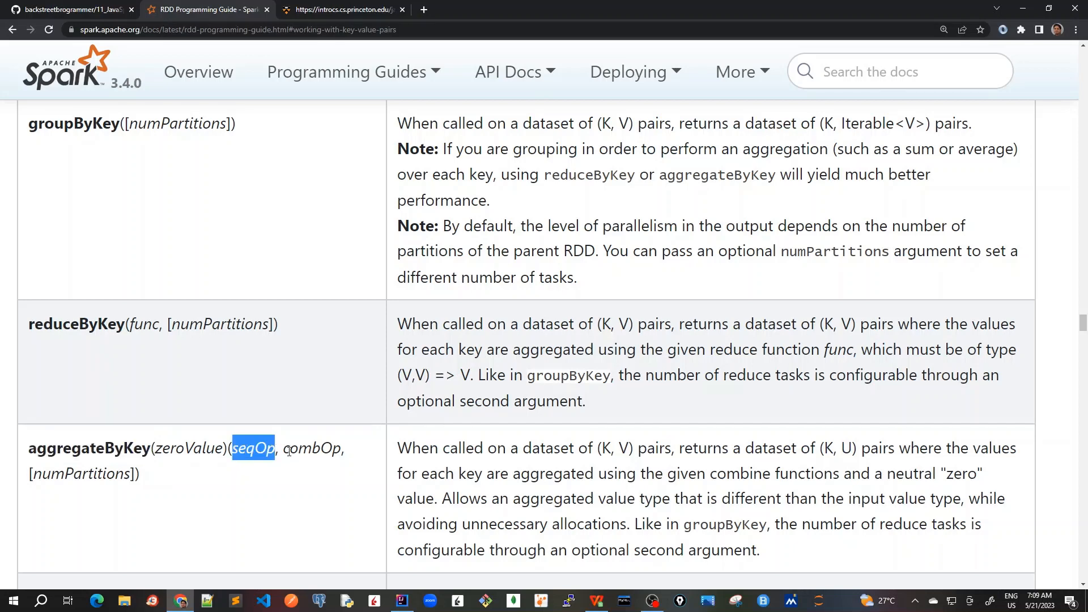
double_click(312, 448)
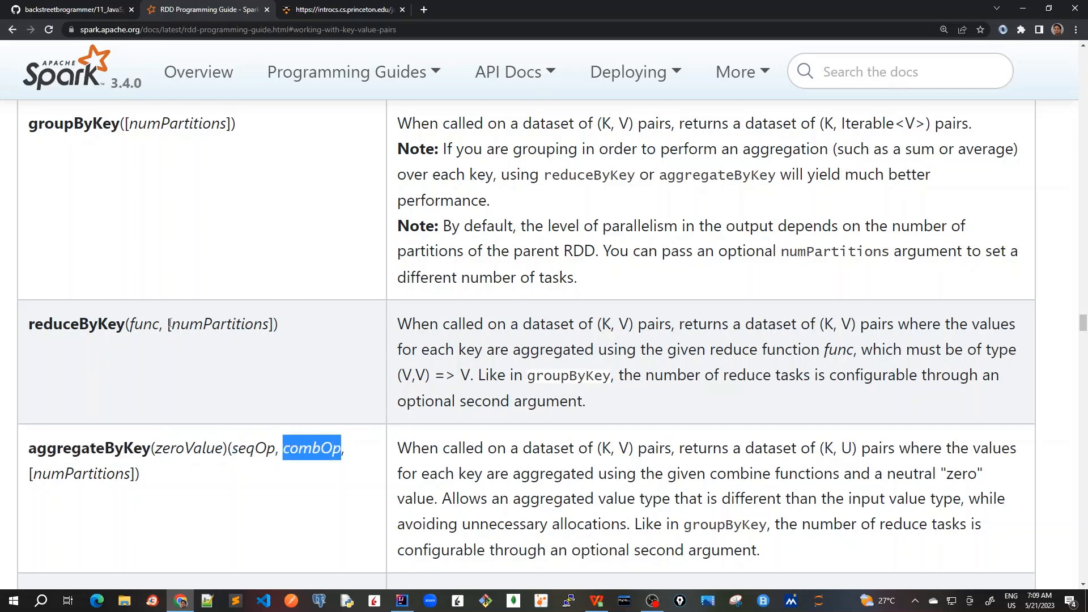
double_click(144, 324)
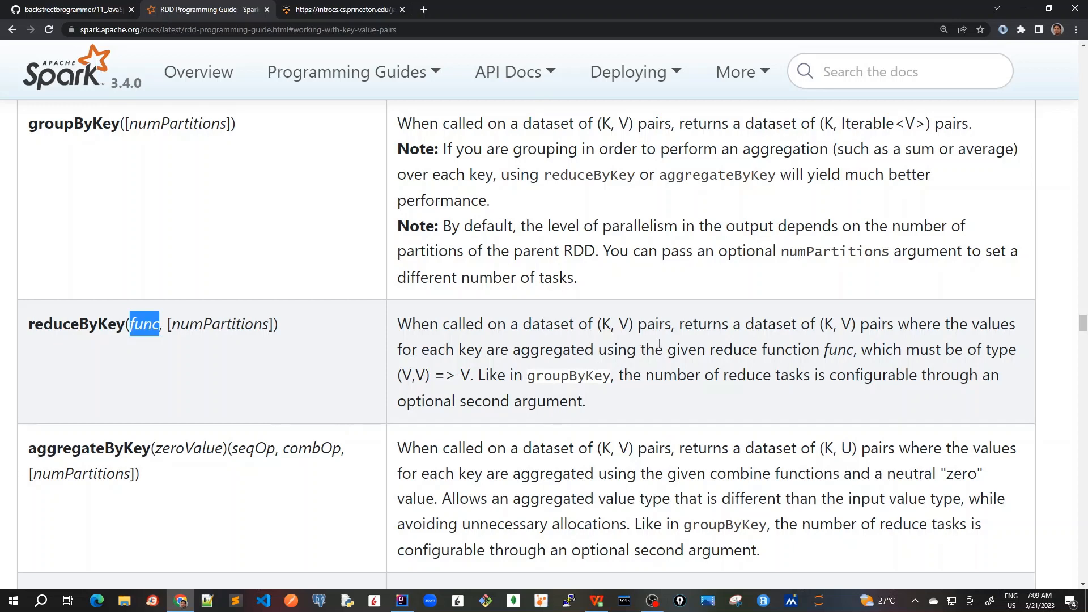
mouse_move(835, 295)
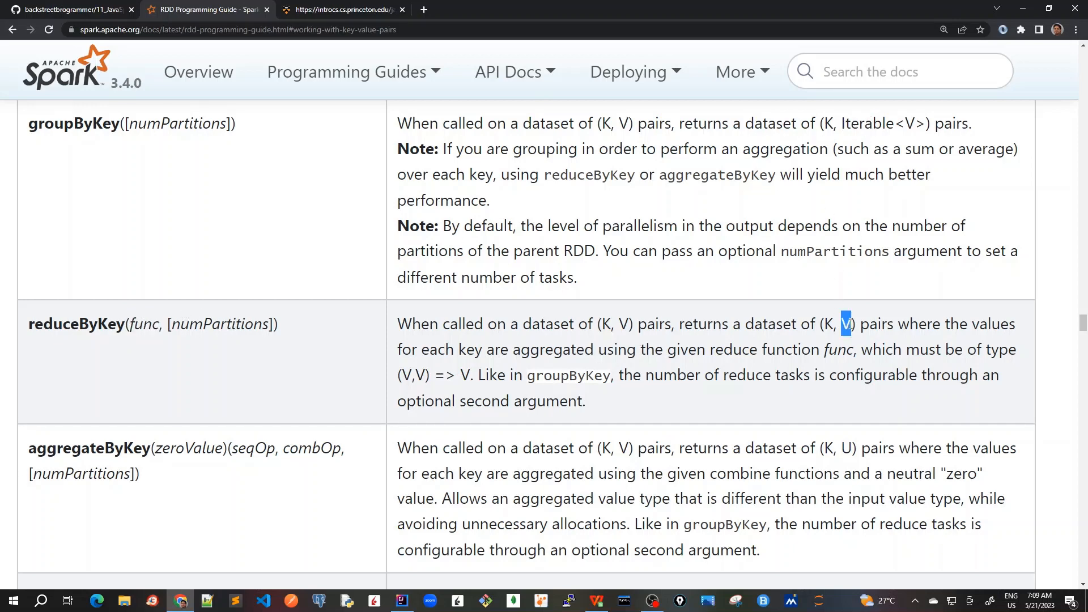
double_click(882, 123)
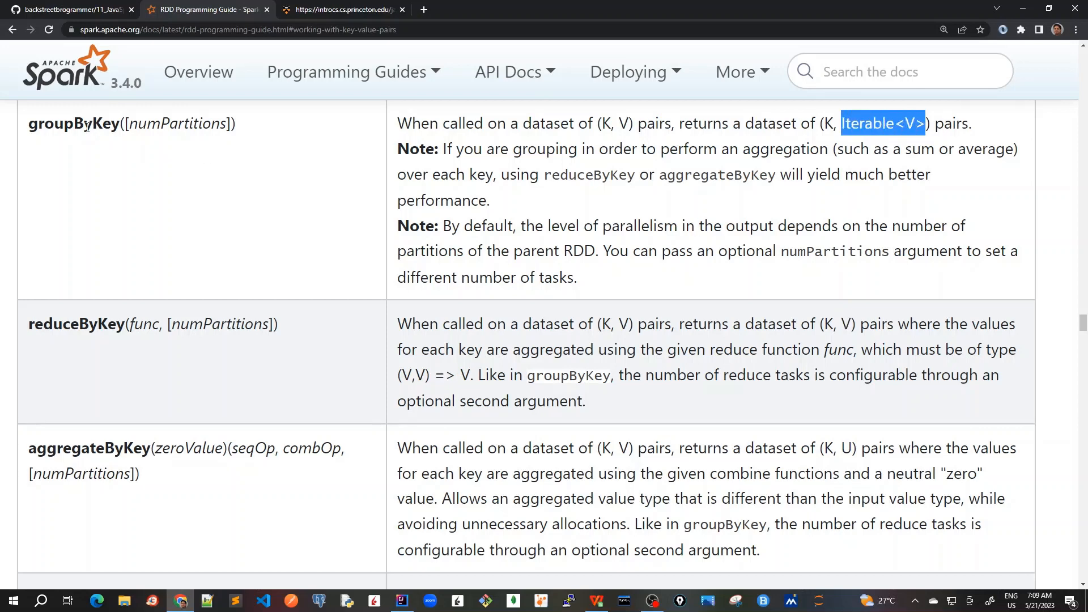
mouse_move(520, 271)
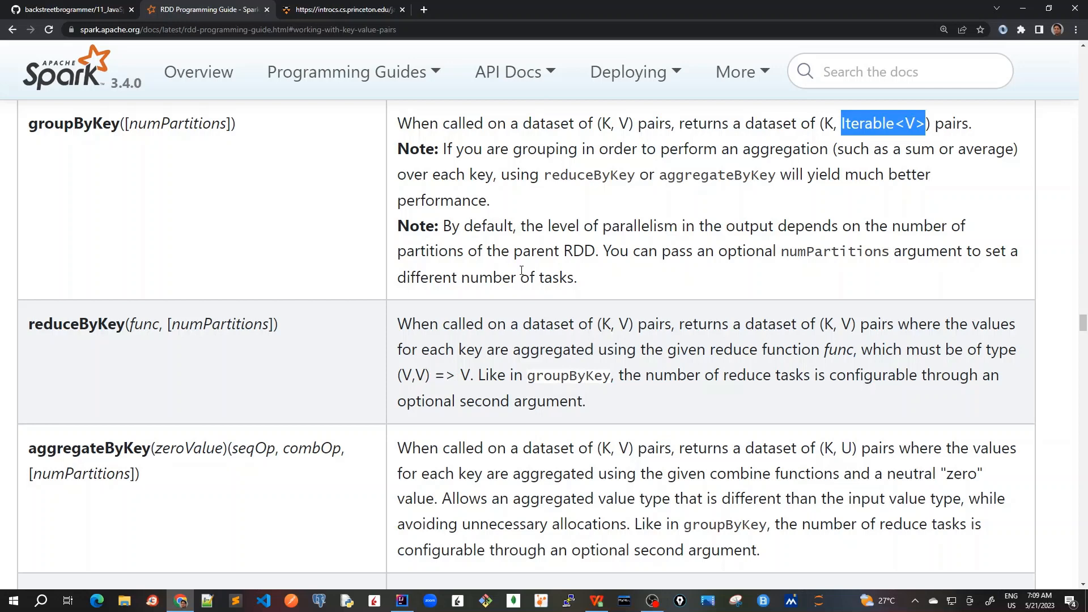
mouse_move(171, 142)
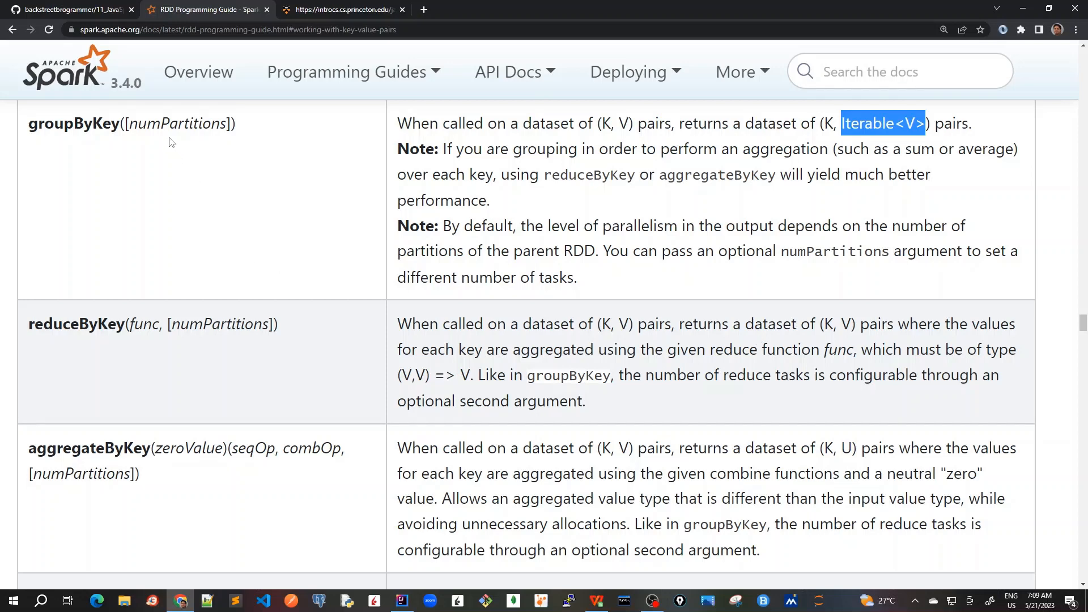
double_click(177, 123)
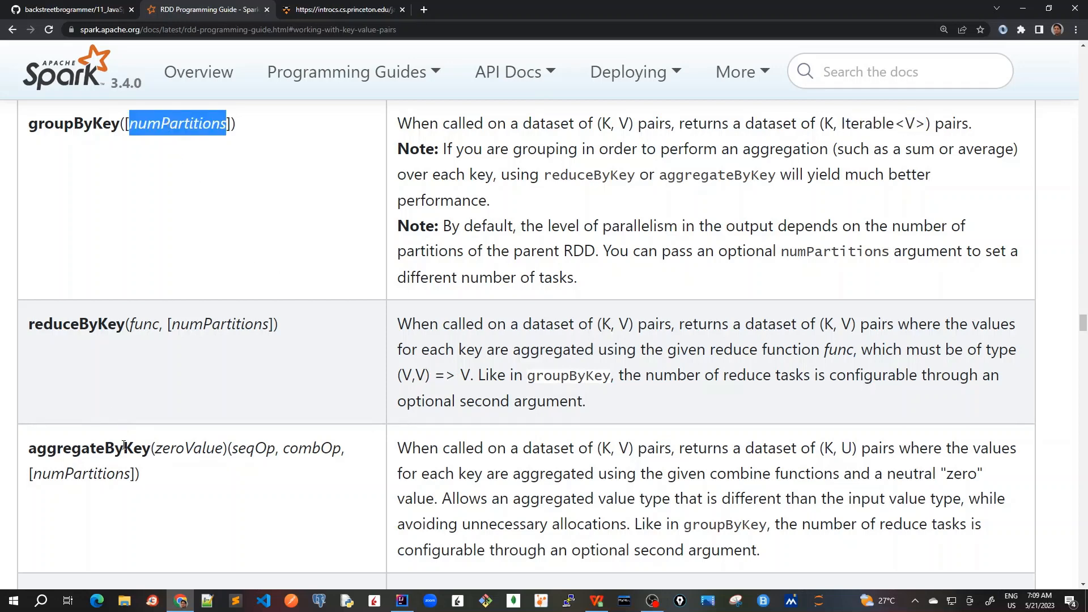
mouse_move(99, 425)
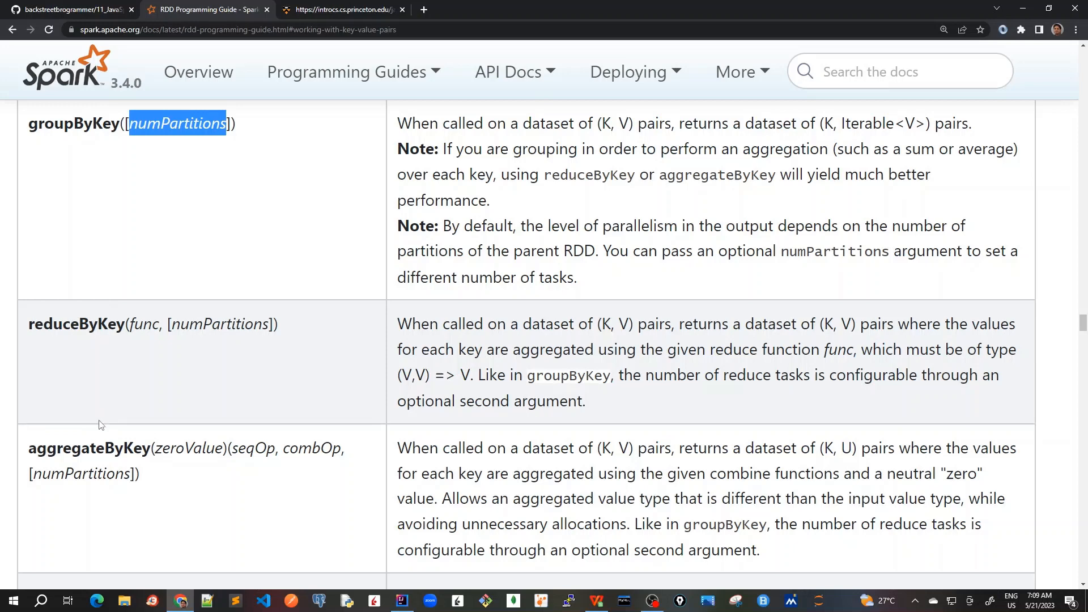
mouse_move(80, 470)
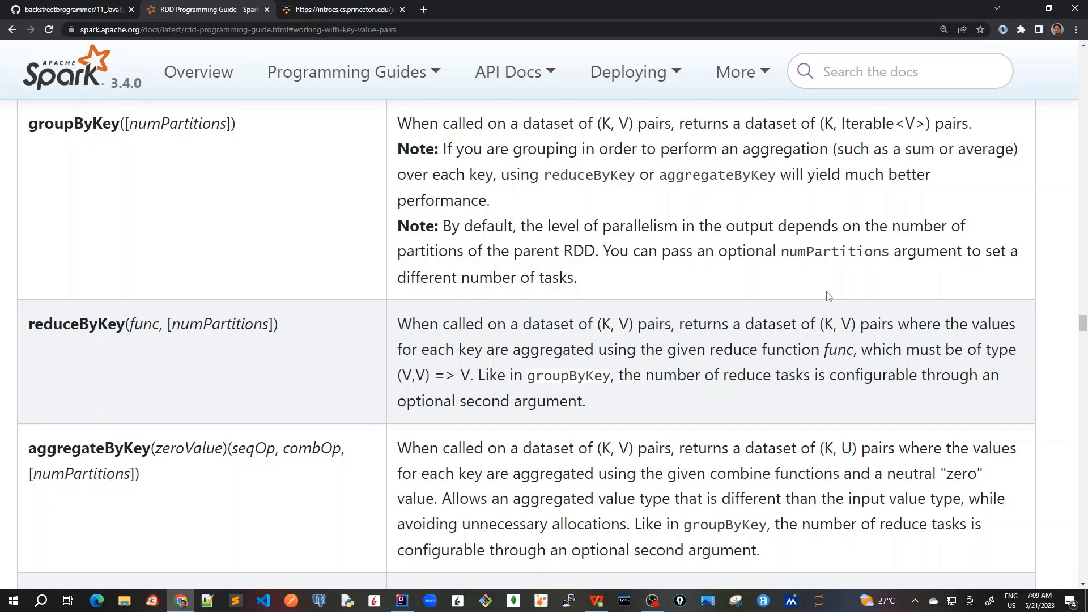
mouse_move(833, 266)
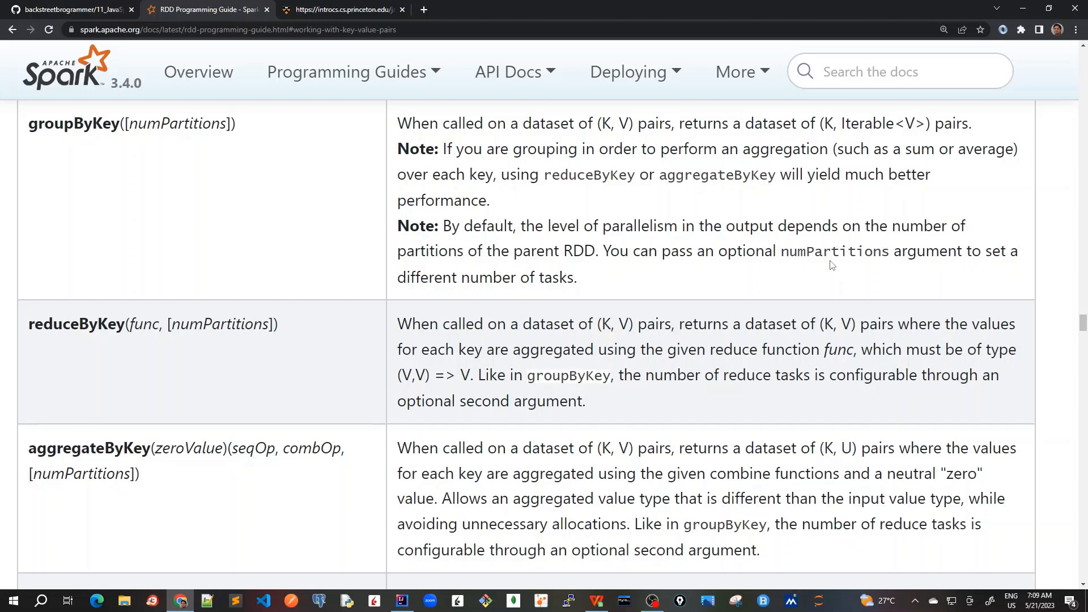
mouse_move(793, 252)
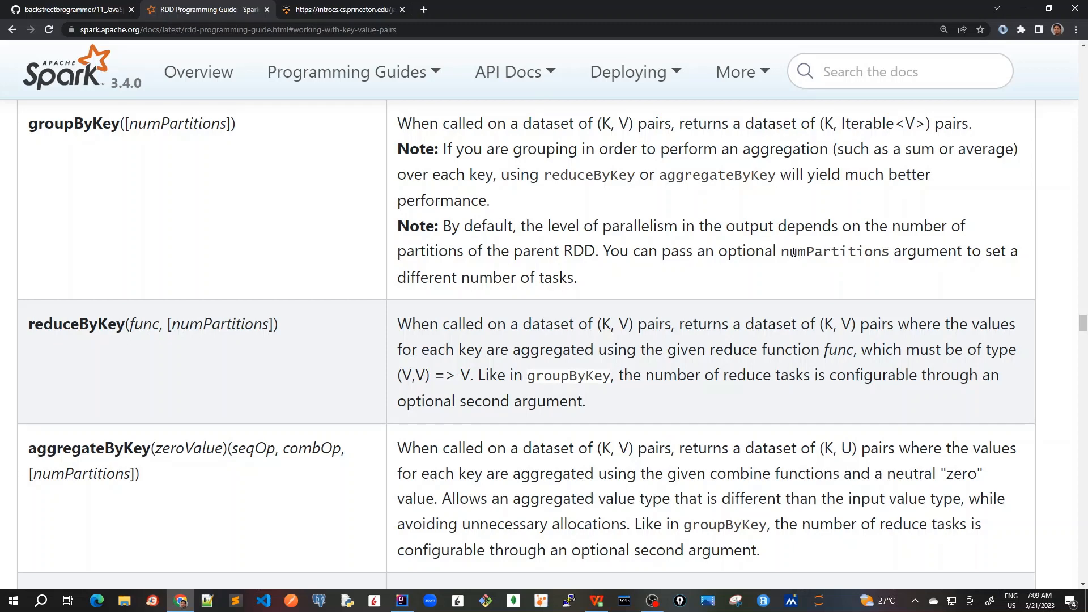
double_click(835, 250)
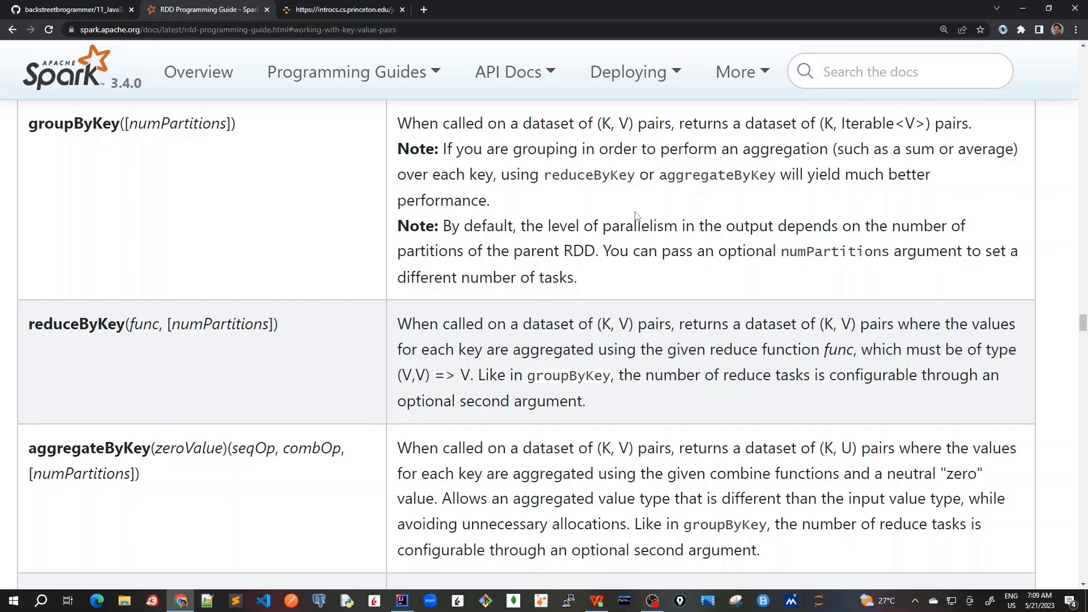
mouse_move(660, 189)
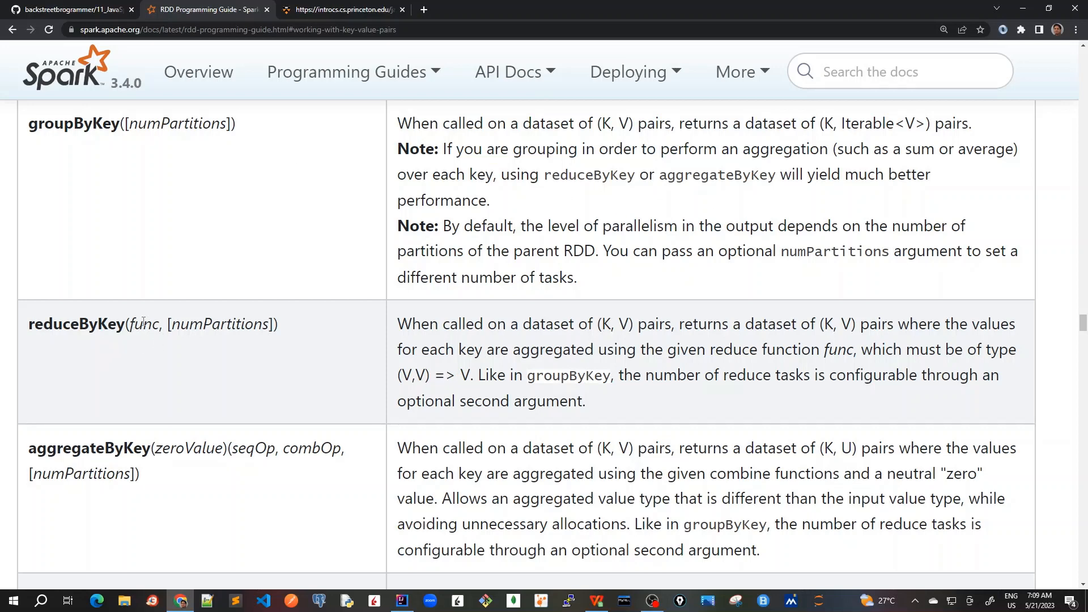
double_click(142, 324)
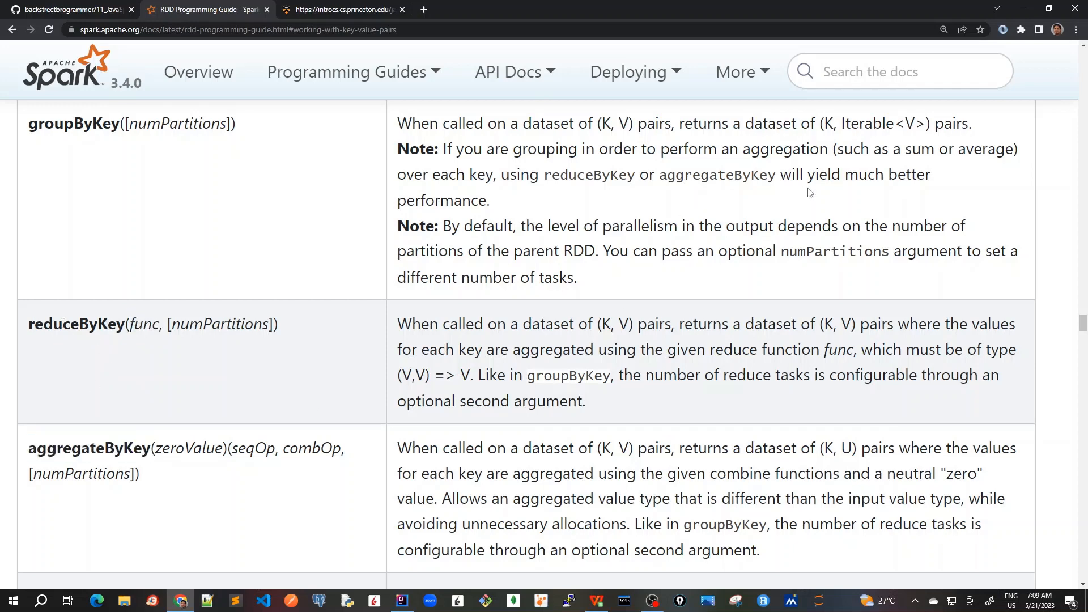
mouse_move(856, 194)
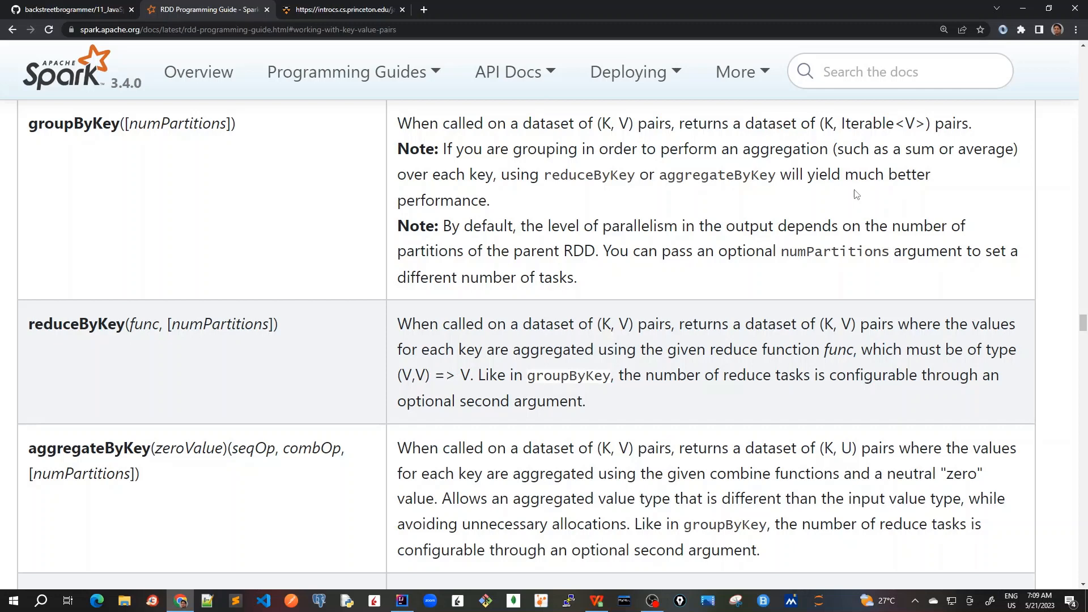
left_click(401, 601)
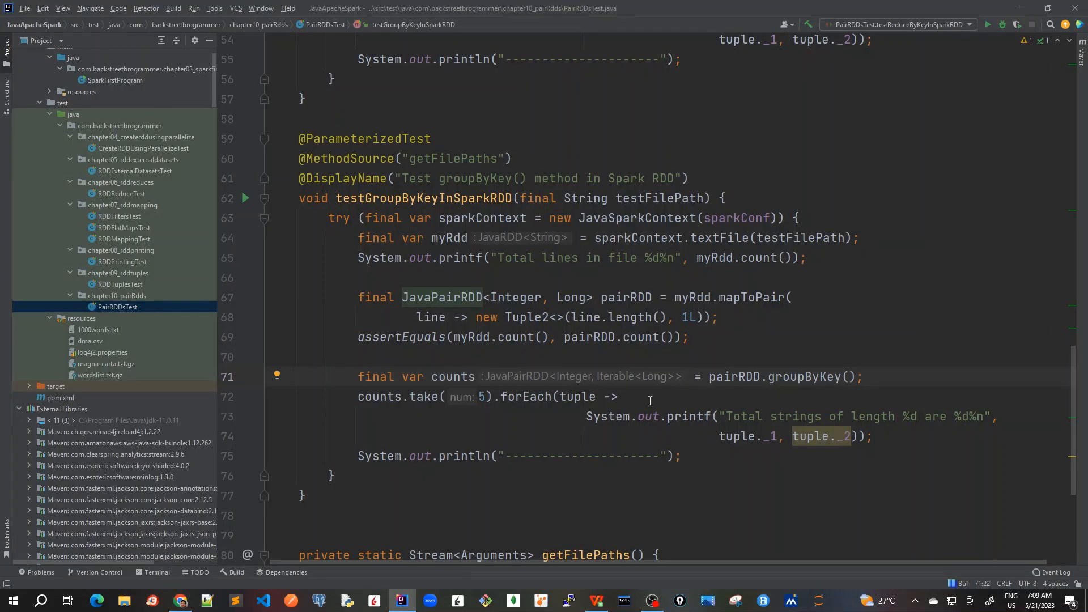
mouse_move(529, 376)
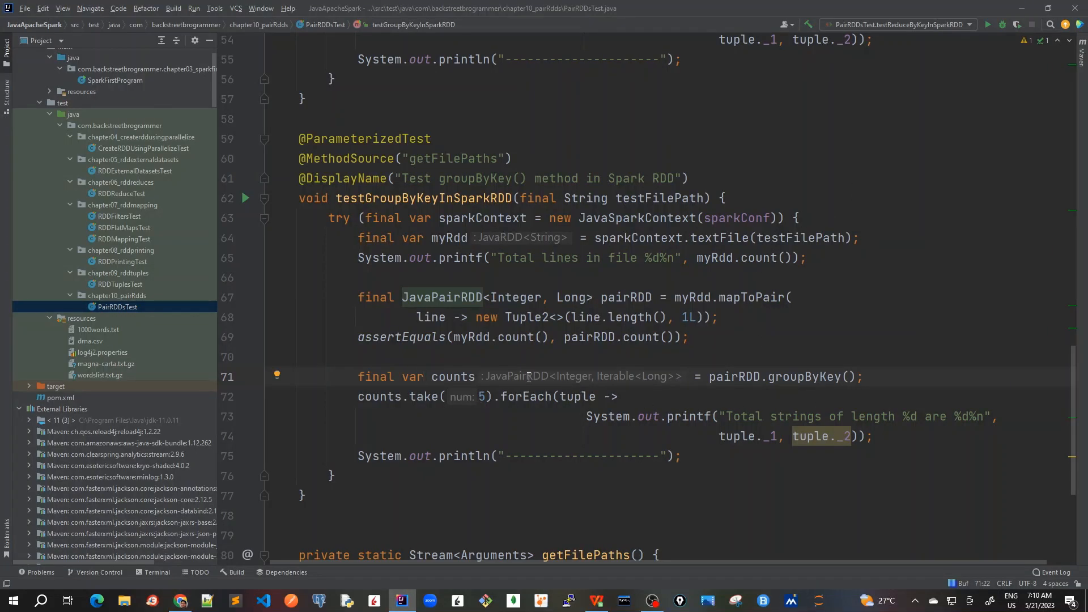
mouse_move(777, 381)
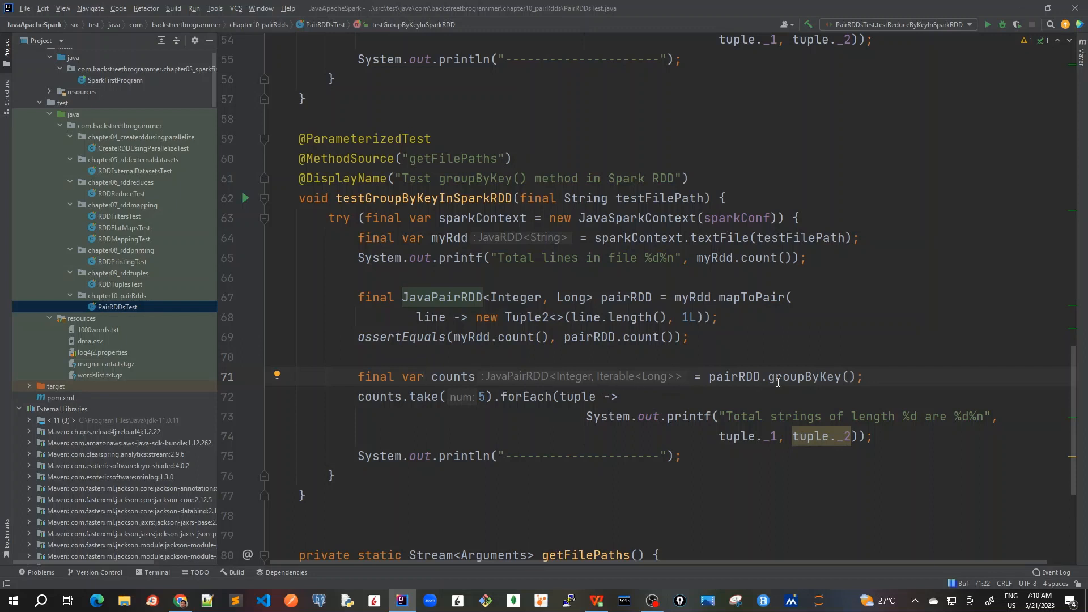
double_click(803, 377)
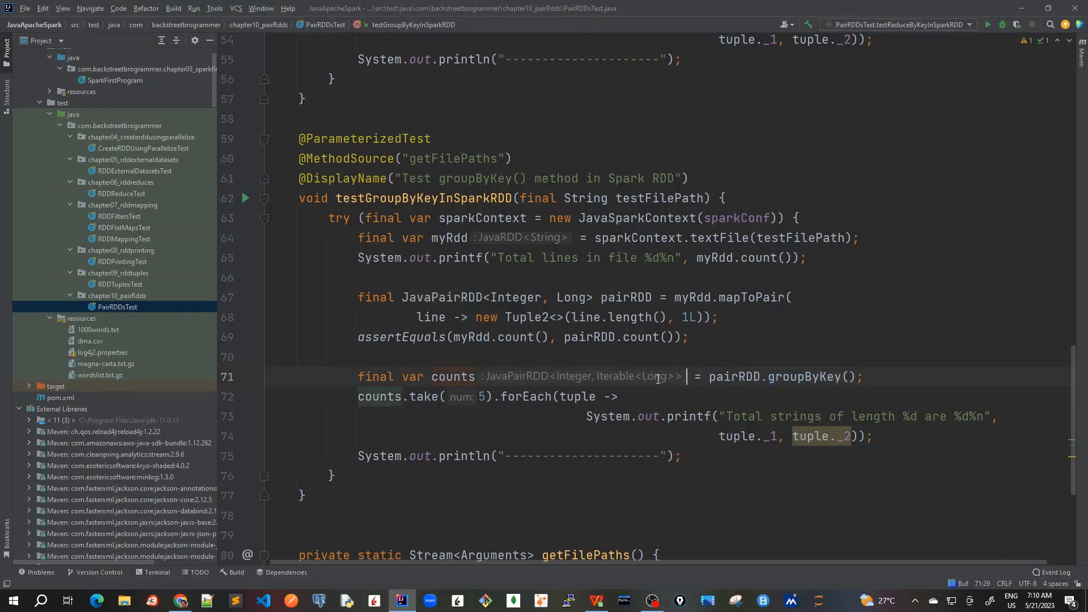
left_click(687, 317)
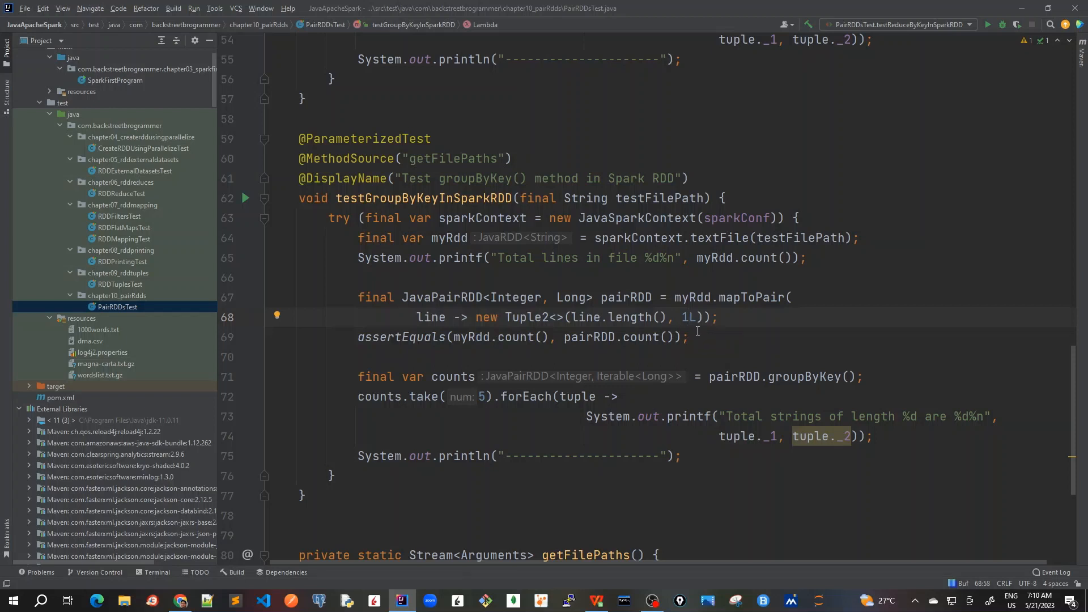
mouse_move(690, 317)
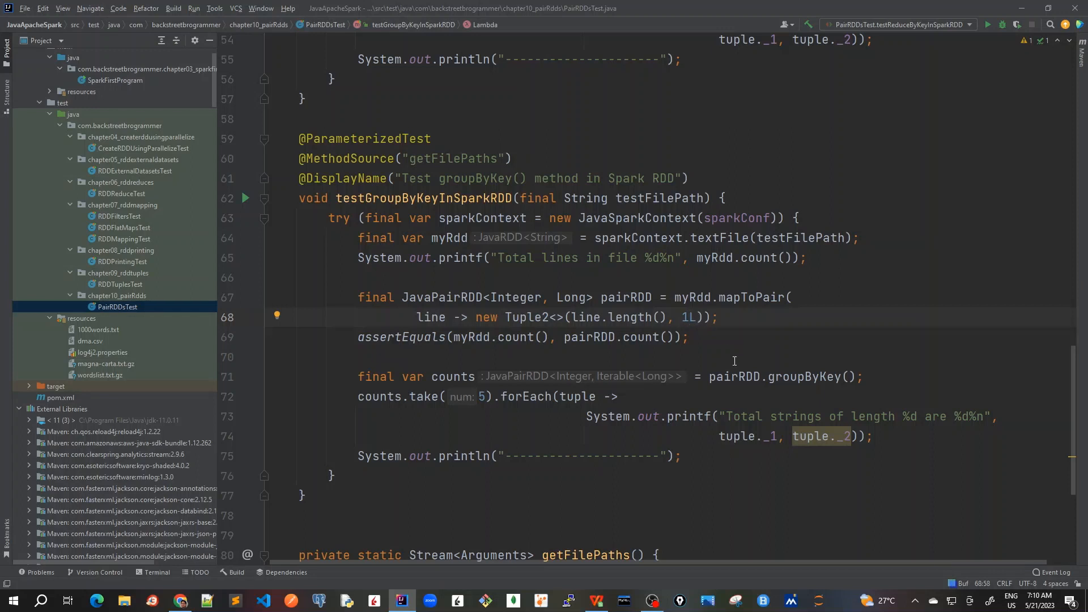
mouse_move(668, 352)
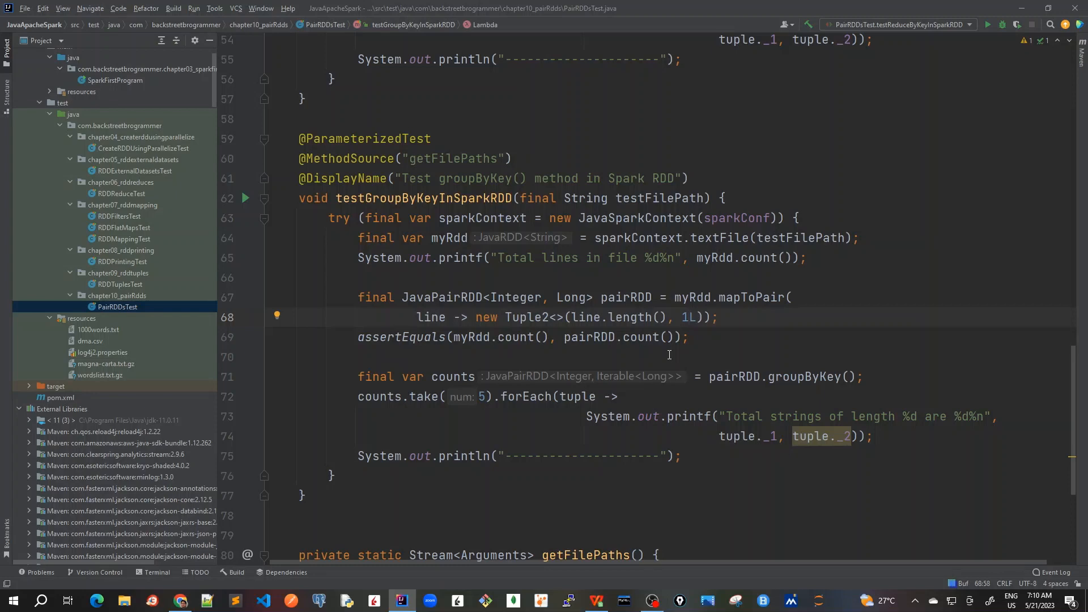
left_click(556, 396)
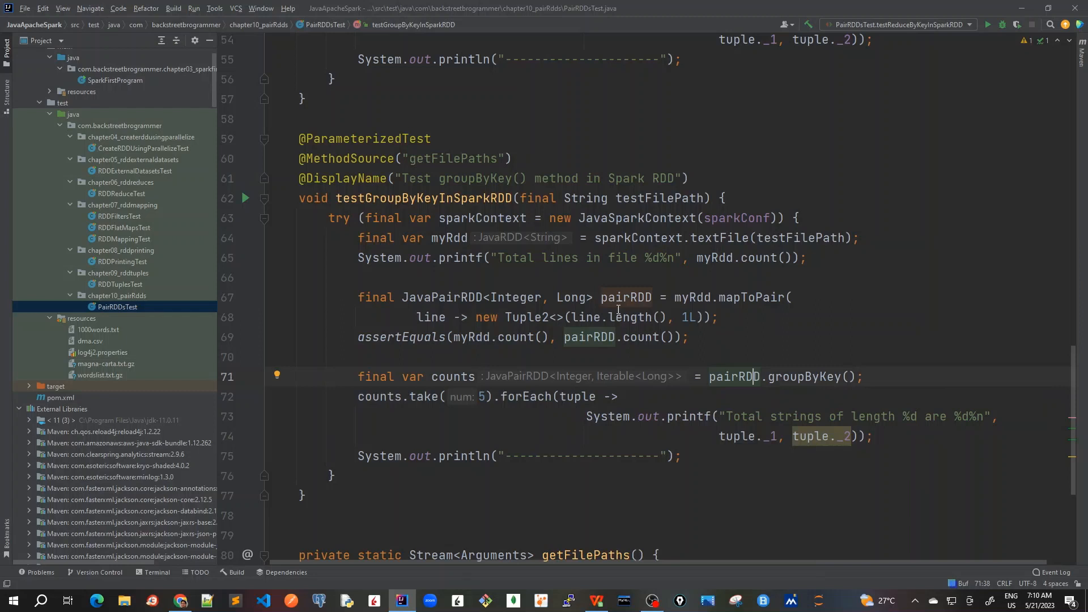
double_click(803, 376)
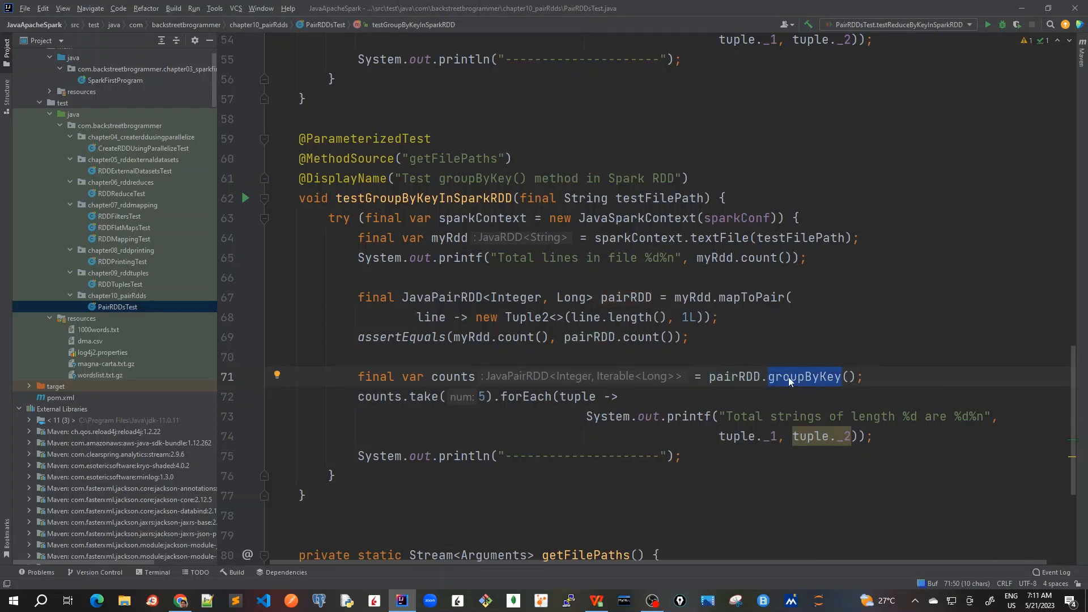
mouse_move(740, 381)
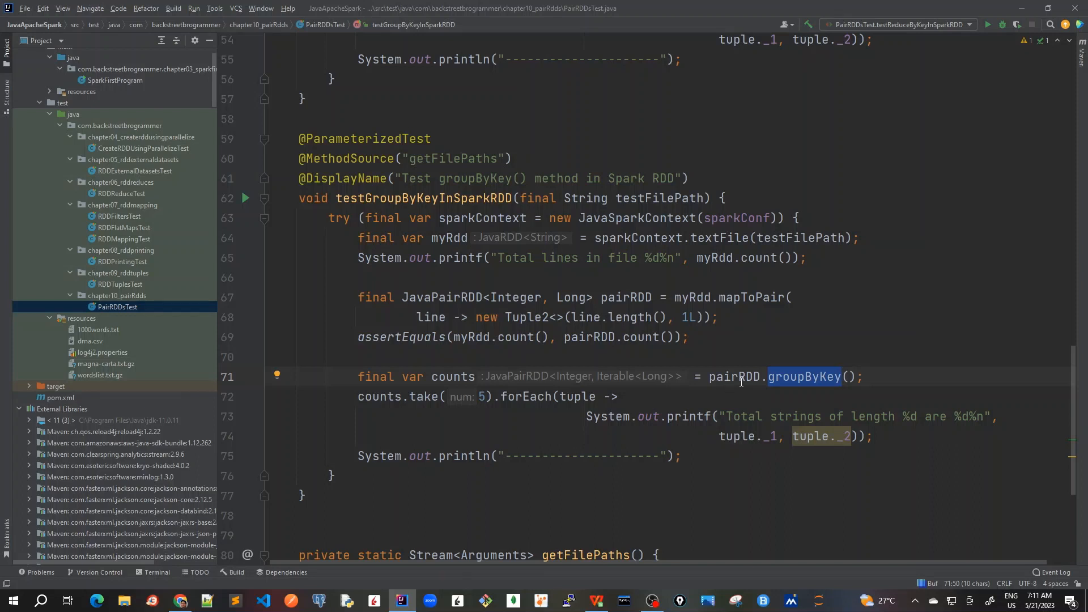
mouse_move(637, 495)
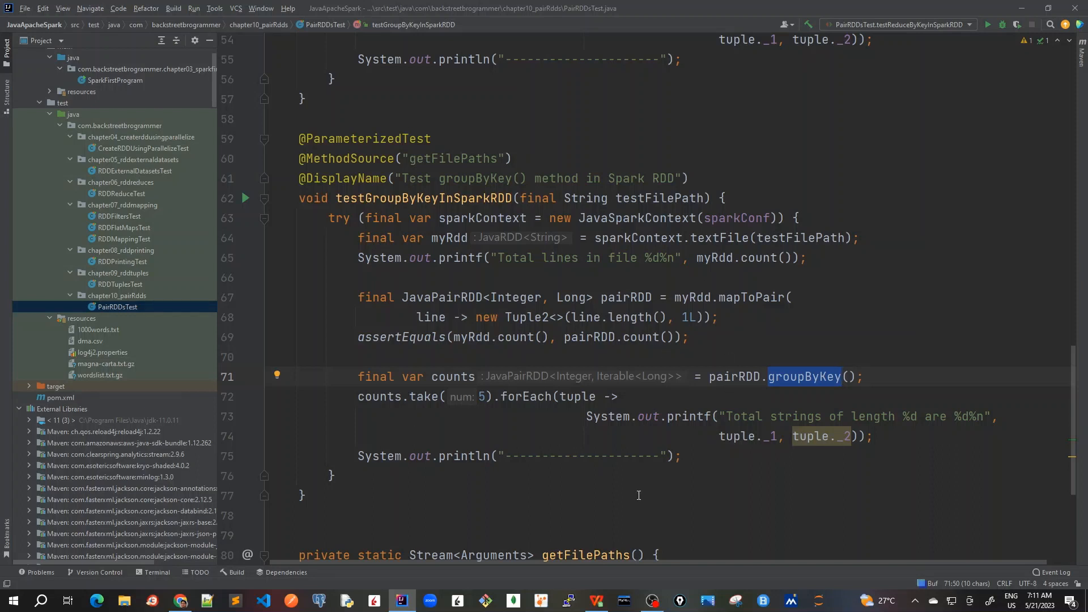
mouse_move(526, 237)
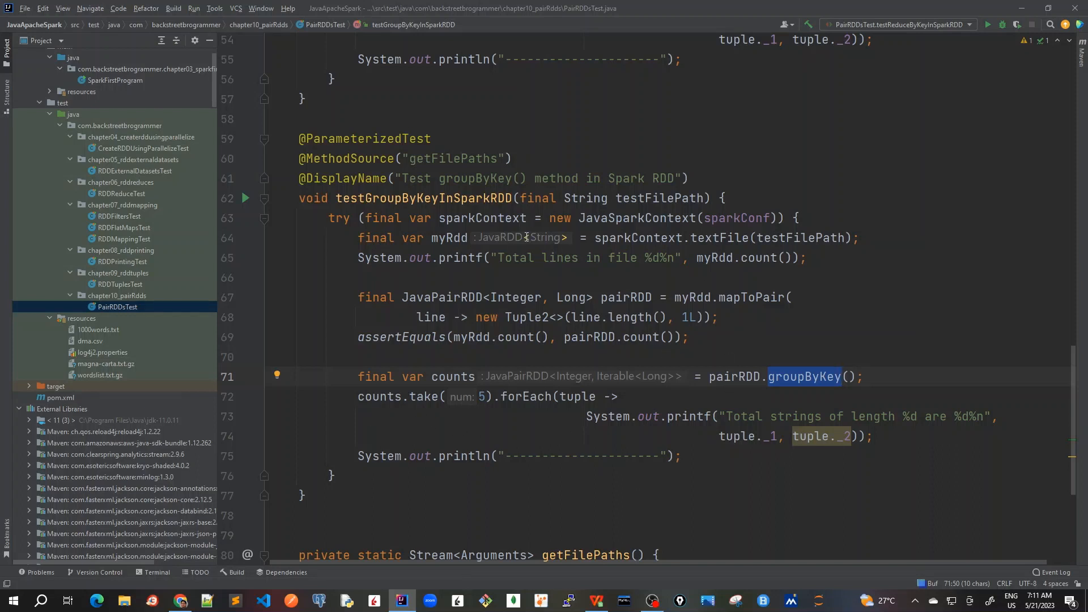
mouse_move(765, 337)
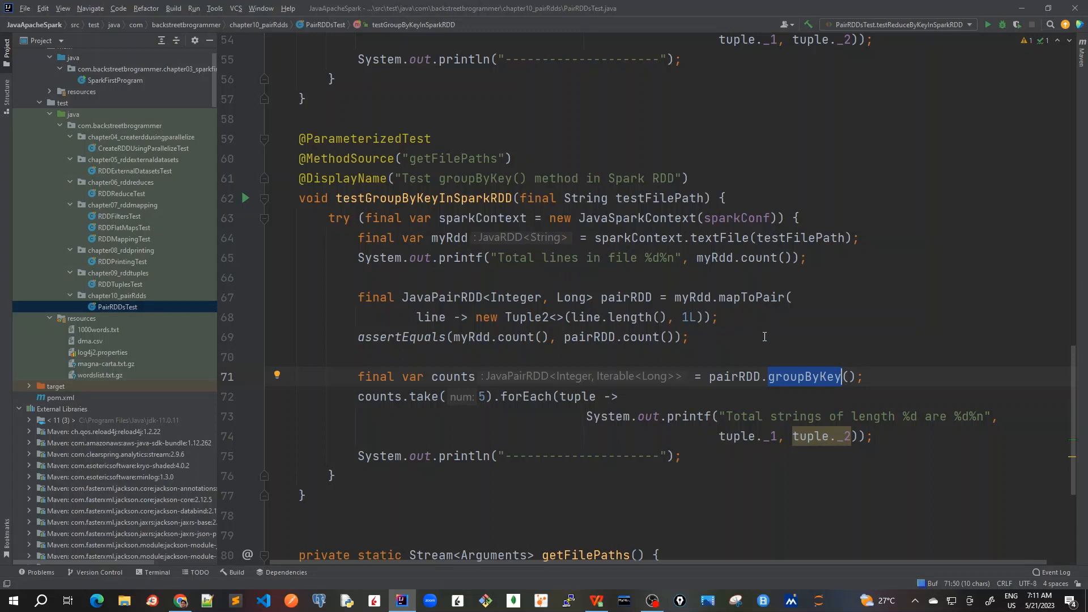
mouse_move(575, 449)
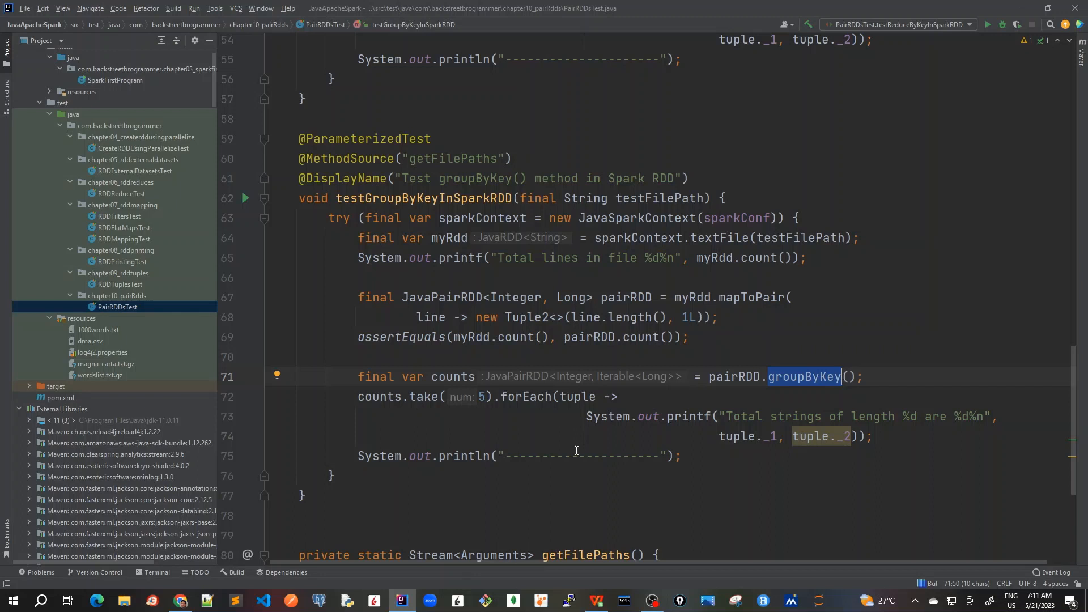
mouse_move(461, 383)
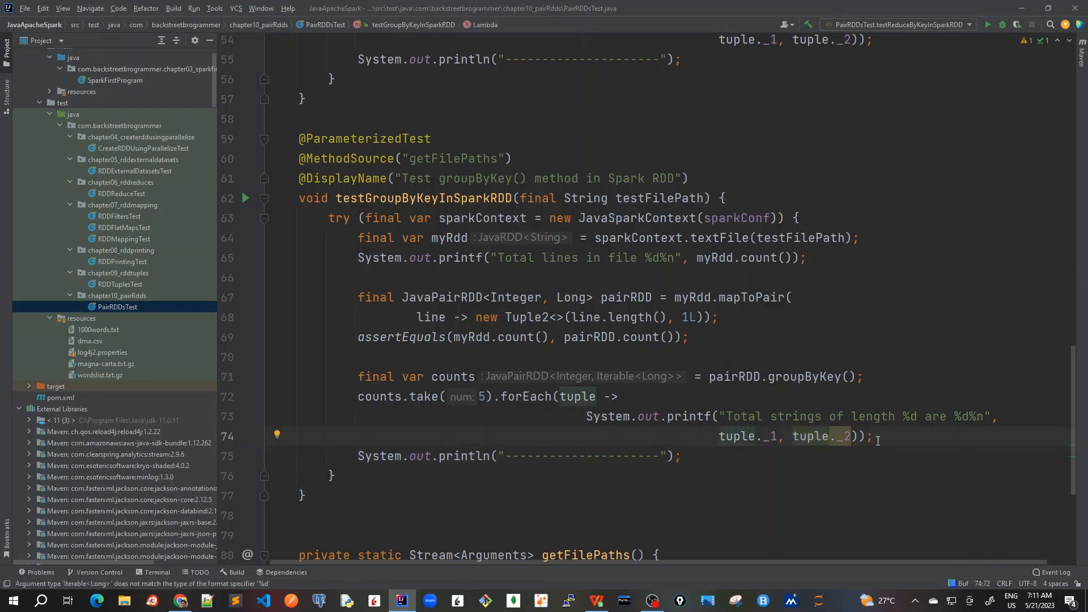
Print group sizes via Iterables.size and import com.google.common.collect.Iterables
type("Iterables.")
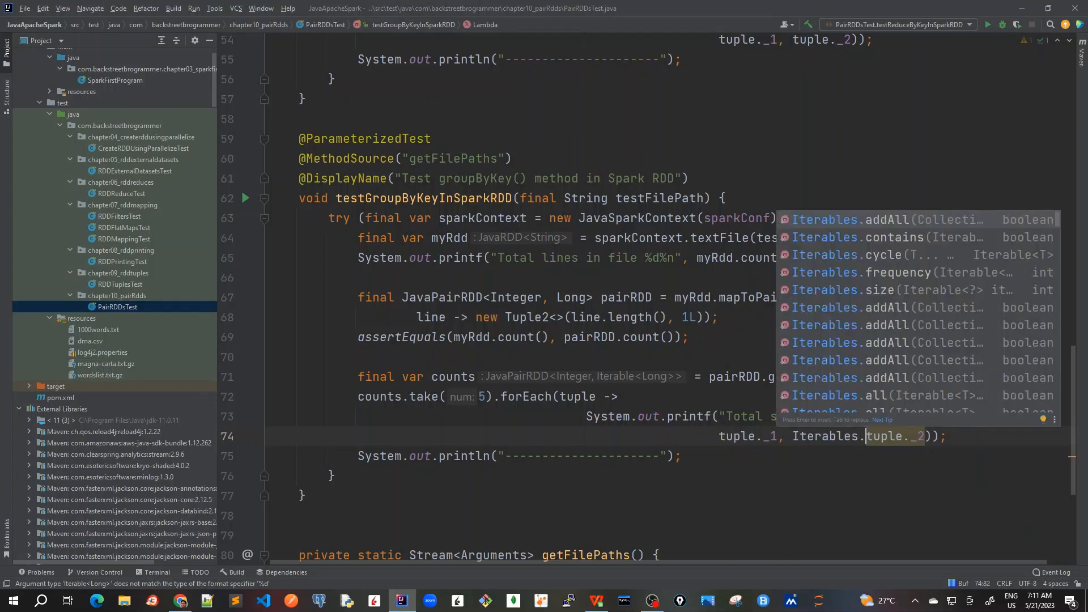
type("size(")
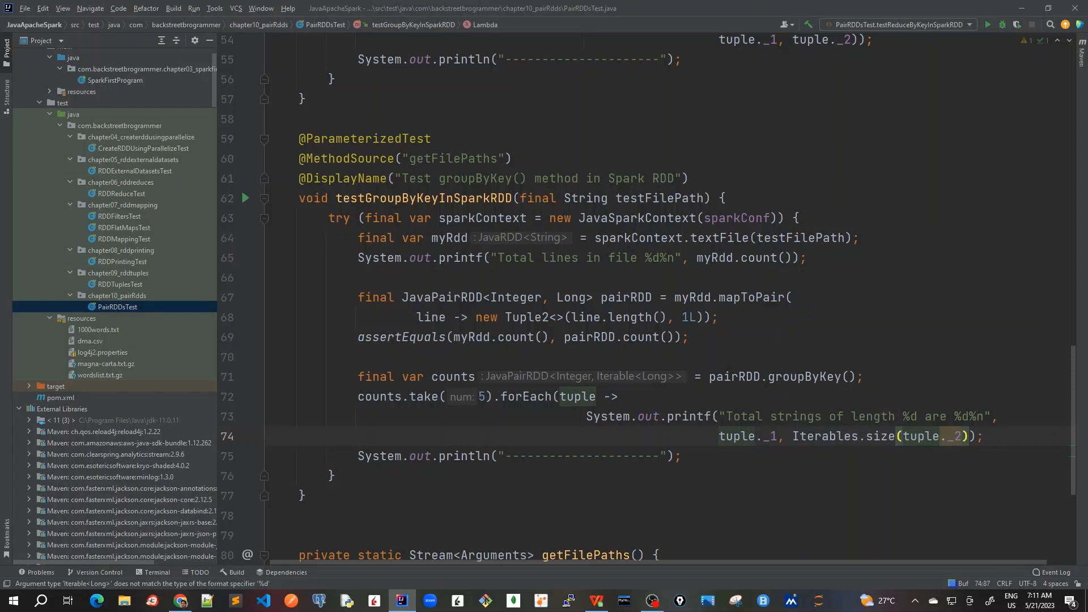
left_click(836, 436)
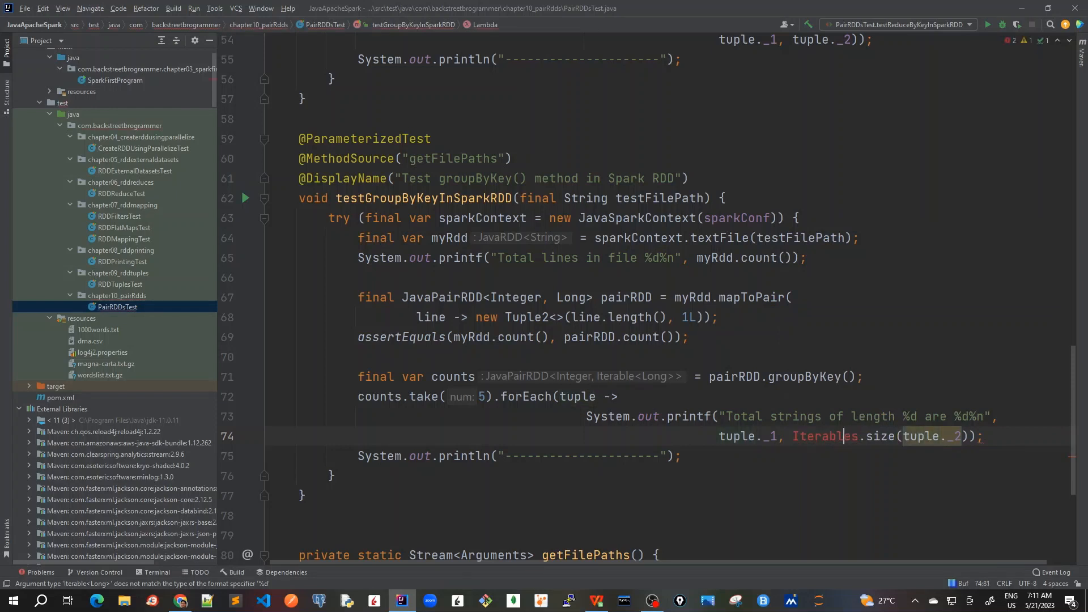
mouse_move(821, 436)
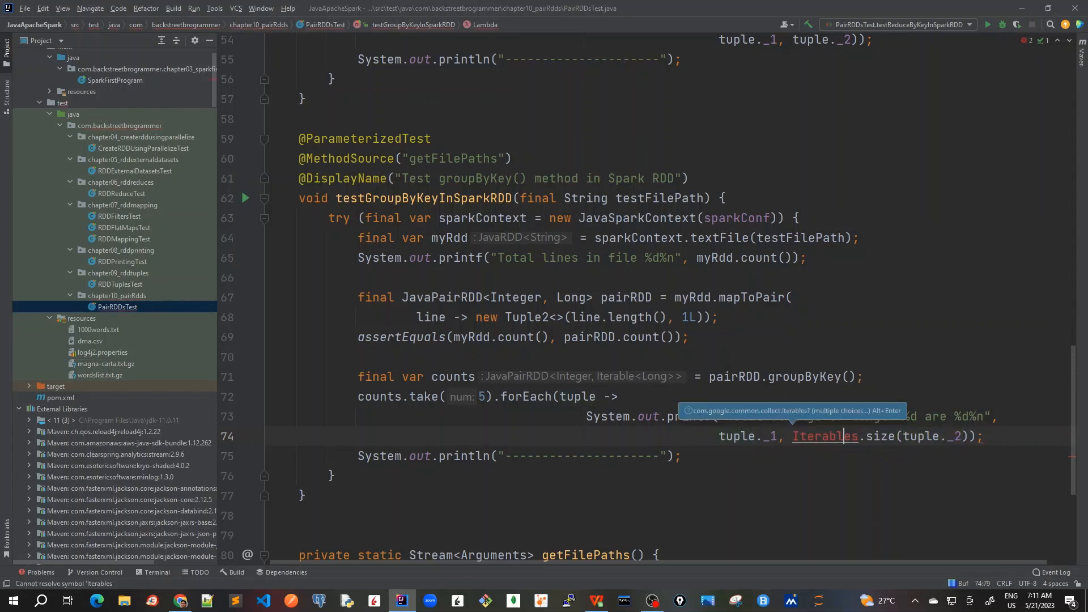
mouse_move(878, 447)
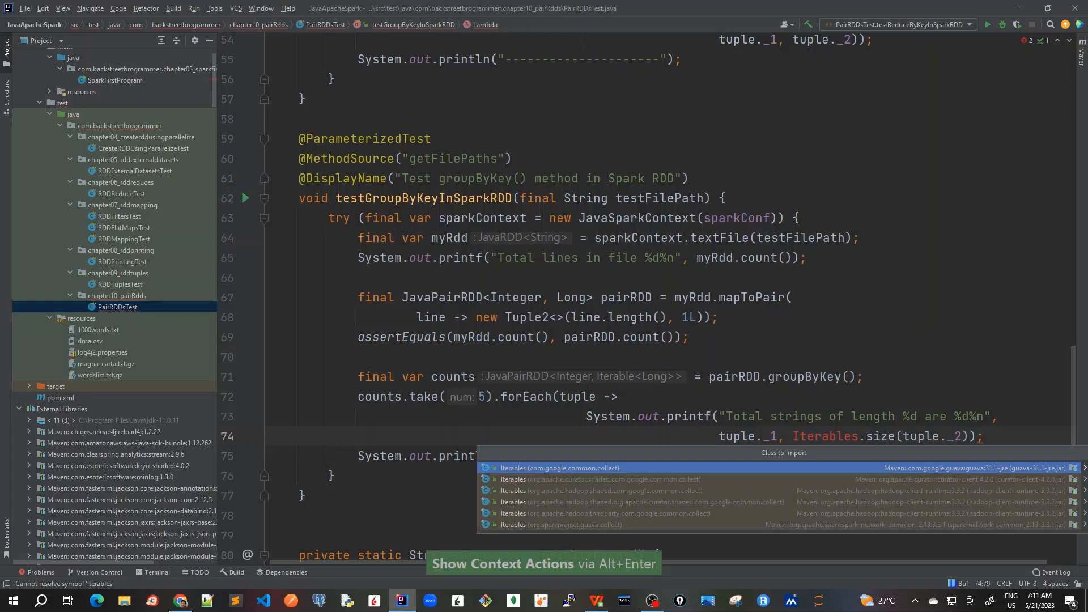
mouse_move(879, 351)
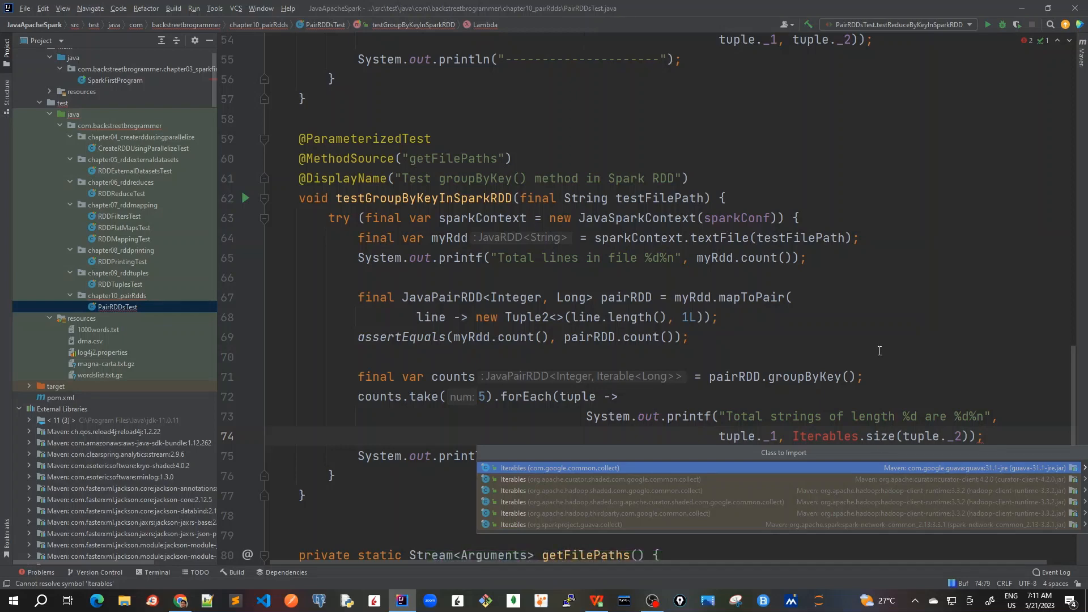
left_click(560, 468)
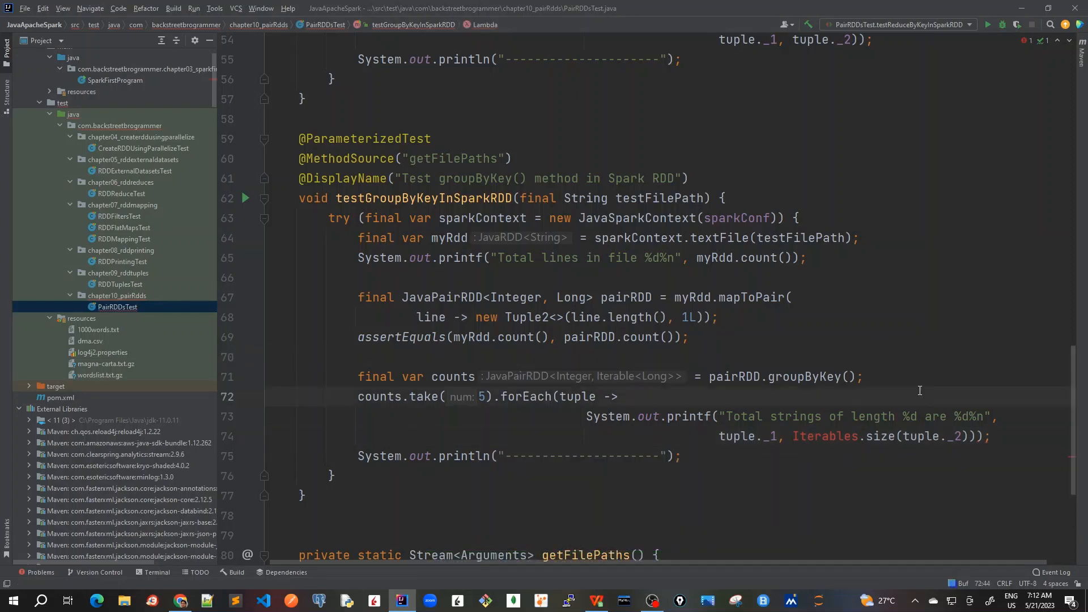
left_click(825, 436)
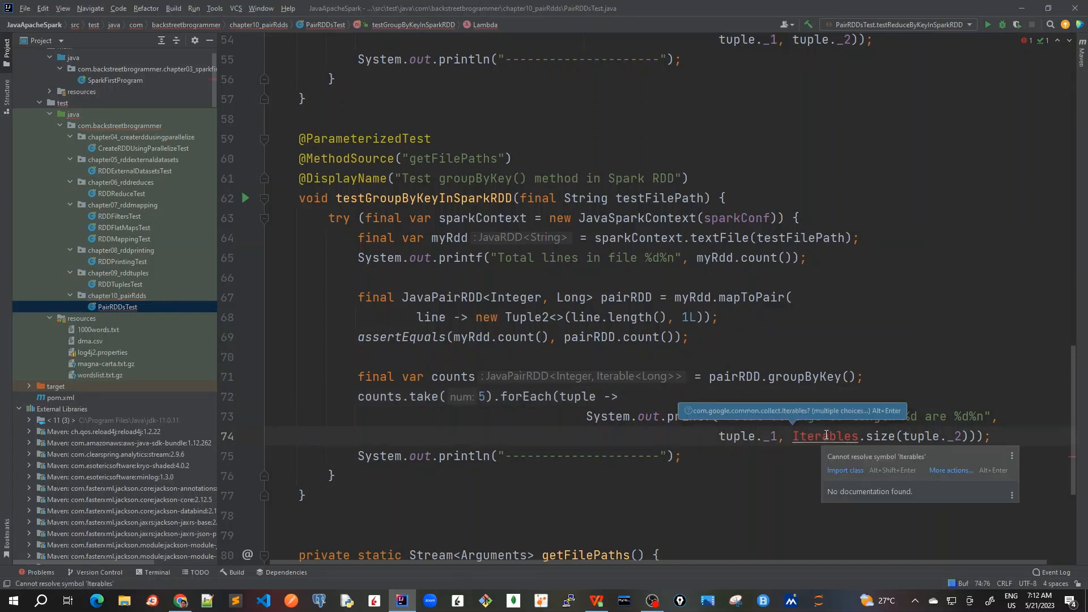
left_click(846, 470)
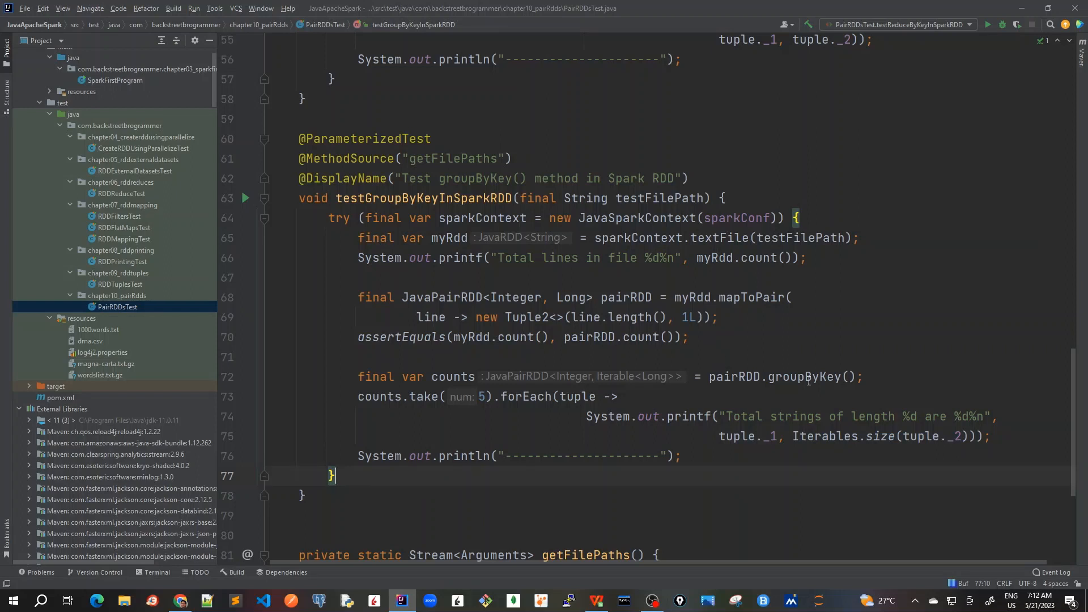
mouse_move(826, 373)
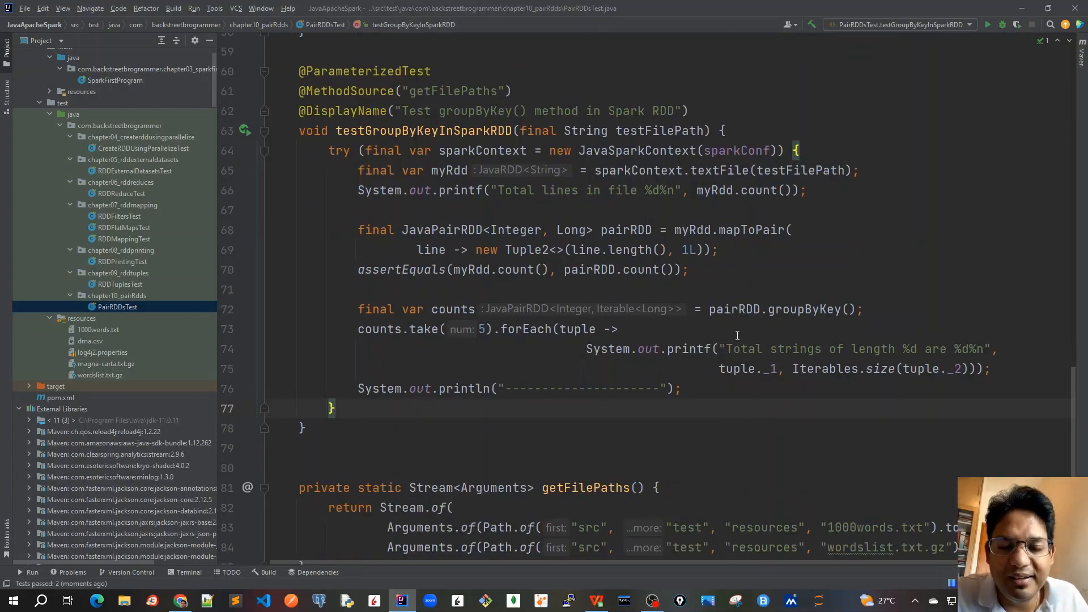
mouse_move(590, 214)
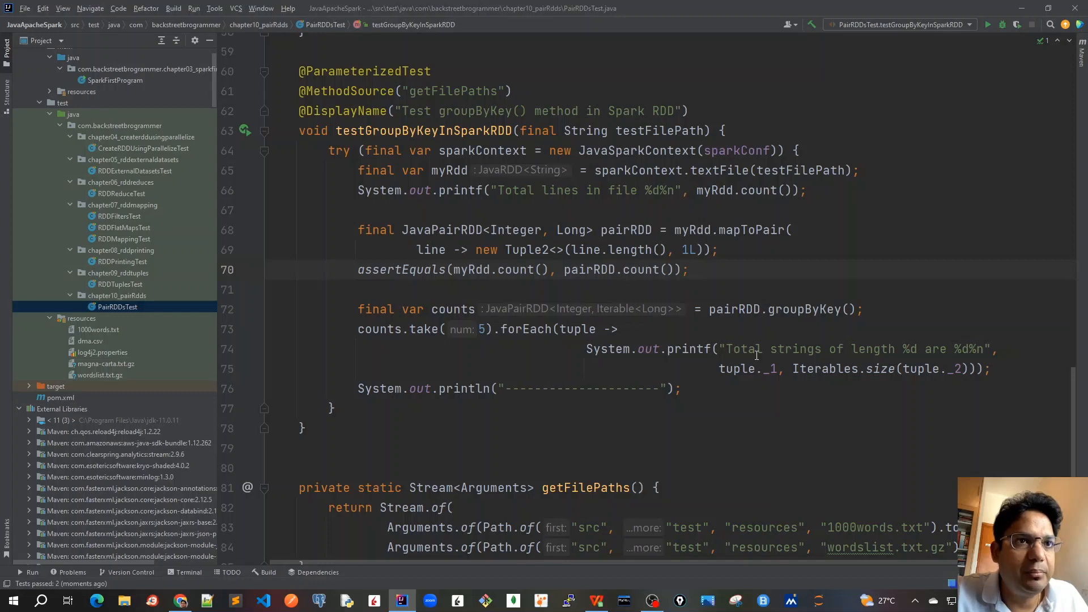
left_click(687, 269)
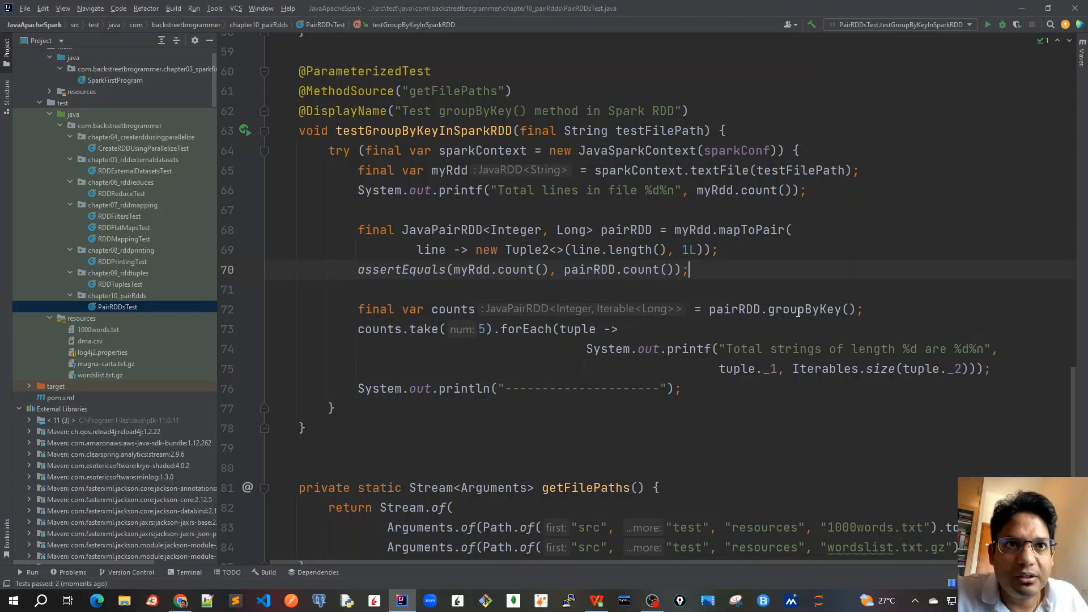
double_click(803, 309)
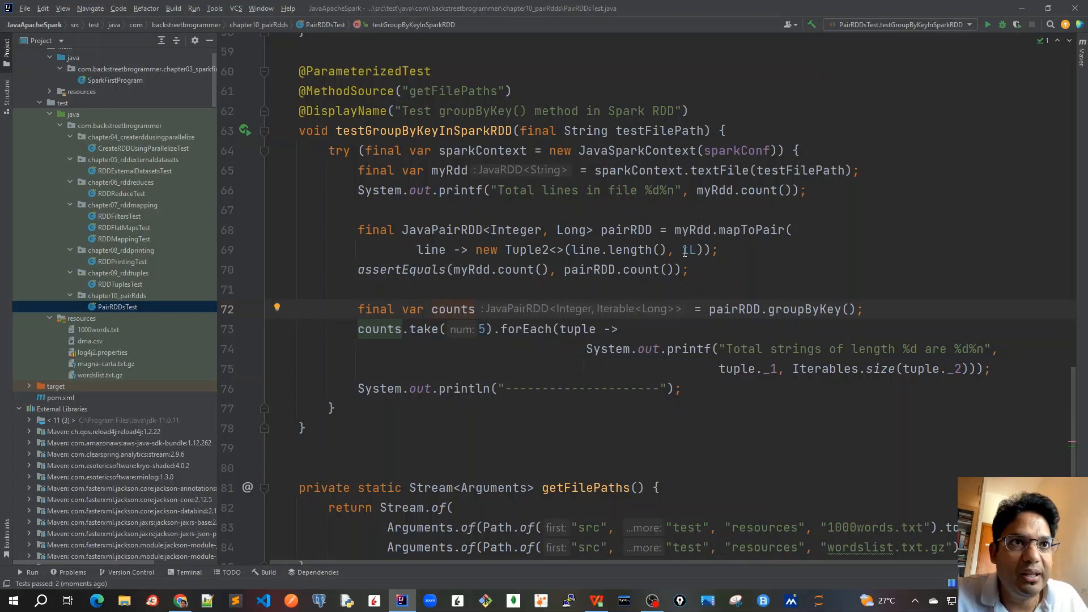
mouse_move(458, 361)
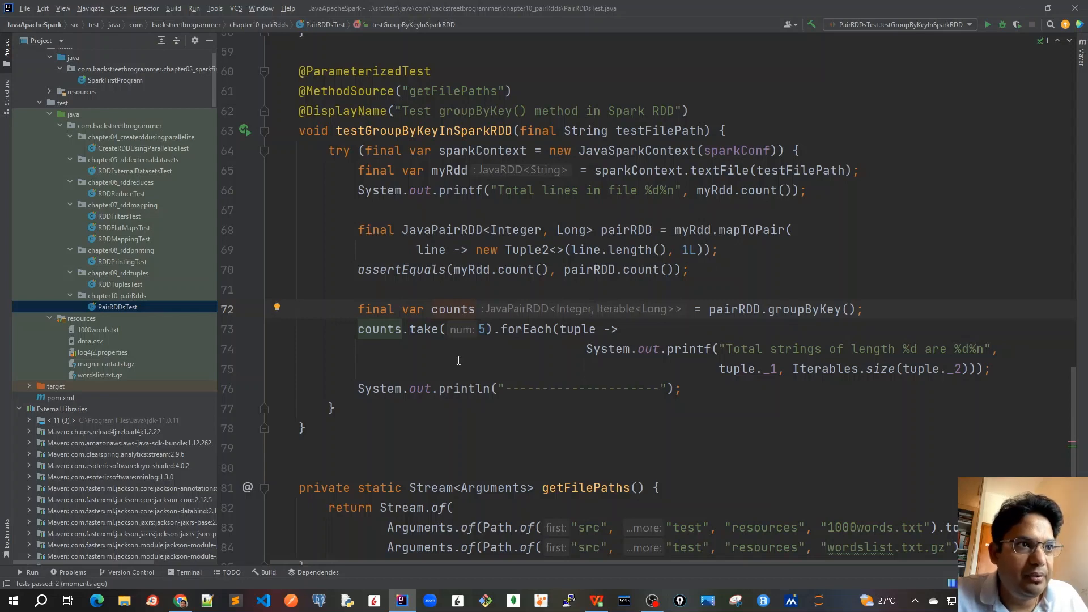
mouse_move(424, 350)
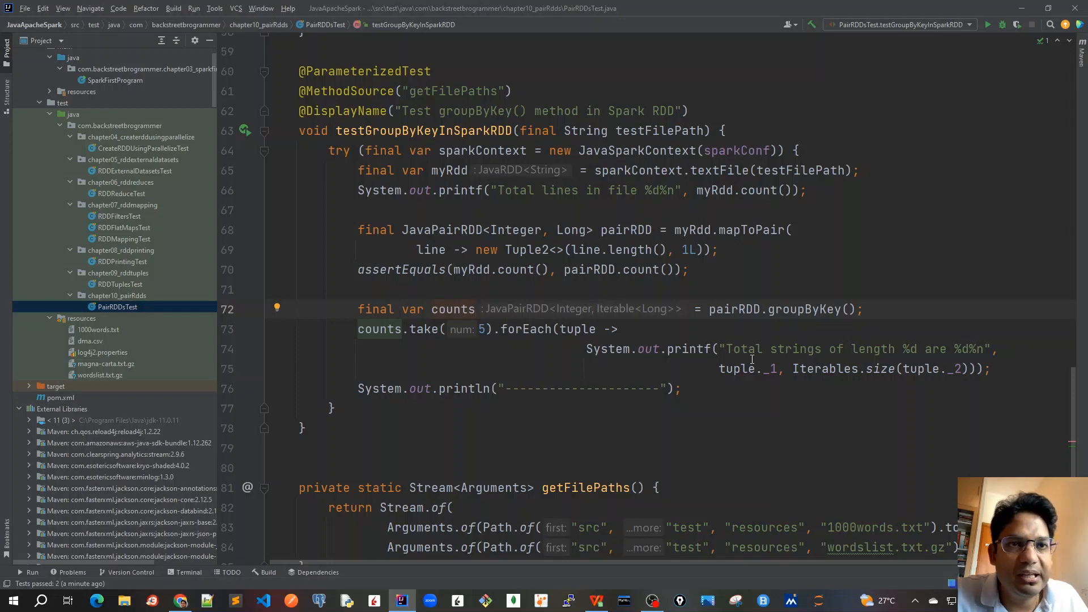
mouse_move(749, 372)
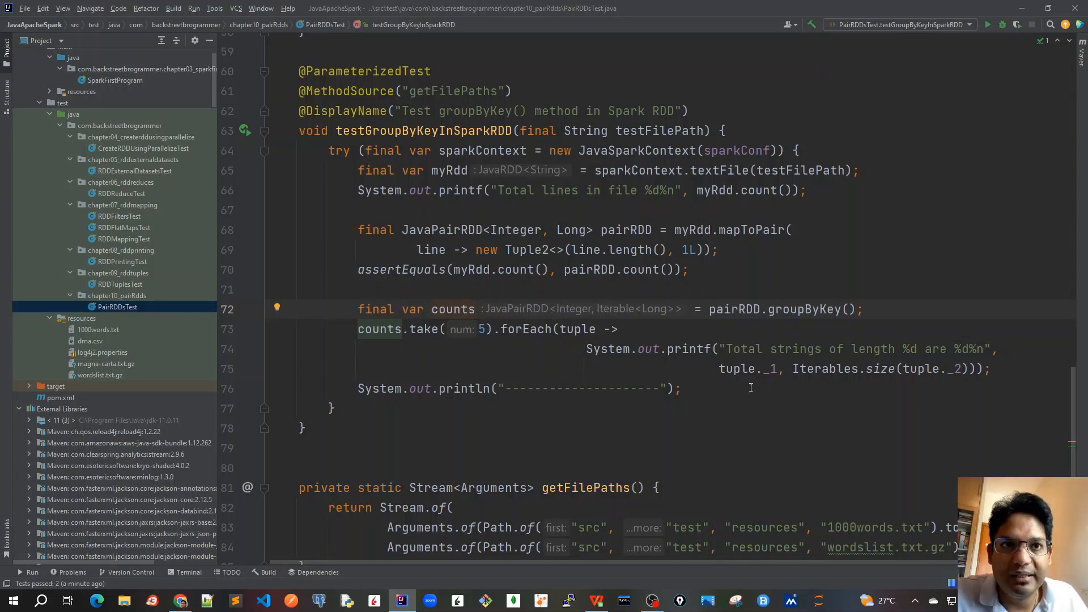
double_click(843, 369)
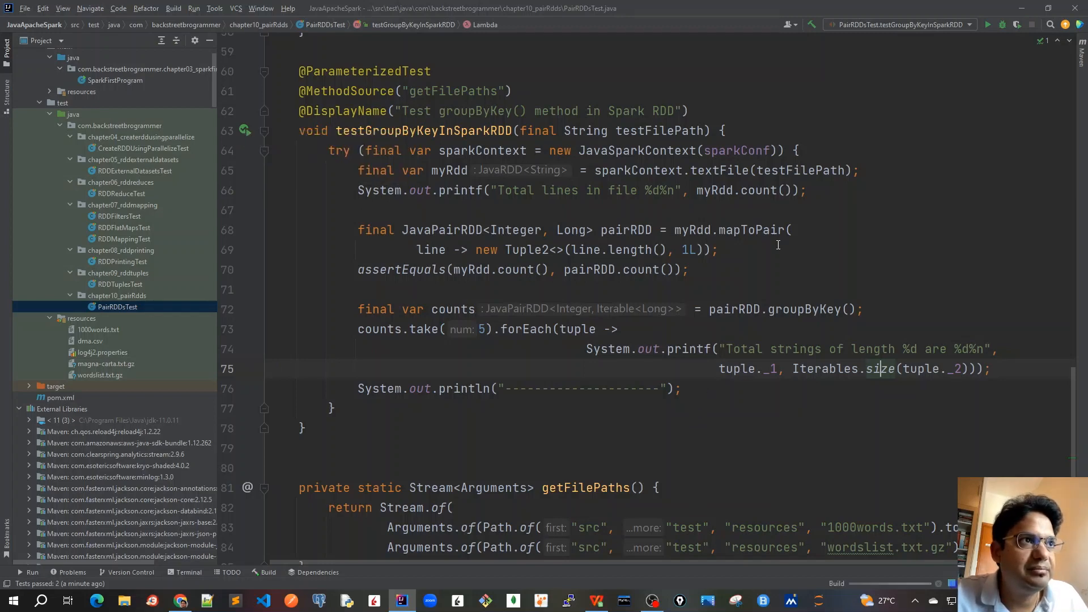
left_click(987, 24)
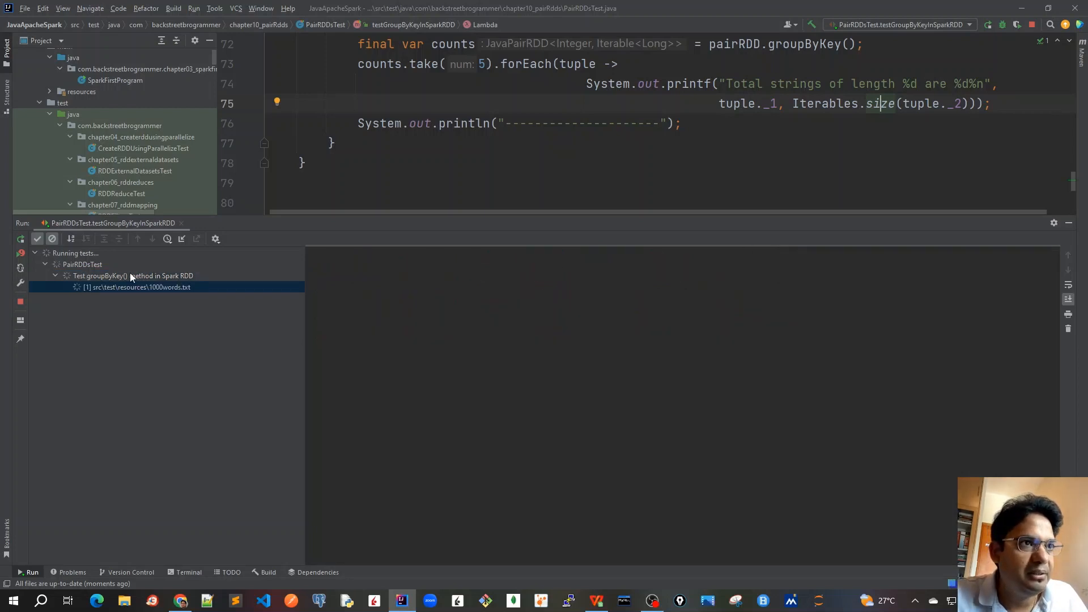
mouse_move(158, 299)
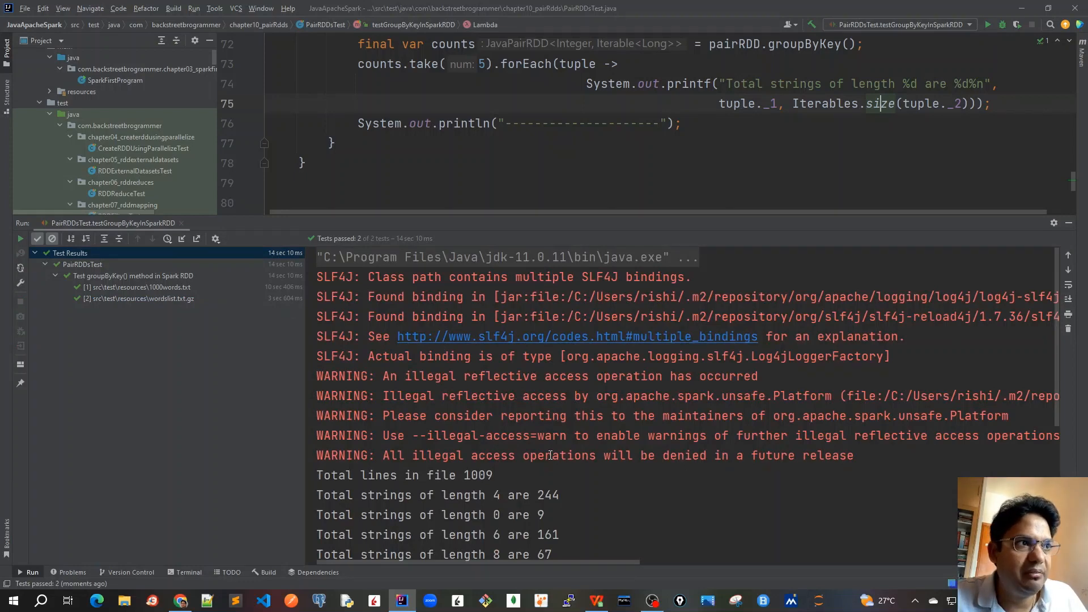
Scroll the test console output and mark the grouped counts for lengths 0 and 4
scroll("down", 3)
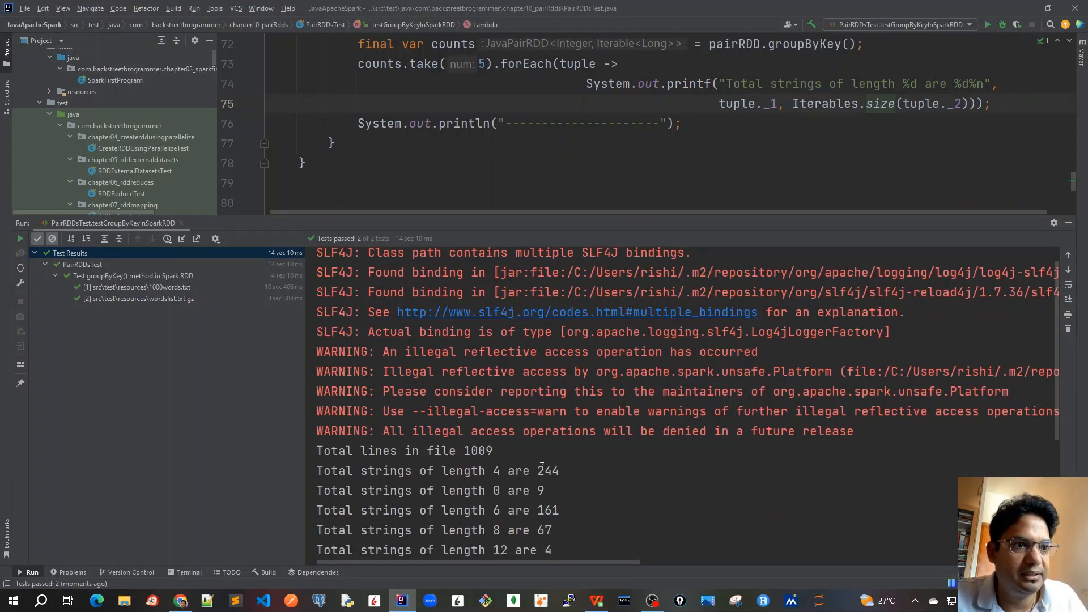
scroll("down", 3)
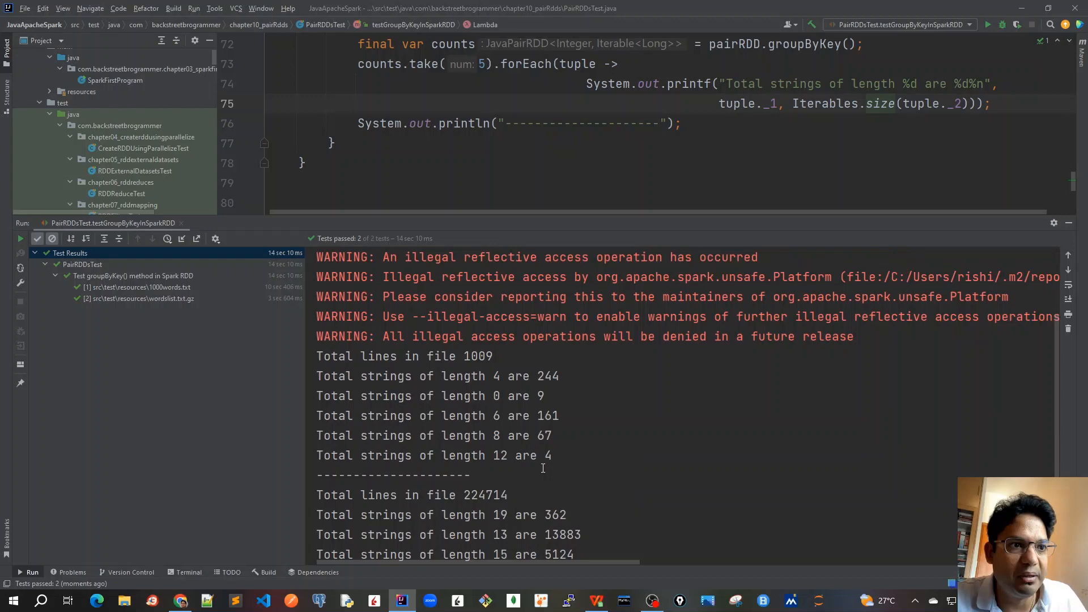
scroll("down", 3)
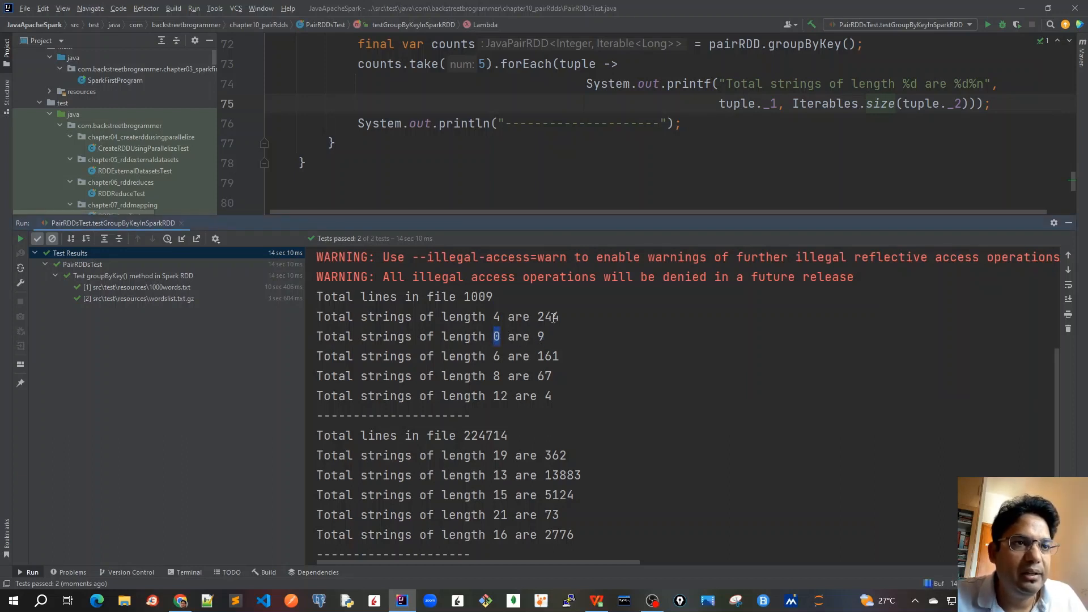
double_click(546, 316)
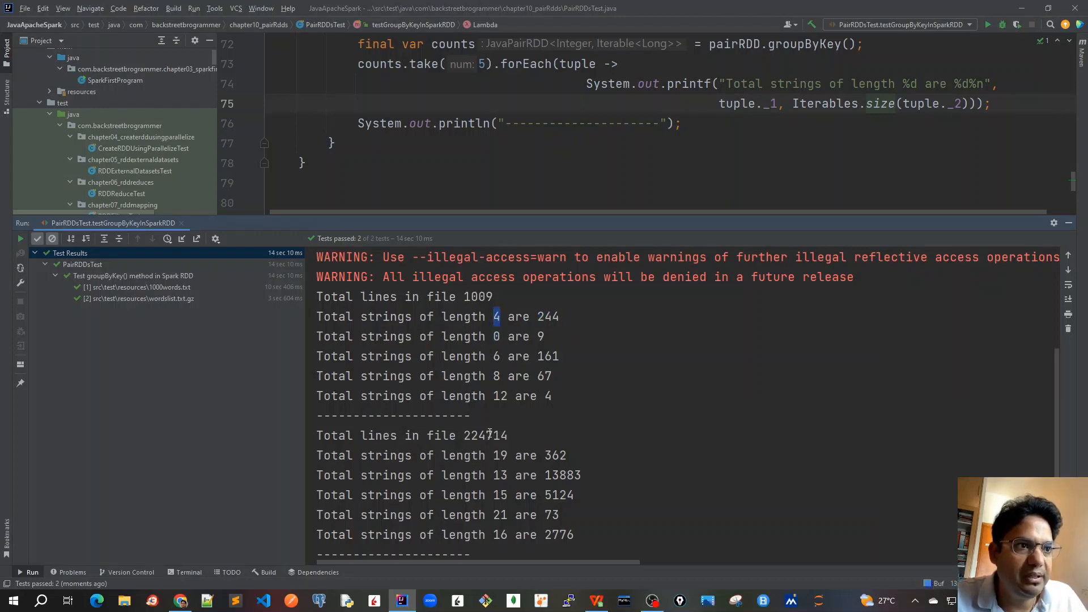
double_click(558, 495)
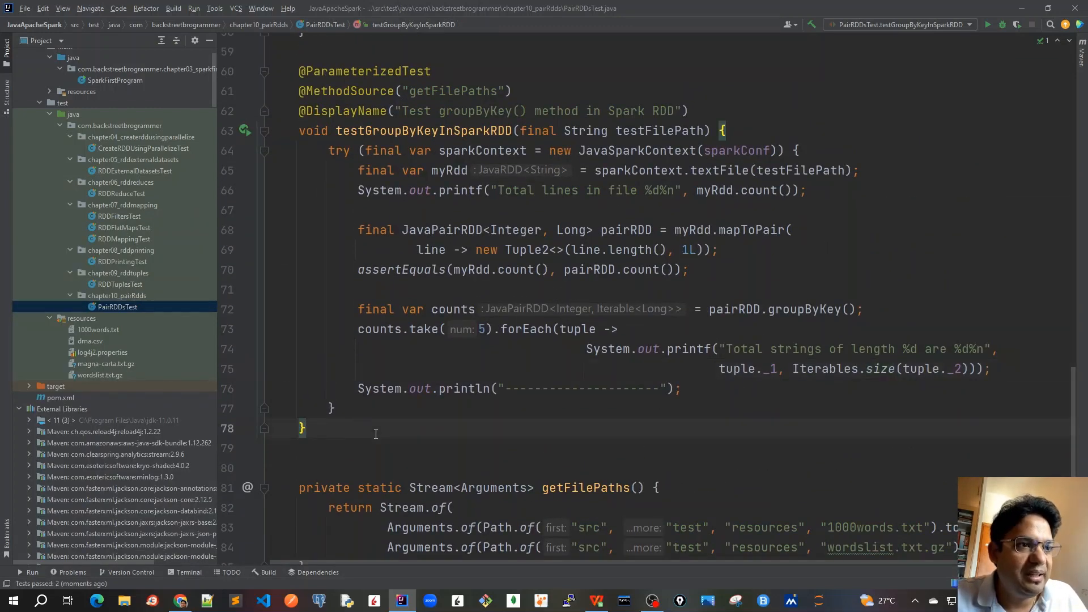
Switch back to the Spark RDD guide's groupByKey documentation
left_click(180, 600)
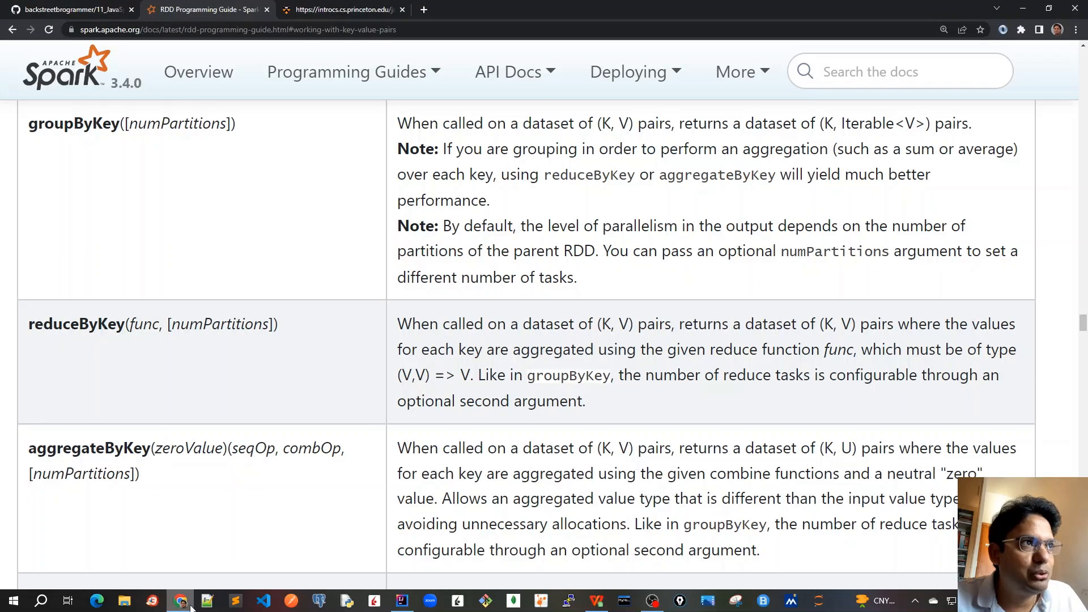
mouse_move(118, 402)
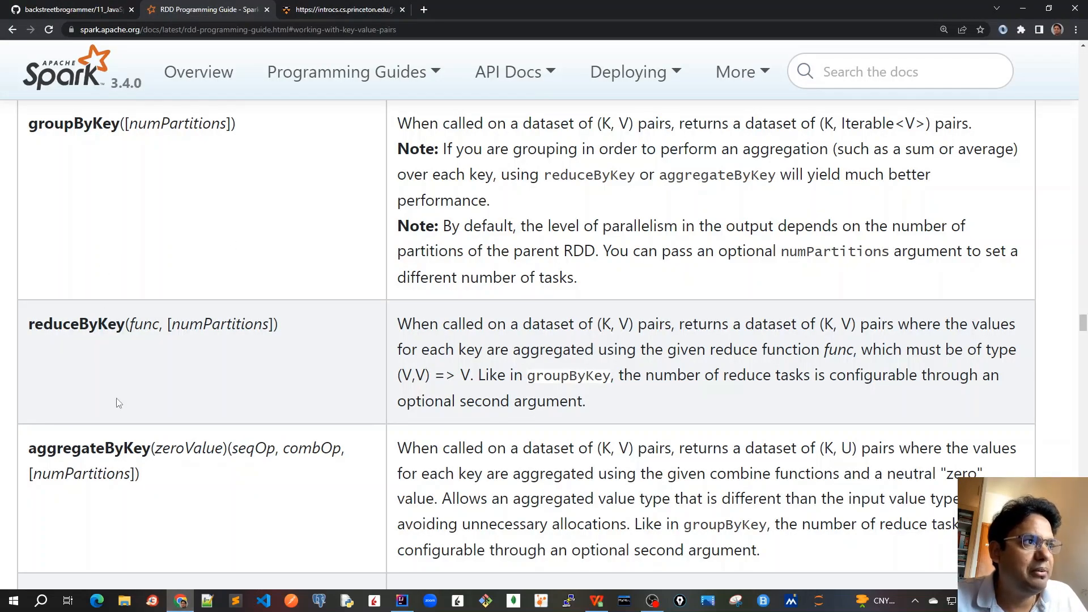
mouse_move(307, 439)
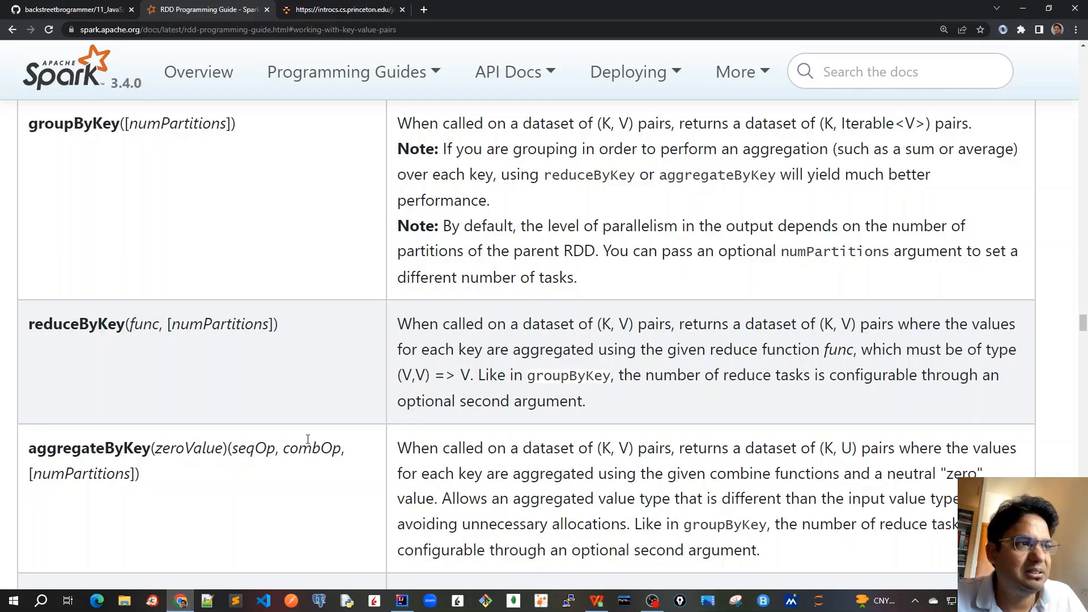
mouse_move(204, 278)
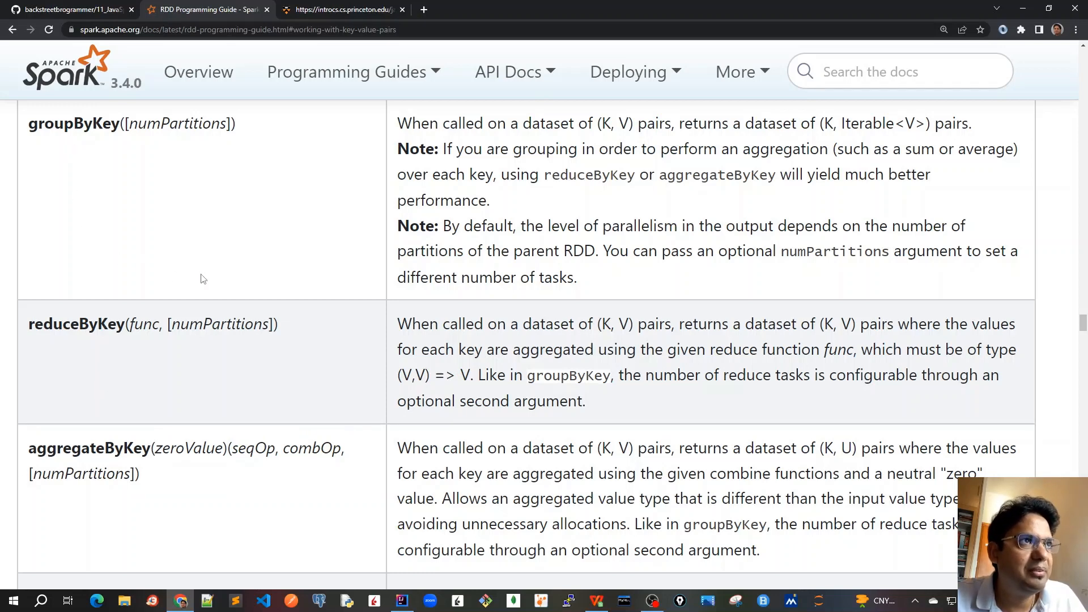
mouse_move(253, 276)
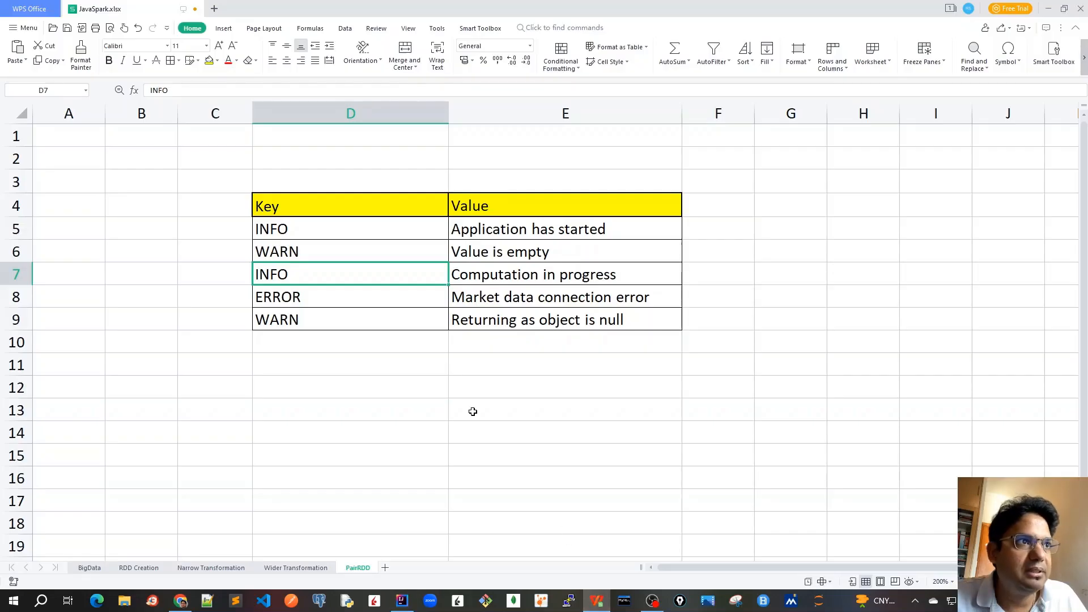
mouse_move(311, 254)
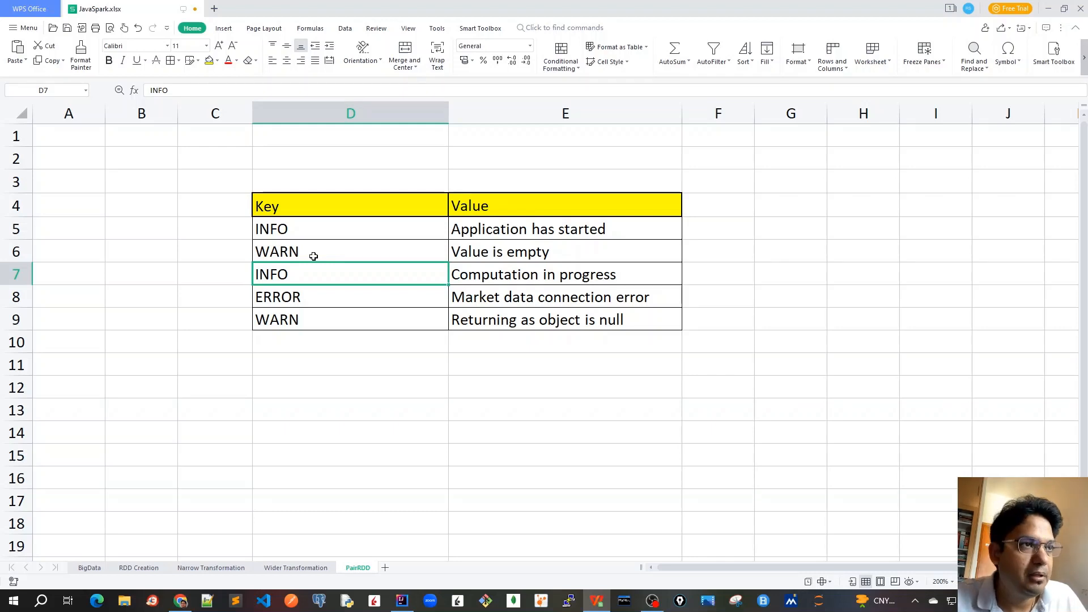
mouse_move(294, 229)
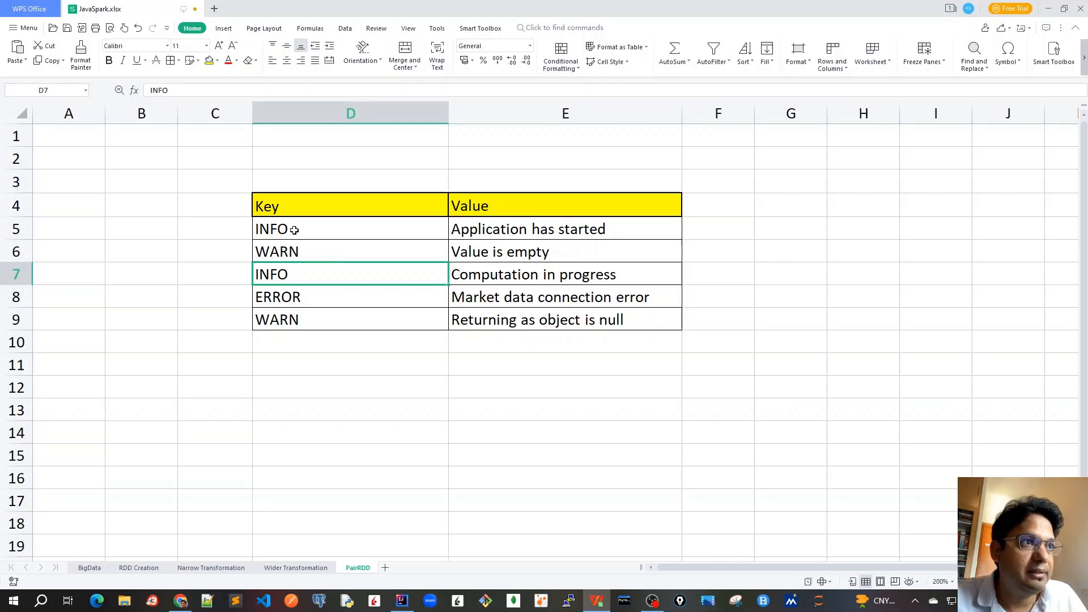
mouse_move(336, 317)
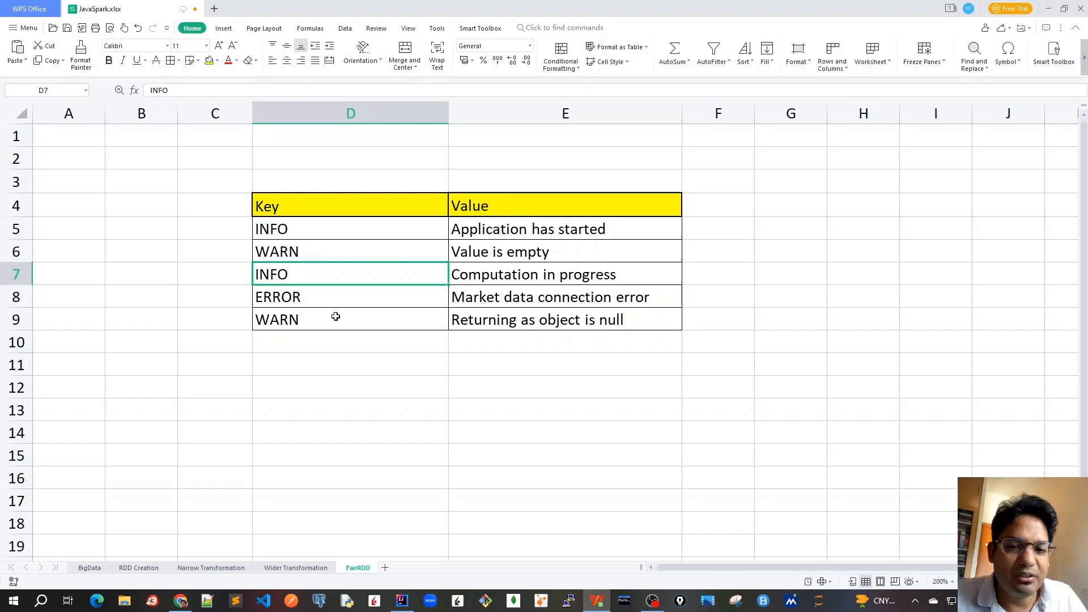